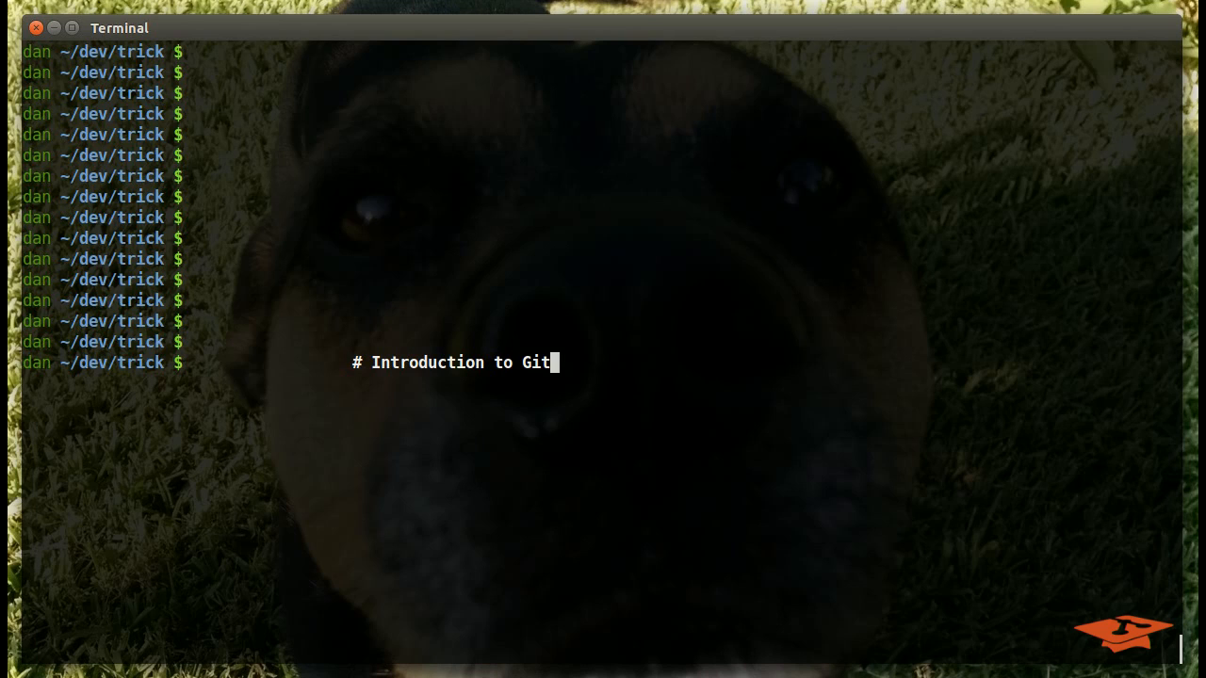
Step: Finish the title comment 'Introduction to Git Archive, by Dan :P' and clear the screen
{"action": "type", "text": "Archive,   by"}
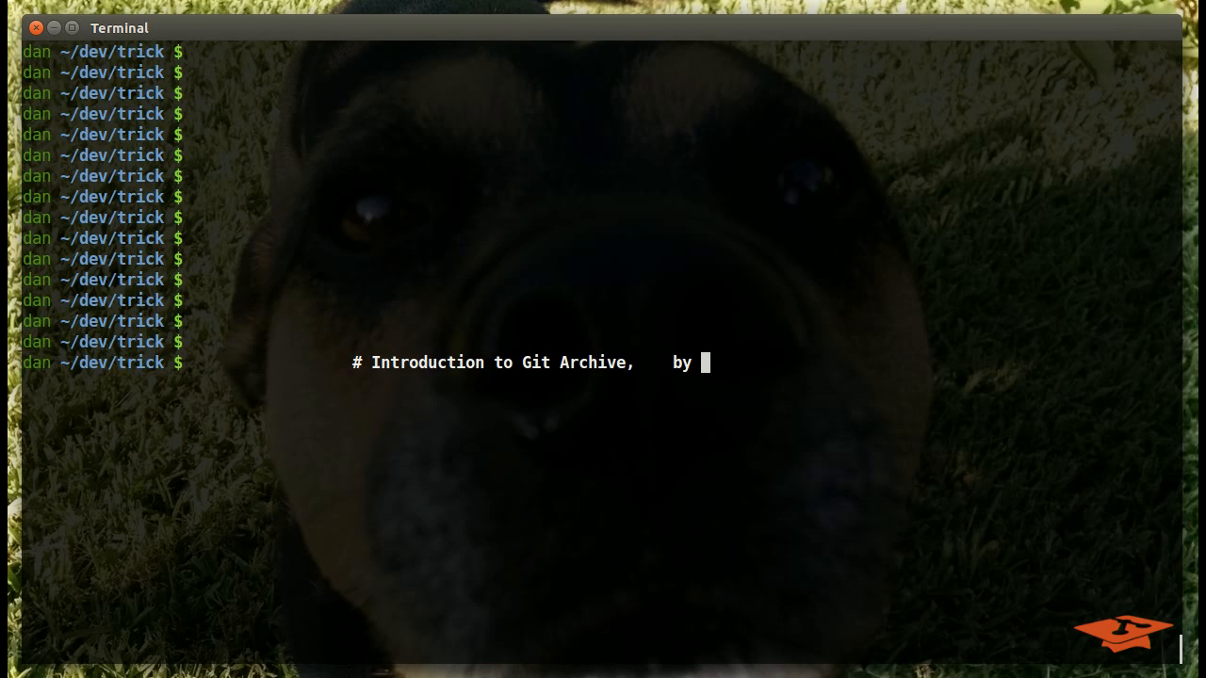
{"action": "type", "text": "Dan :P"}
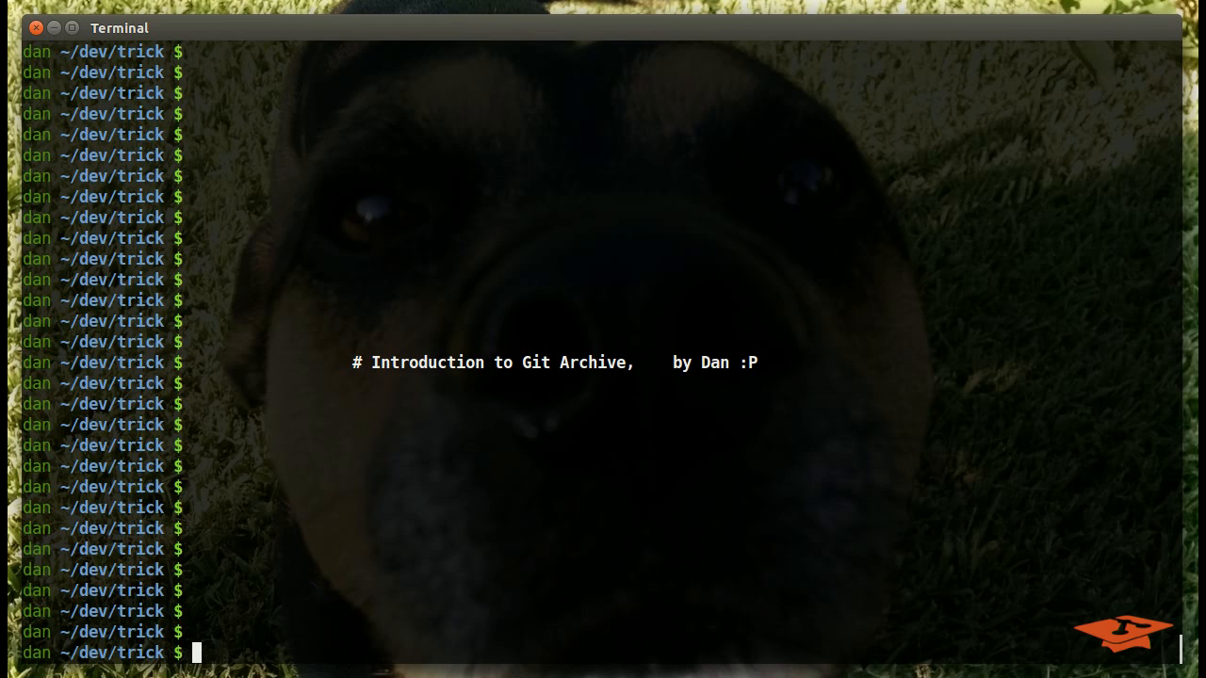
{"action": "type", "text": "clea"}
{"action": "type", "text": "ls"}
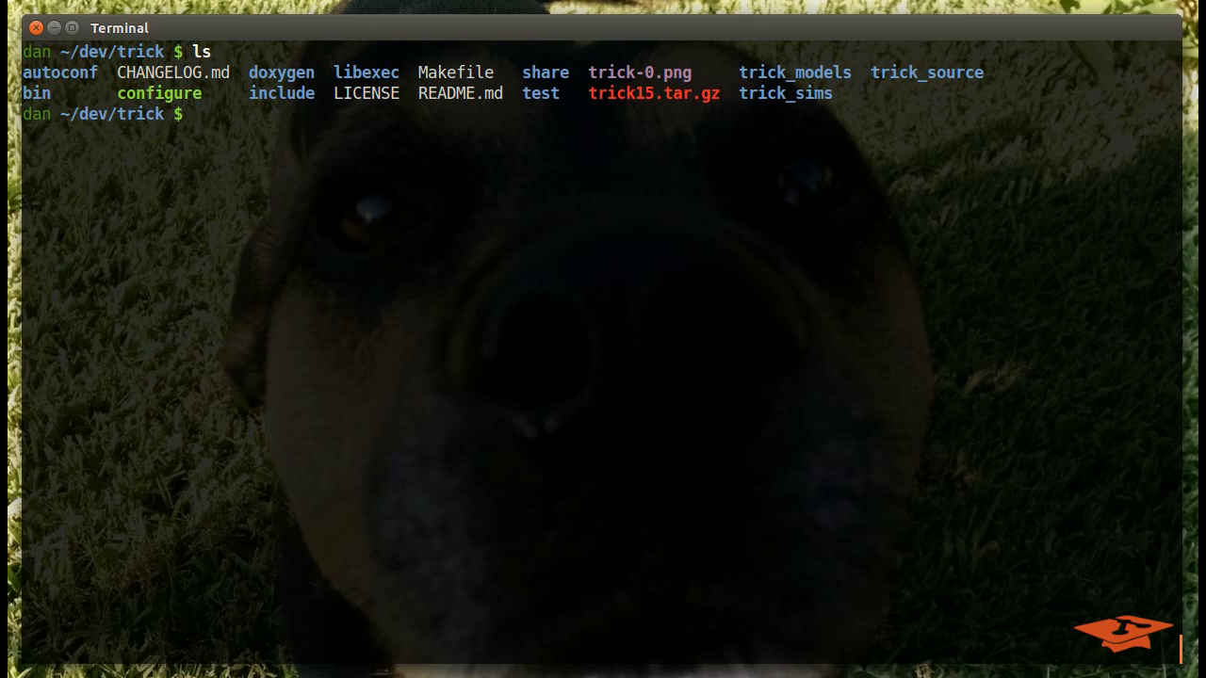
{"action": "type", "text": "git"}
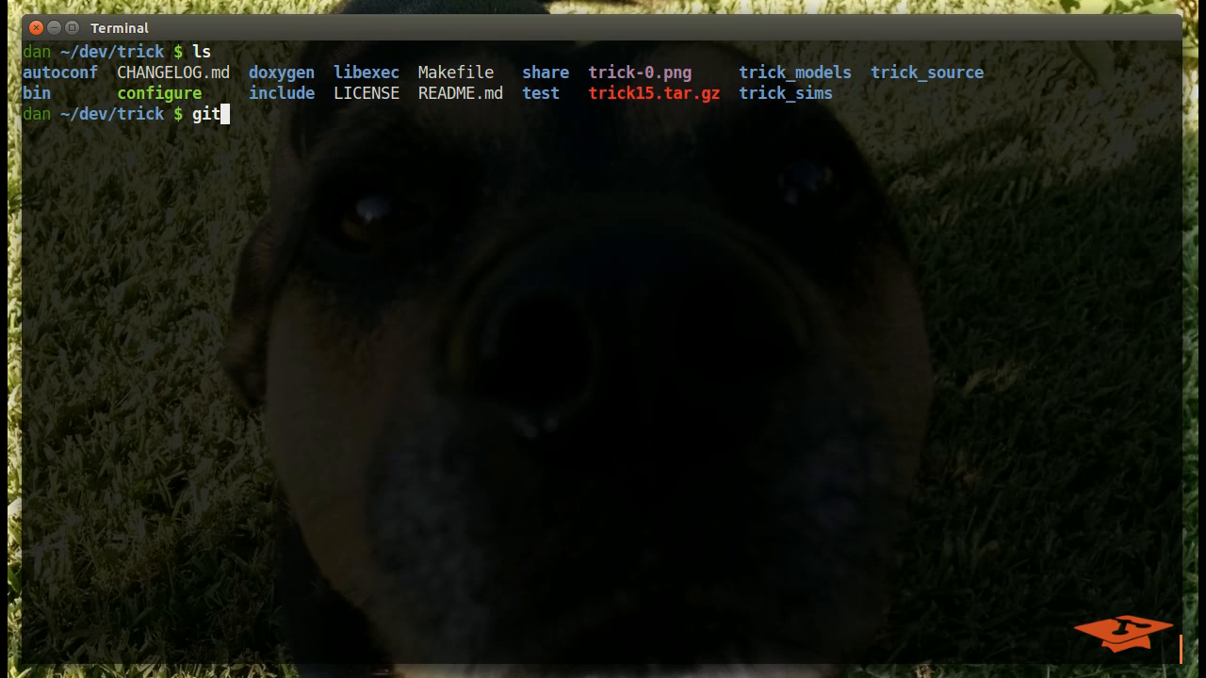
{"action": "type", "text": "ma"}
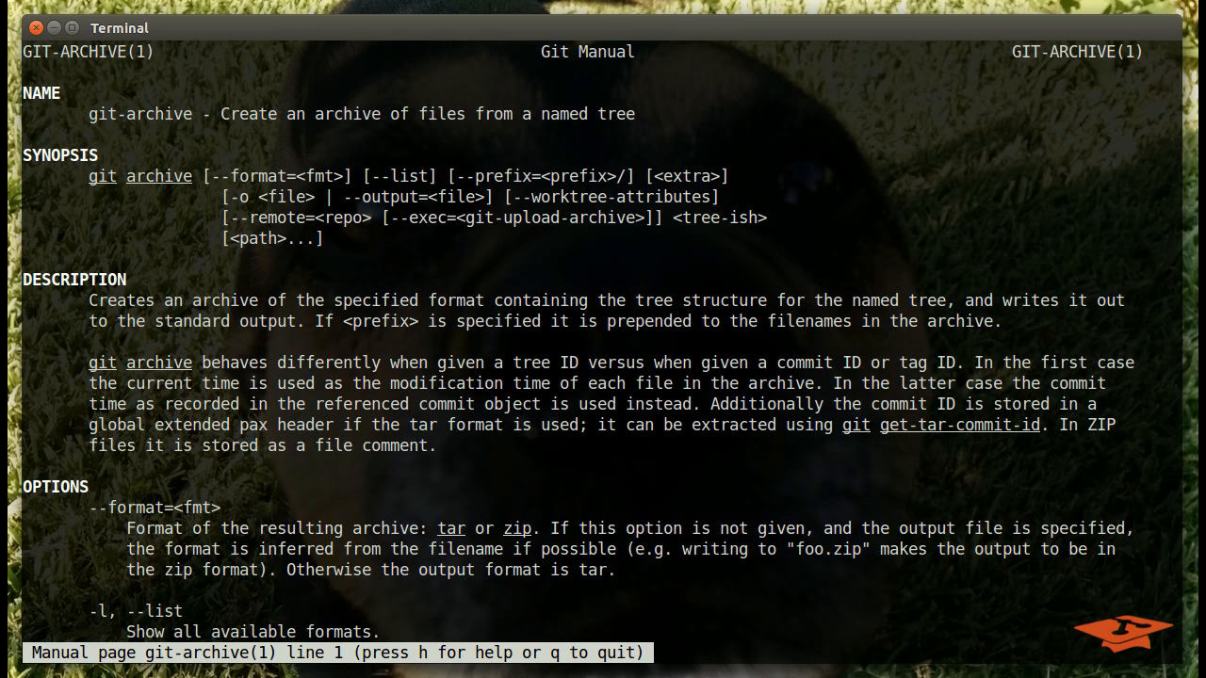
{"action": "mouse_move", "coordinate": [172, 226]}
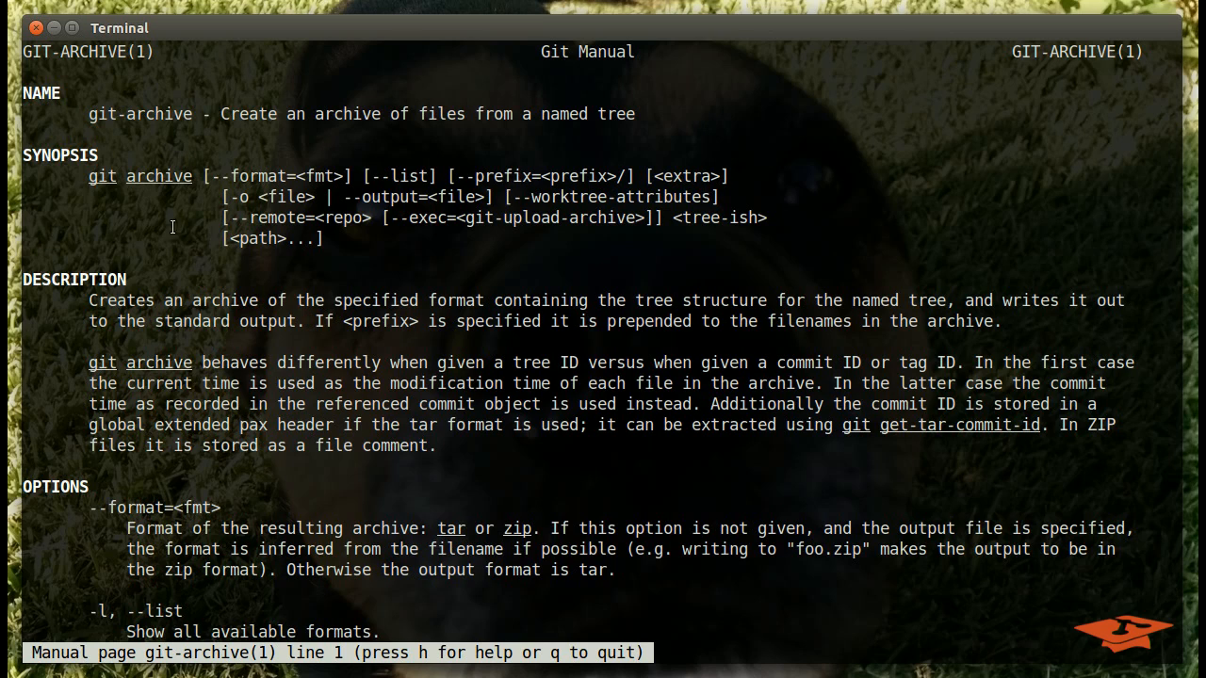
{"action": "mouse_move", "coordinate": [532, 121]}
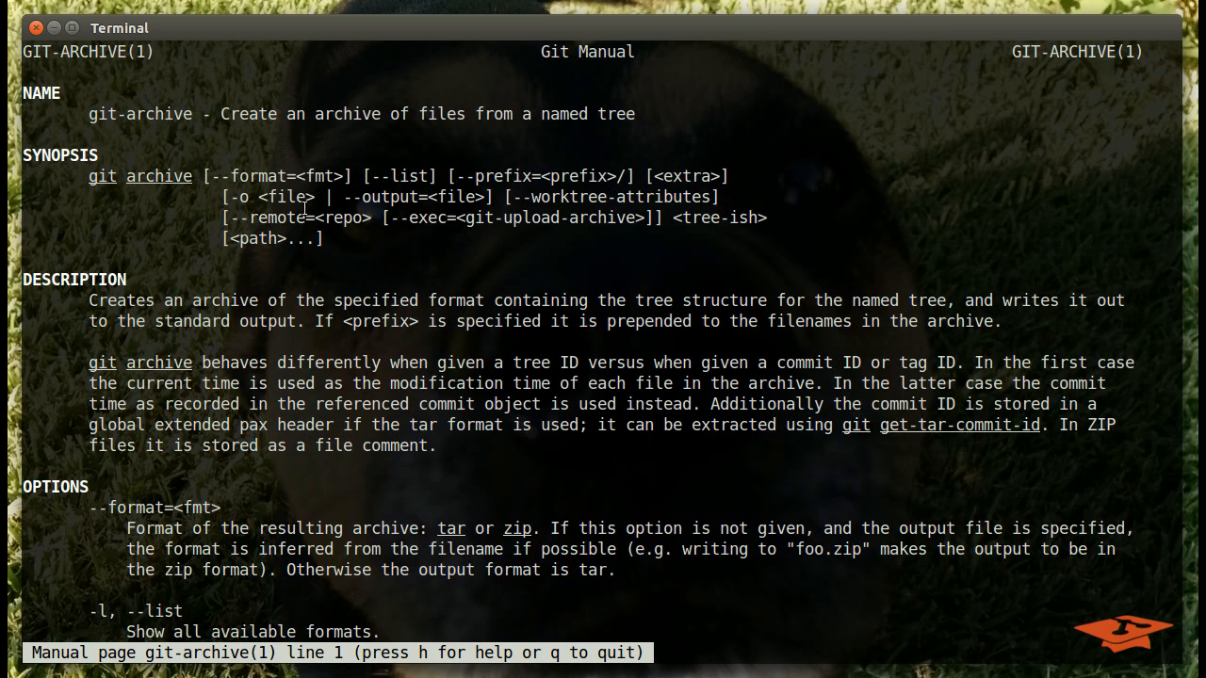
{"action": "mouse_move", "coordinate": [206, 362]}
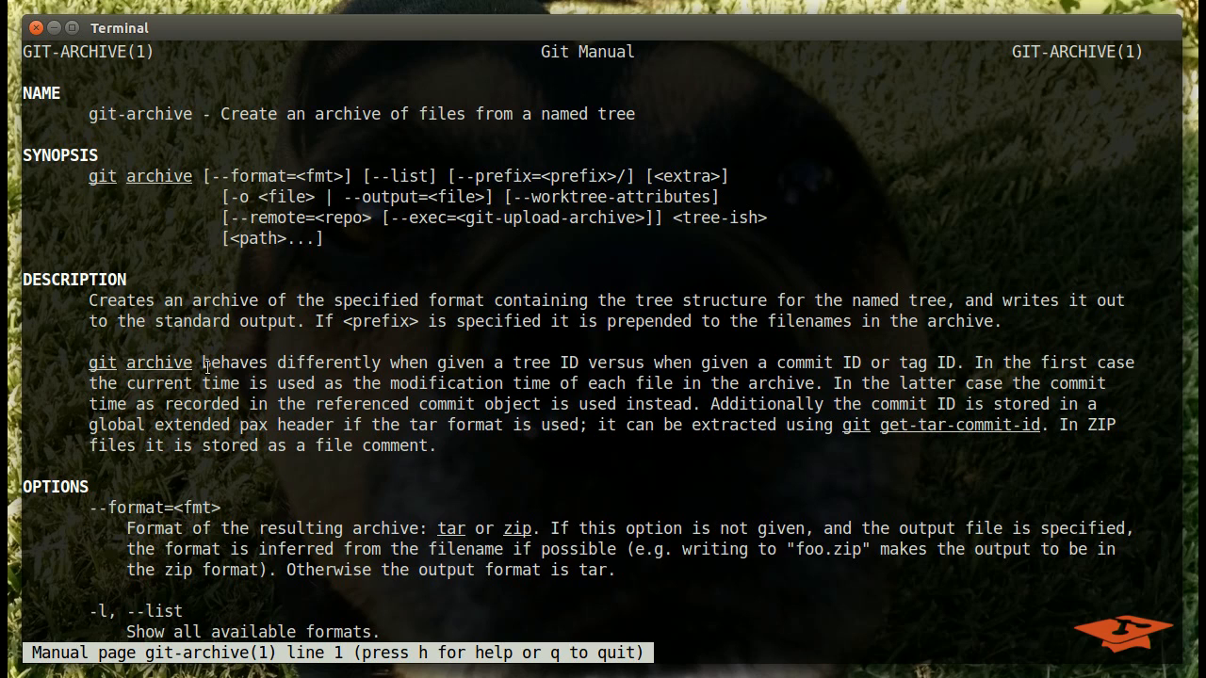
{"action": "mouse_move", "coordinate": [652, 443]}
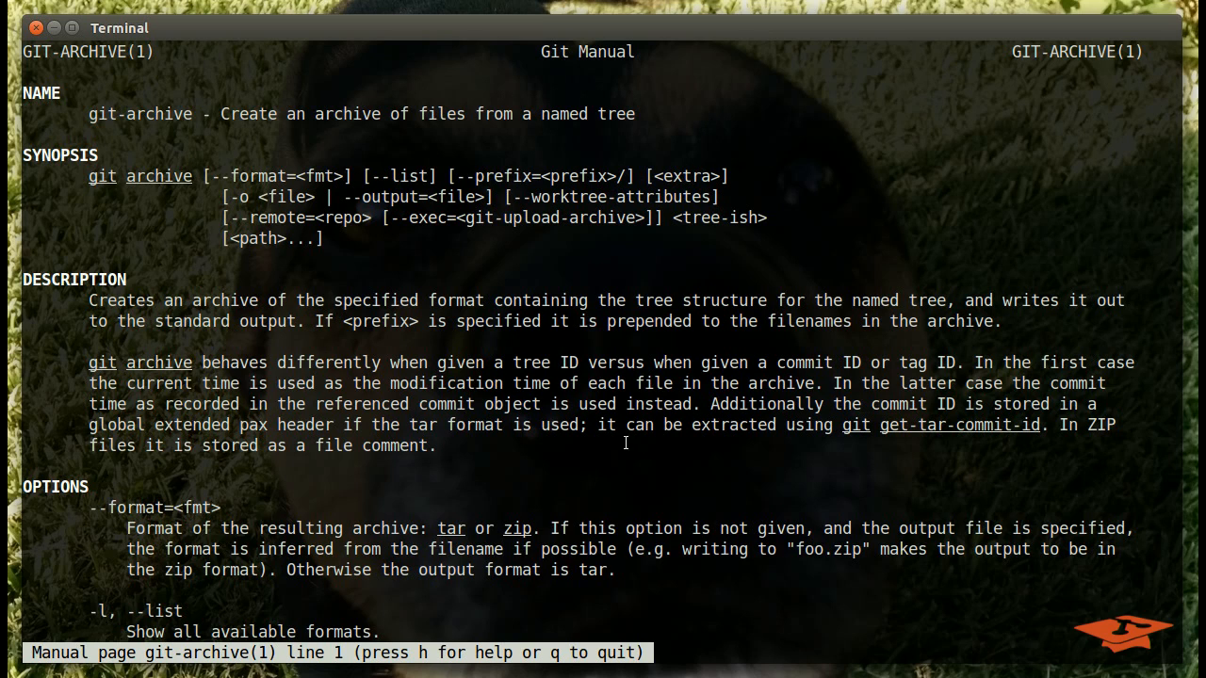
{"action": "key", "text": "q"}
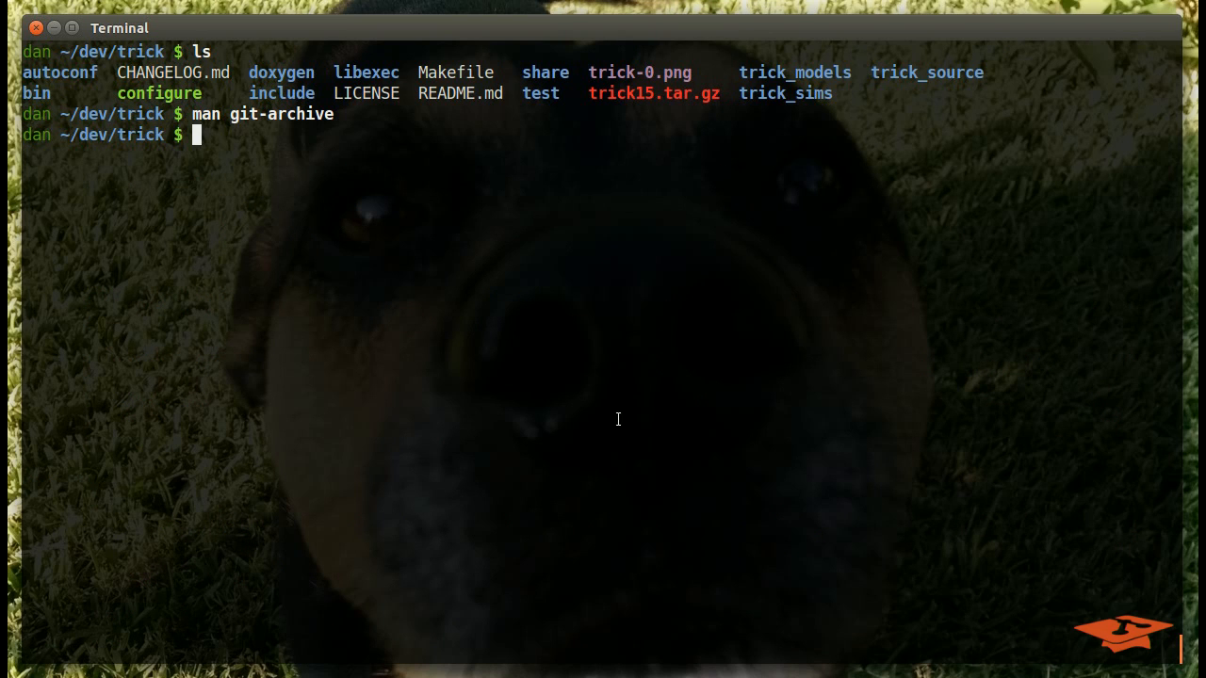
Step: Compose git archive --format=tar HEAD to archive the repository's current commit
{"action": "type", "text": "git"}
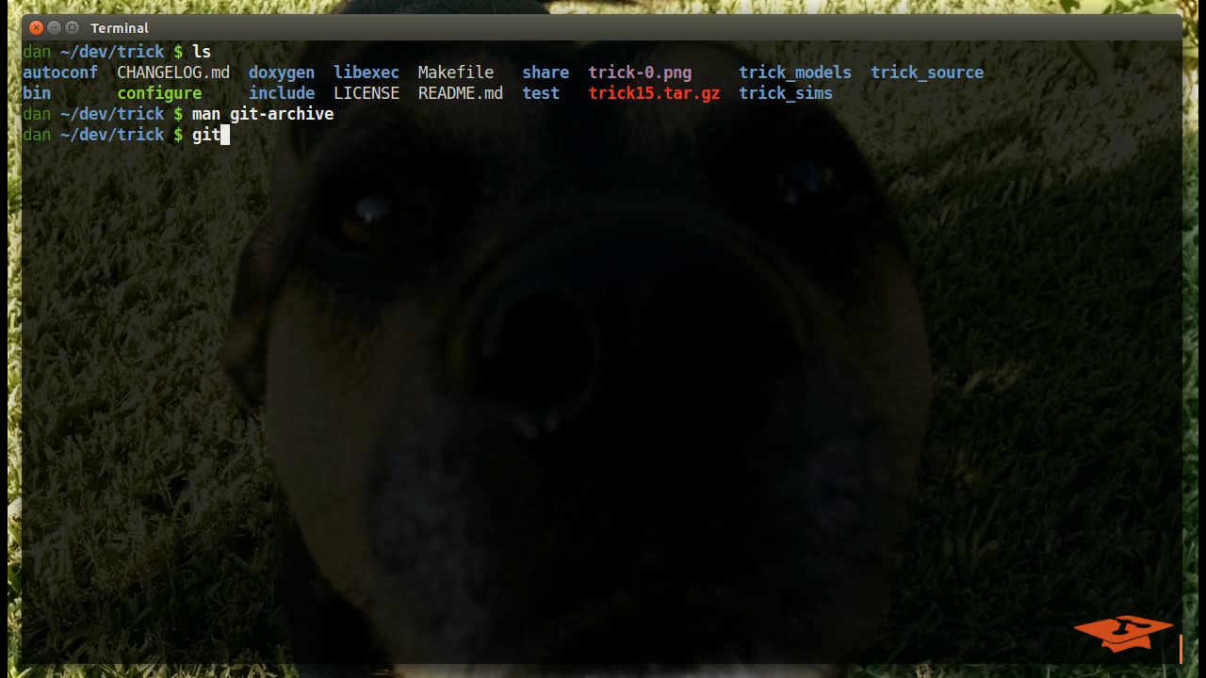
{"action": "type", "text": "archive"}
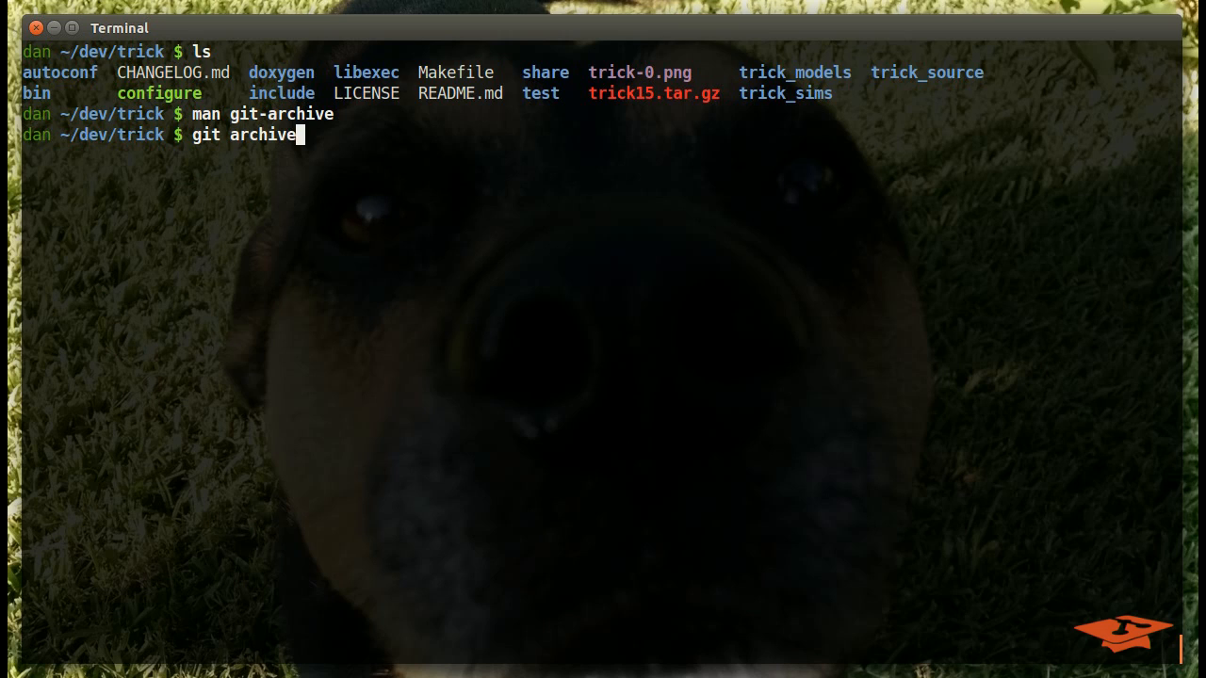
{"action": "type", "text": "--format"}
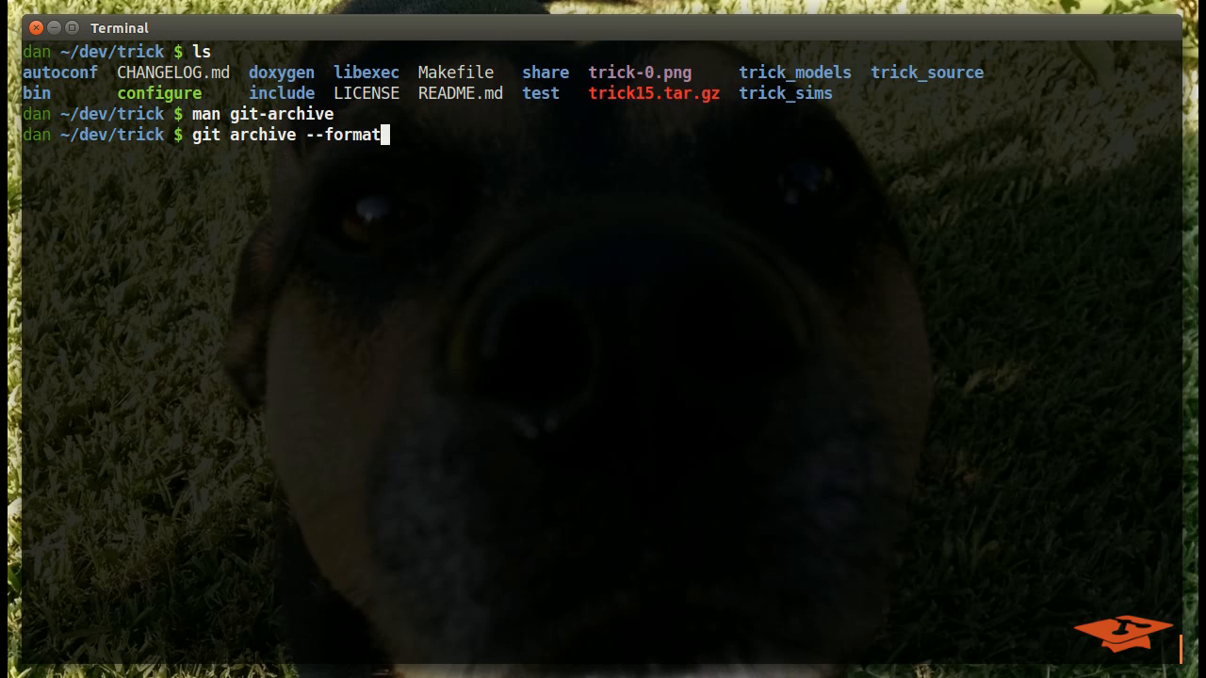
{"action": "type", "text": "=ta"}
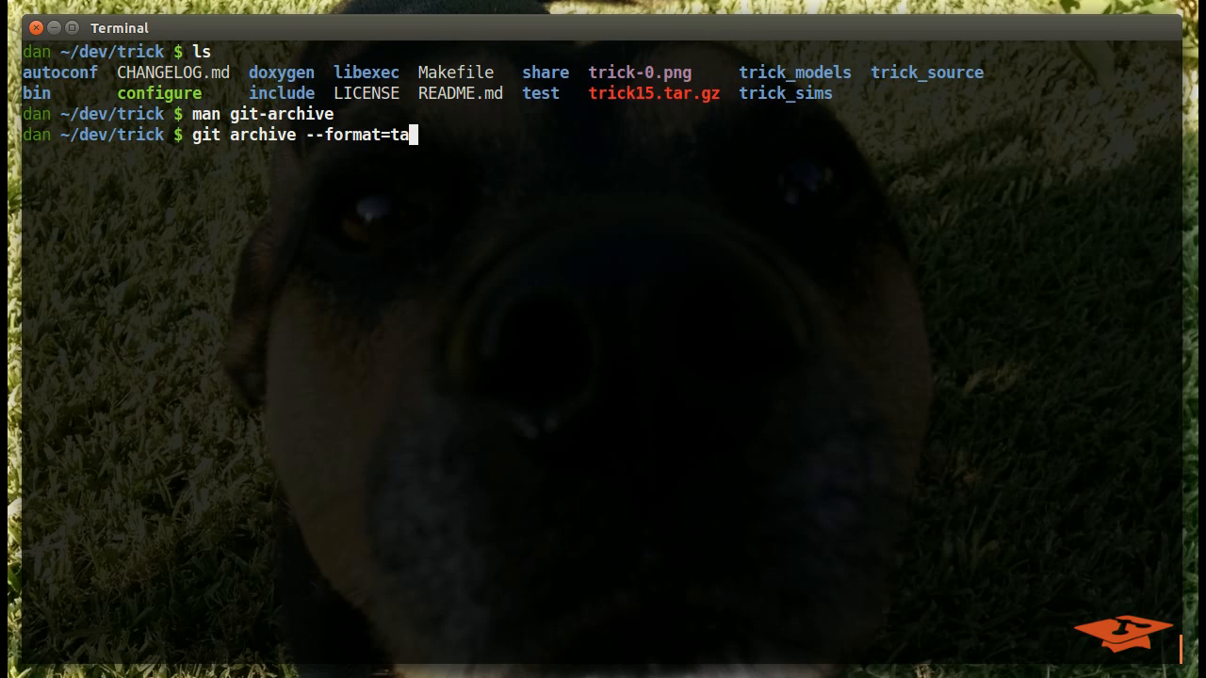
{"action": "type", "text": "r"}
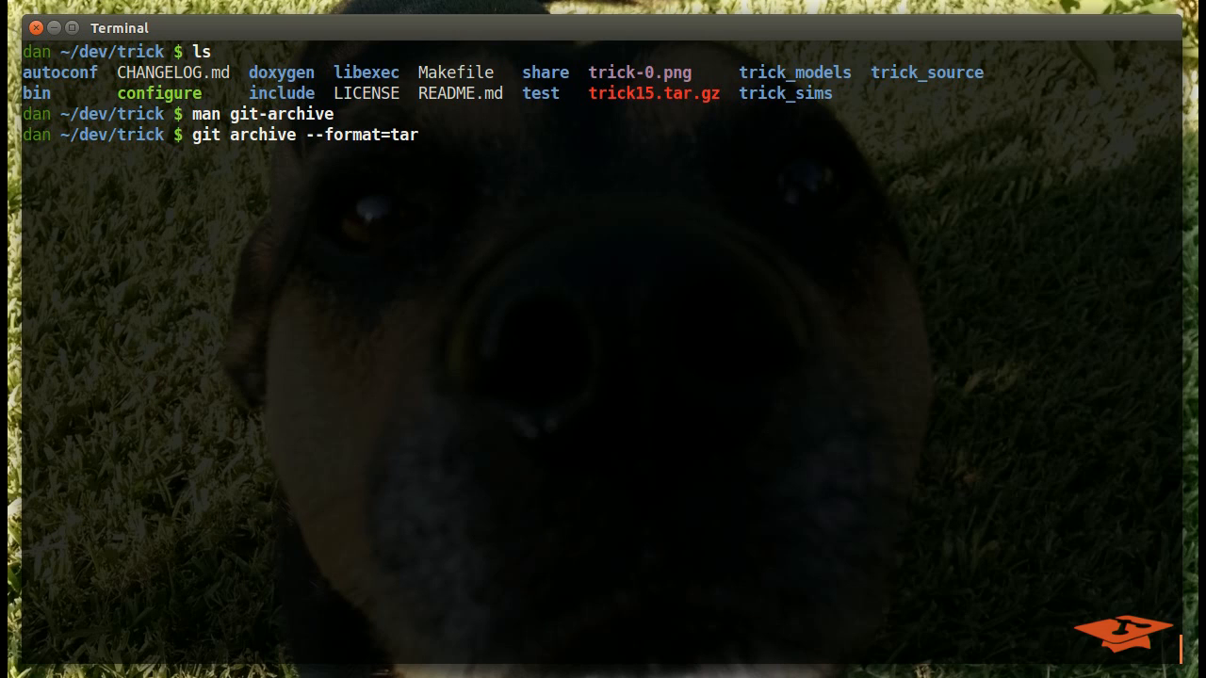
{"action": "type", "text": "\" \""}
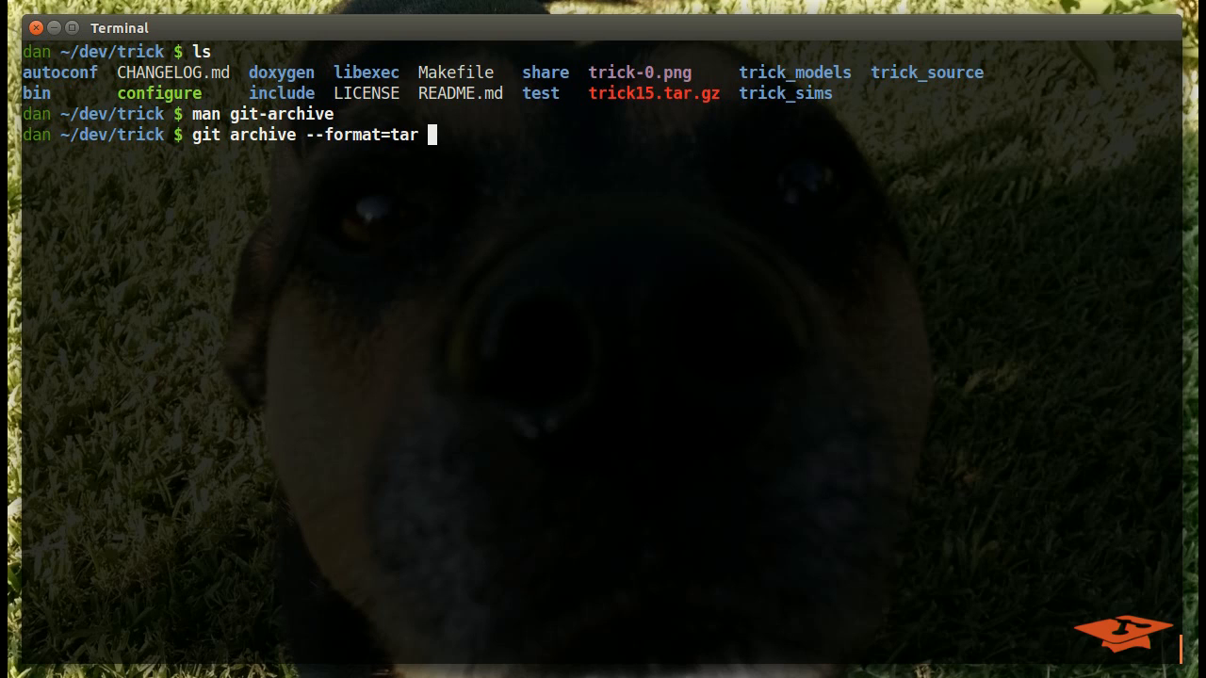
{"action": "type", "text": "HEA"}
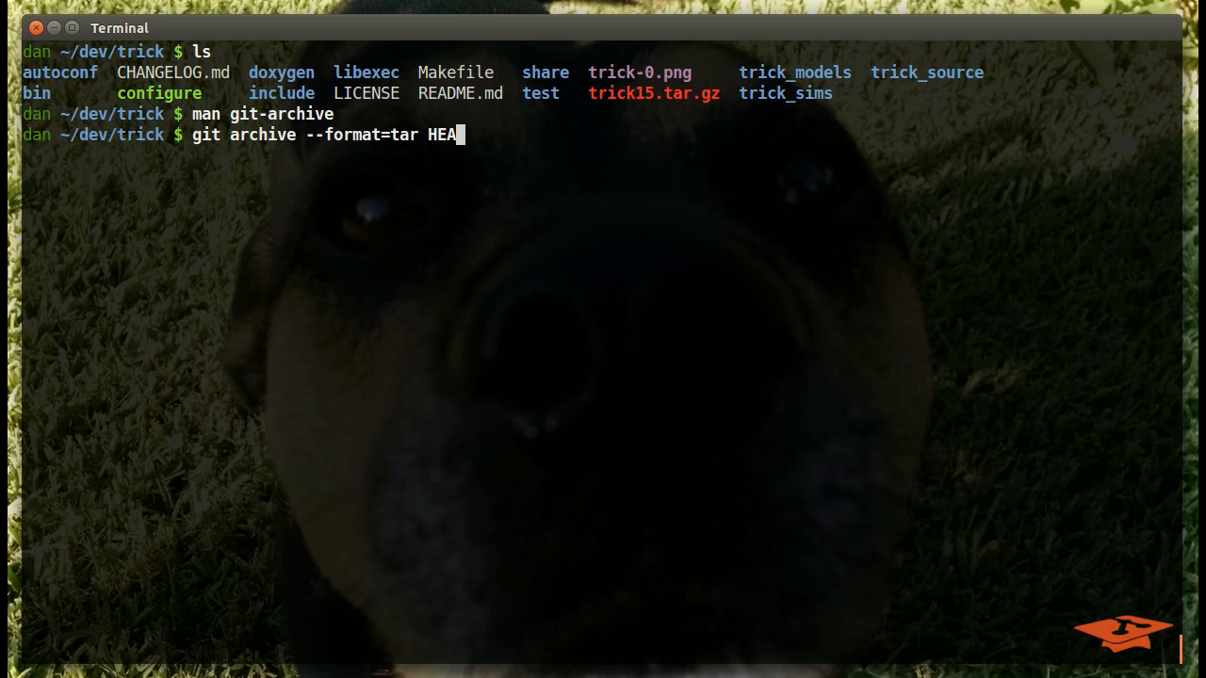
{"action": "type", "text": "D"}
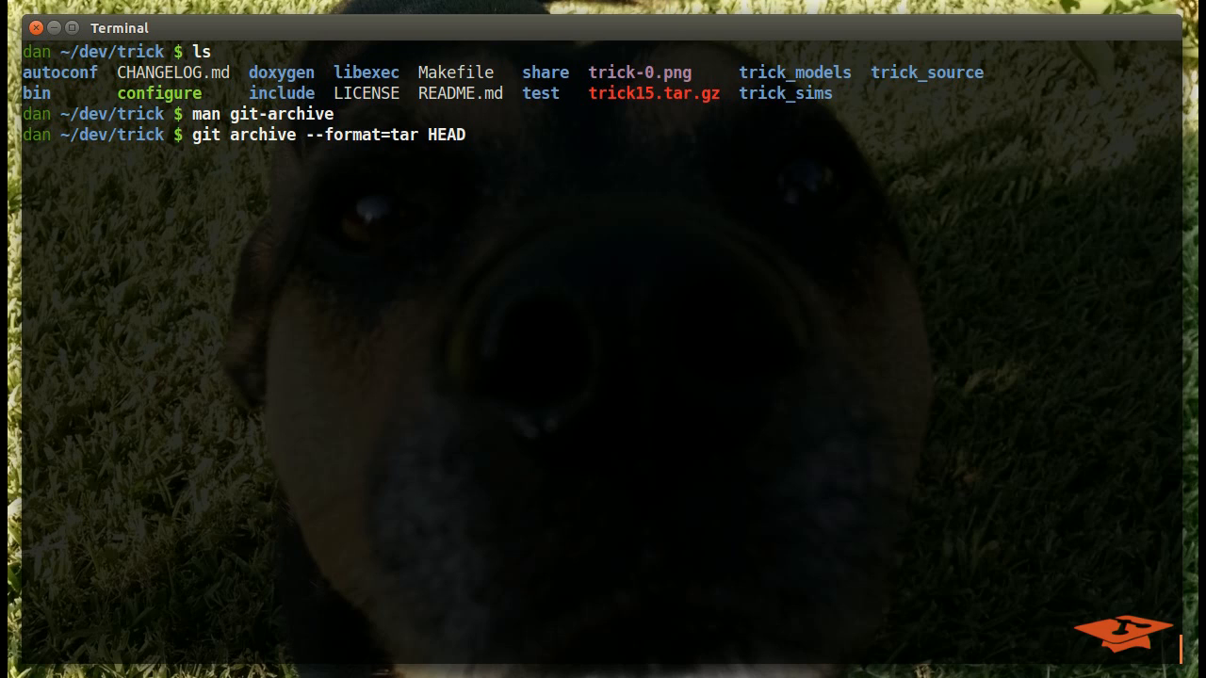
Step: Pipe the archive through gzip into trick_01012016.tar.gz
{"action": "type", "text": "|"}
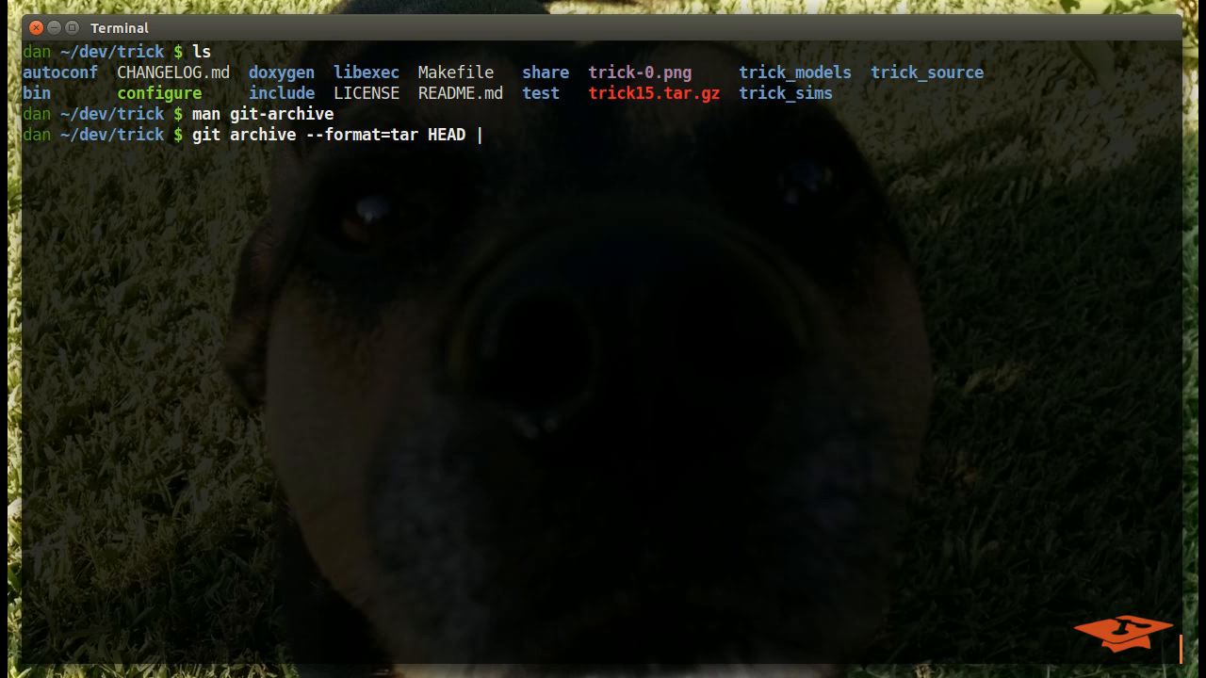
{"action": "type", "text": "gzip >"}
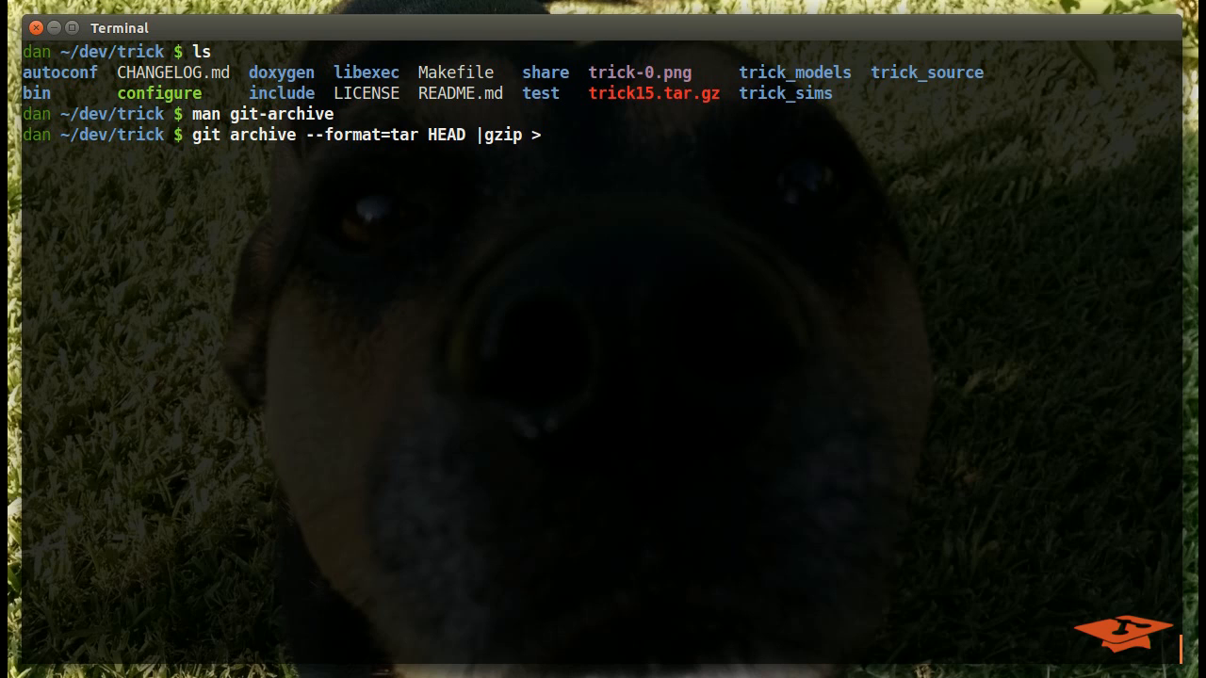
{"action": "type", "text": "trick"}
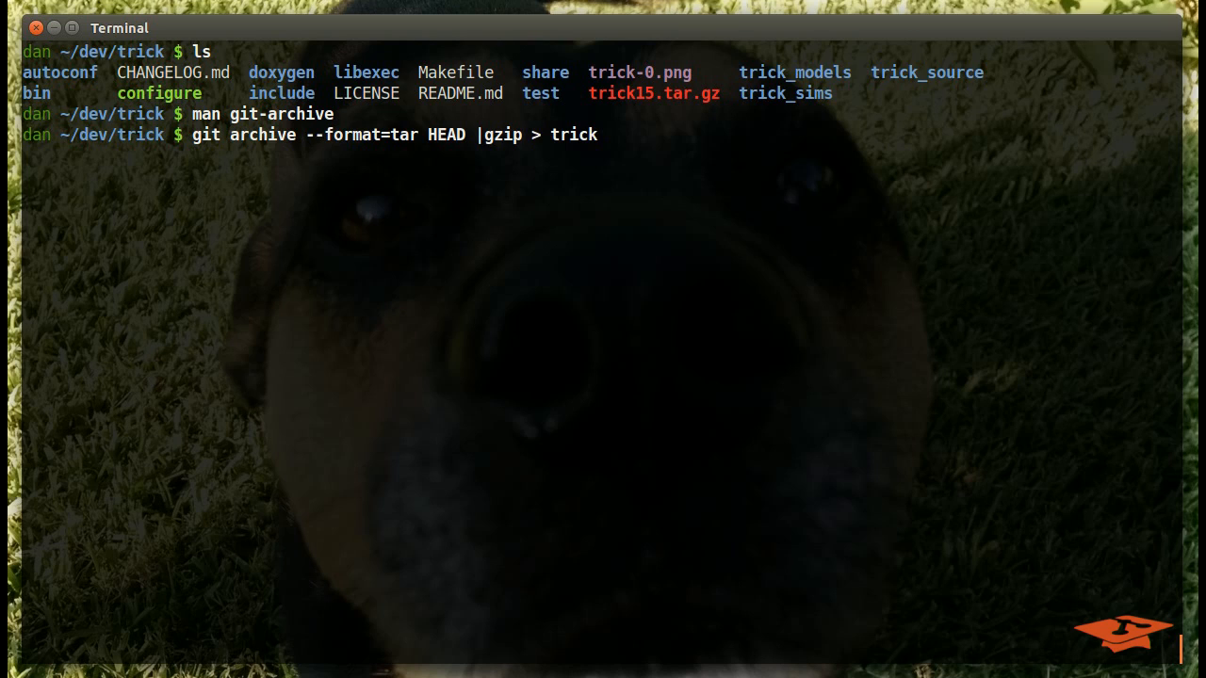
{"action": "type", "text": "_0101"}
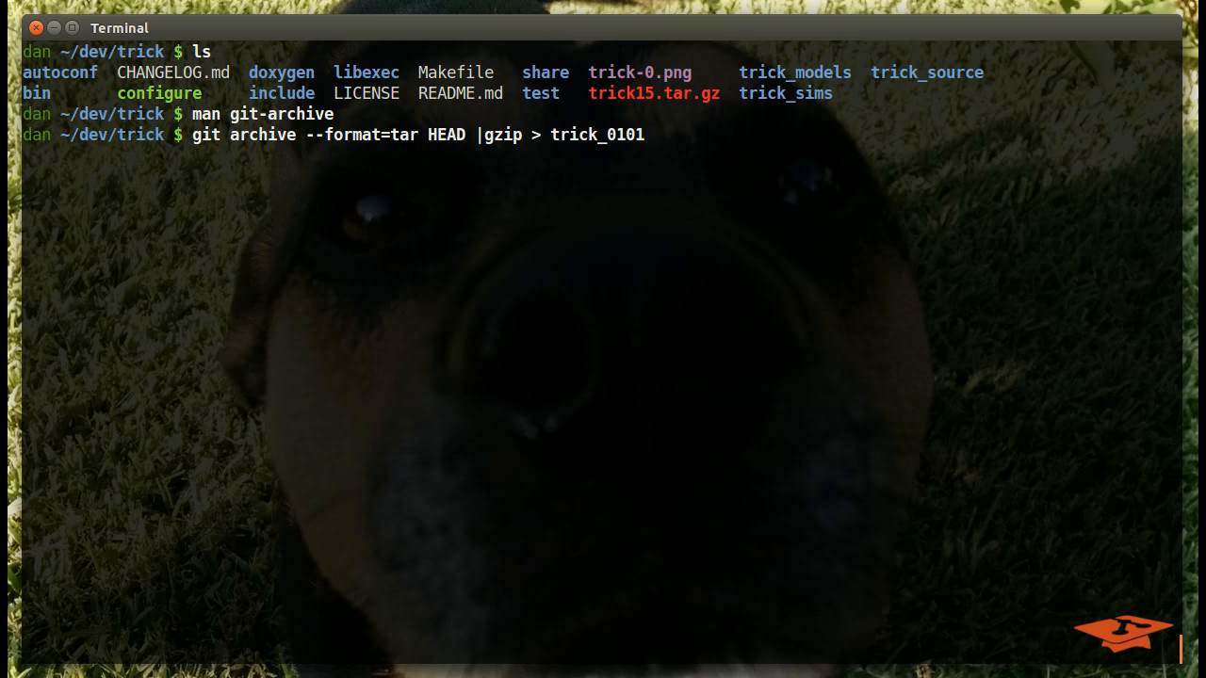
{"action": "type", "text": "2016"}
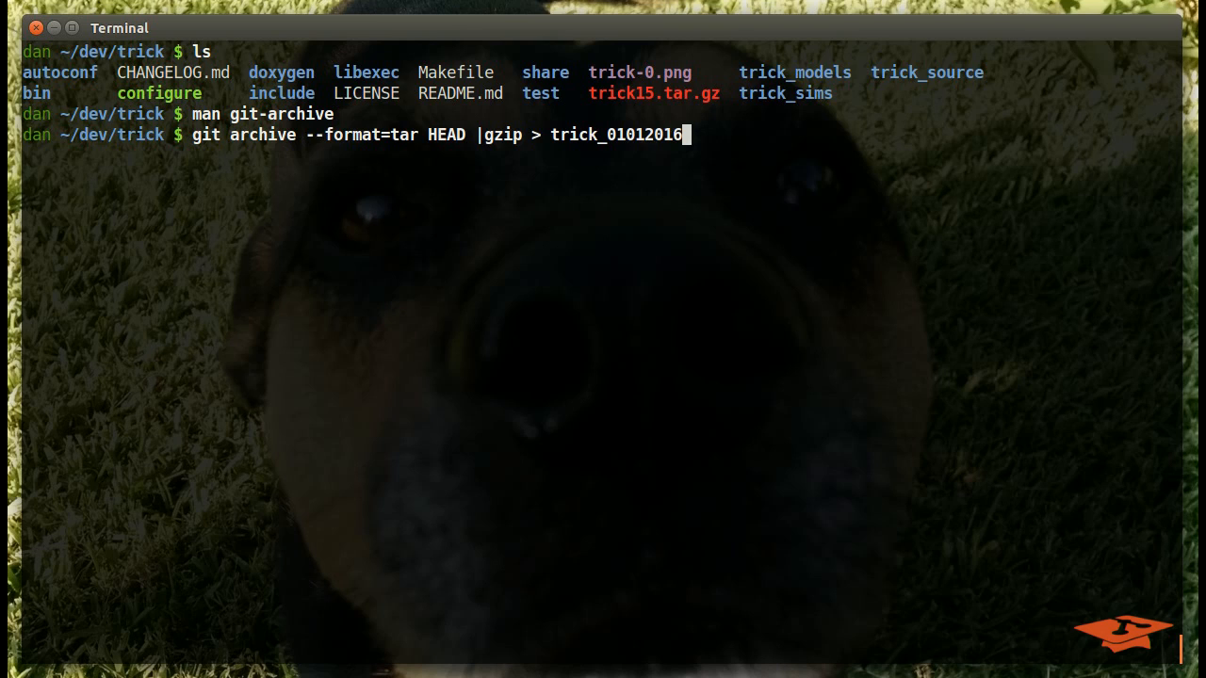
{"action": "type", "text": ".tar."}
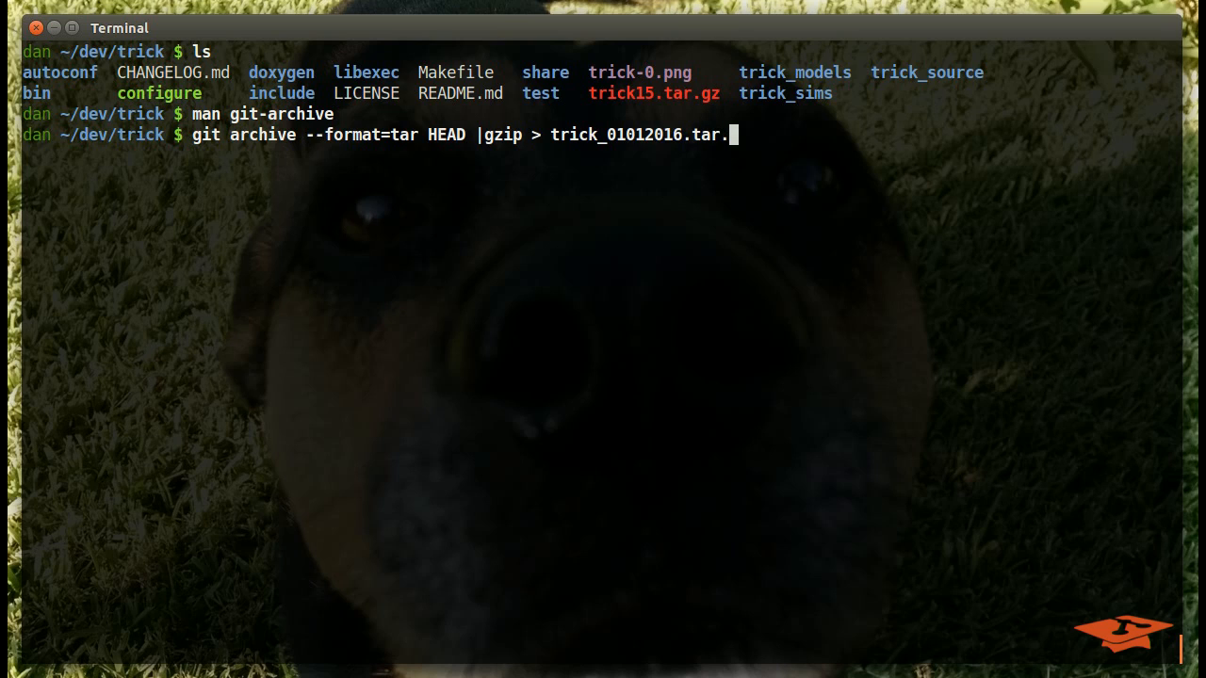
{"action": "type", "text": "gz"}
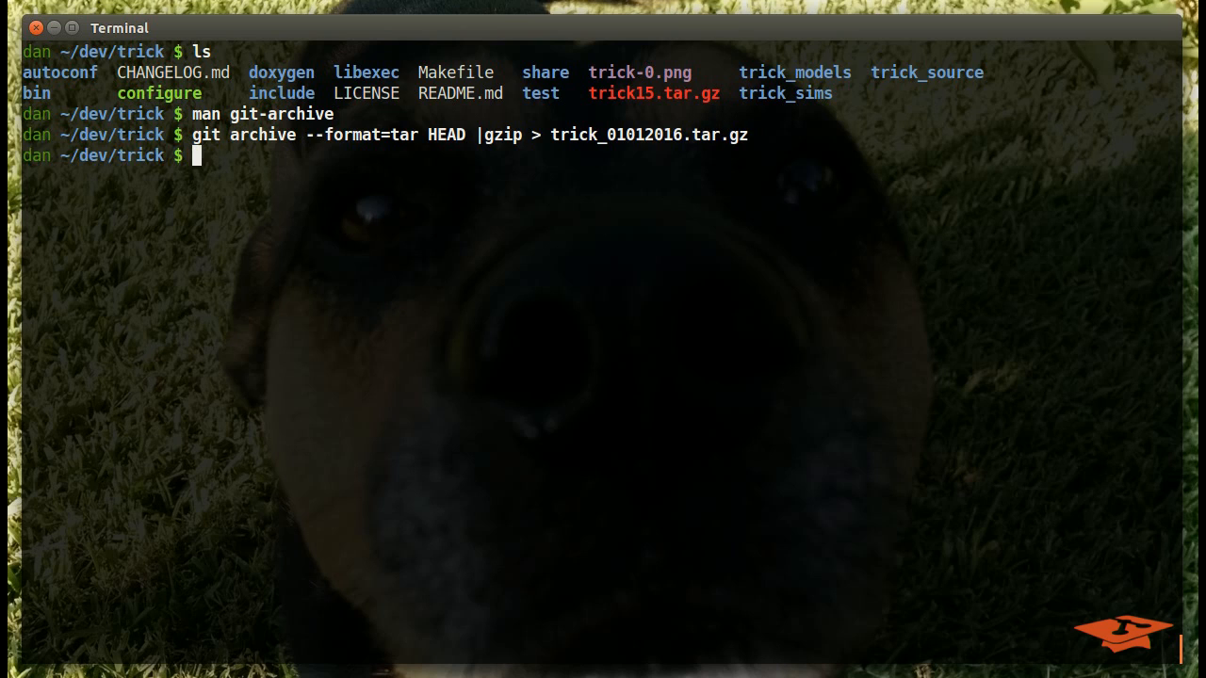
Step: List the repo, move trick_01012016.tar.gz into /tmp and change into /tmp
{"action": "type", "text": "ls"}
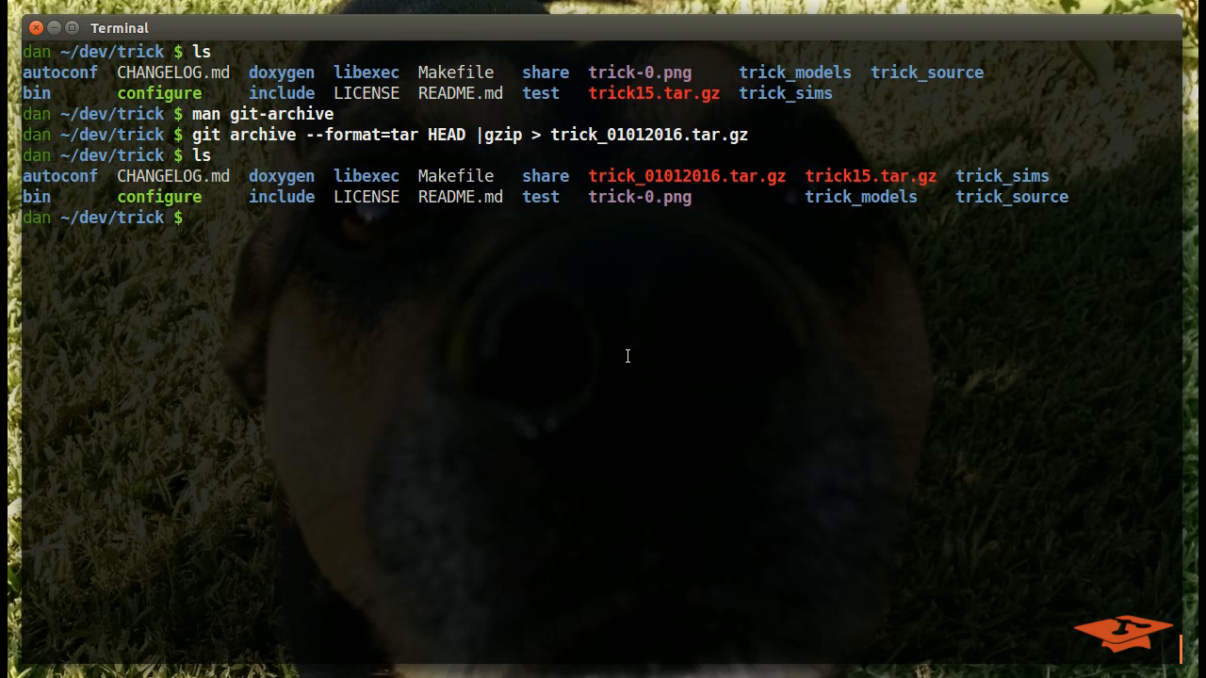
{"action": "mouse_move", "coordinate": [669, 183]}
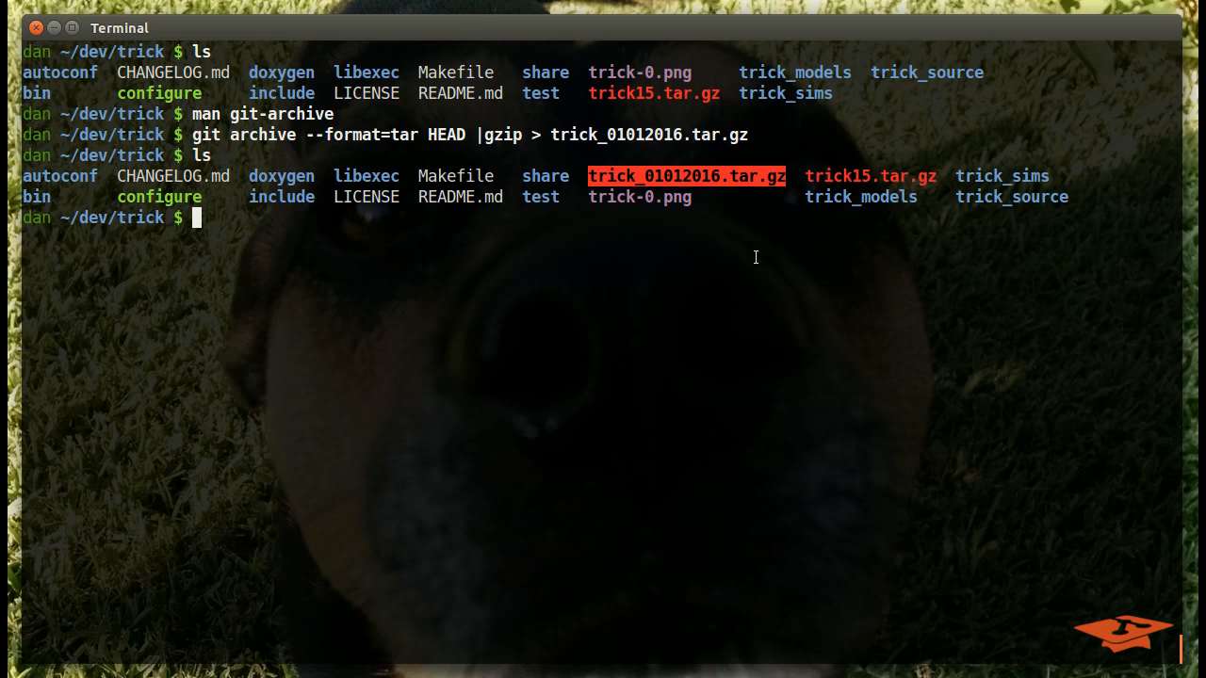
{"action": "type", "text": "mv /tmp/"}
{"action": "type", "text": "cd /tmp"}
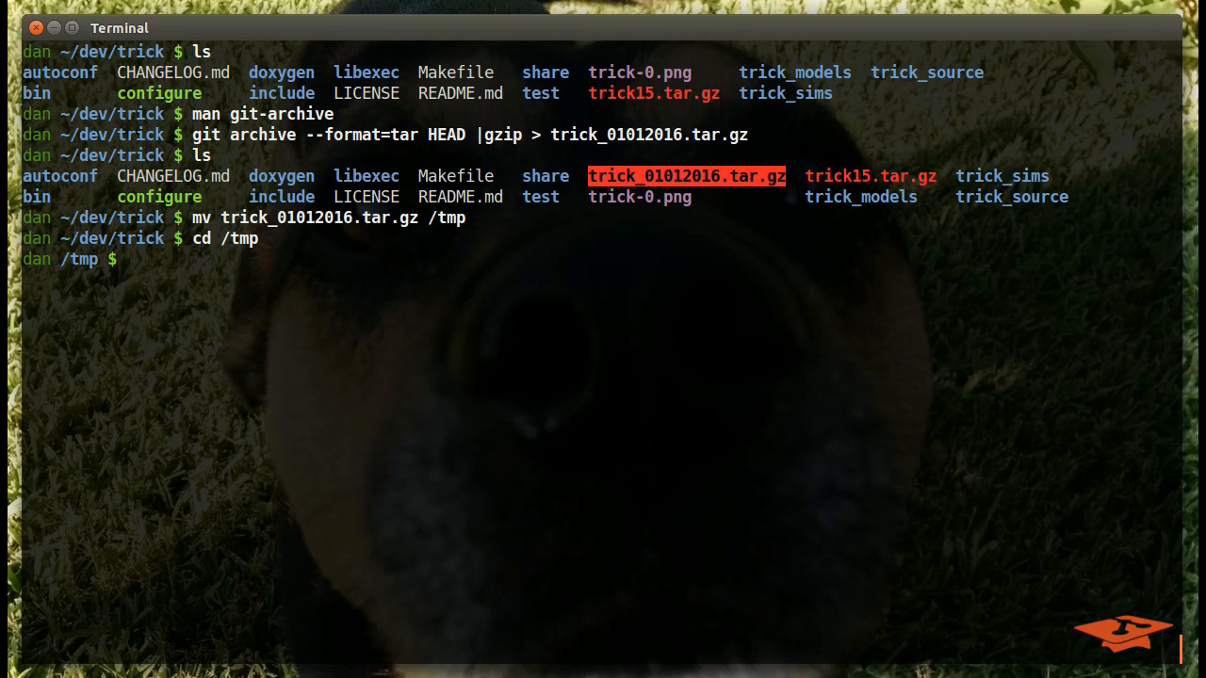
Step: Extract trick_01012016.tar.gz in /tmp with tar -xvzf, listing every trick_source file
{"action": "type", "text": "ls"}
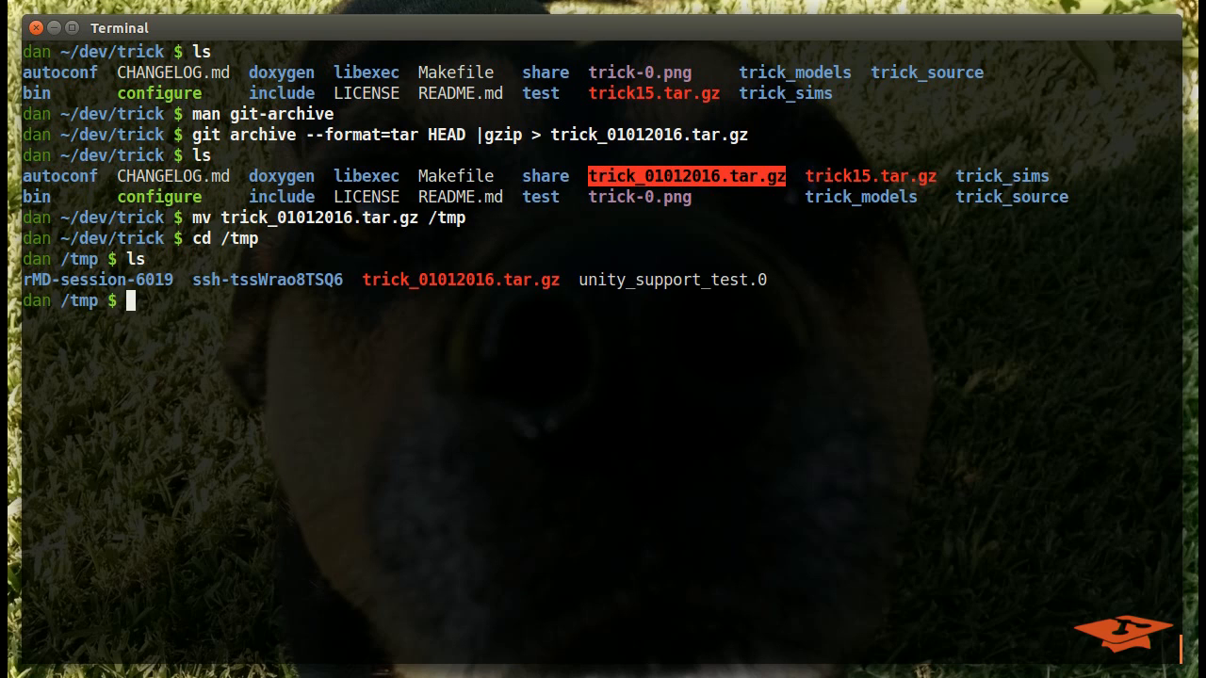
{"action": "type", "text": "tar -x"}
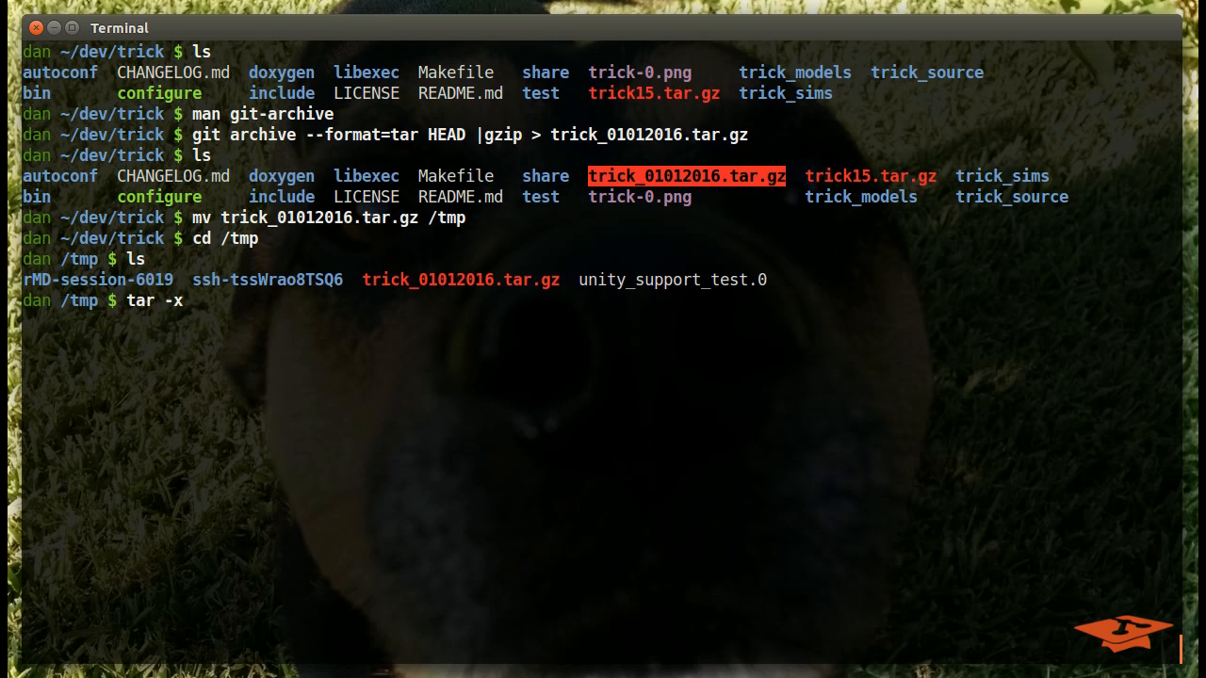
{"action": "type", "text": "vzf trick_01012016.tar.gz"}
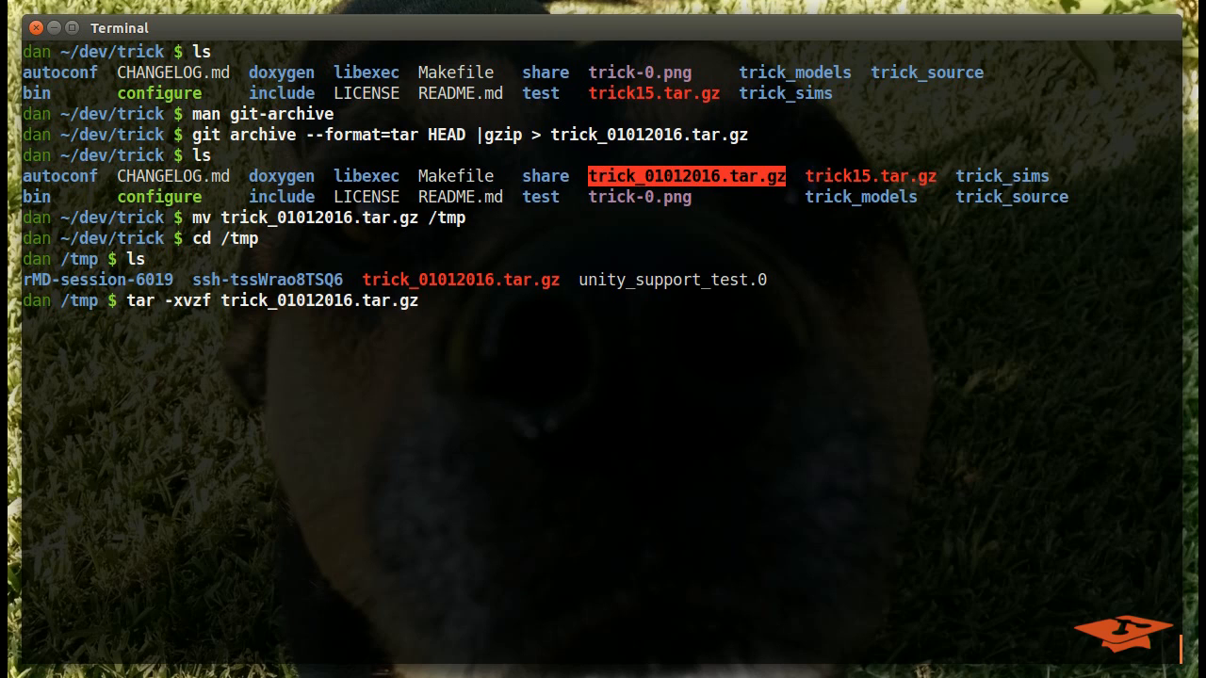
{"action": "key", "text": "Return"}
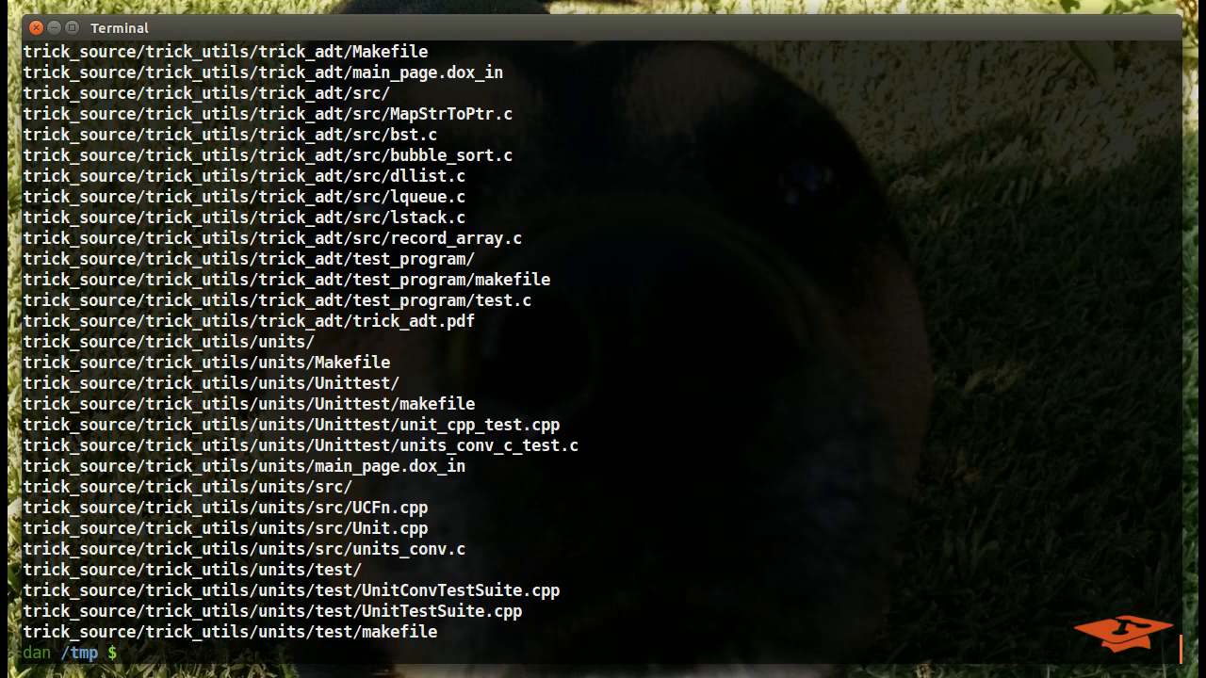
{"action": "type", "text": "ls"}
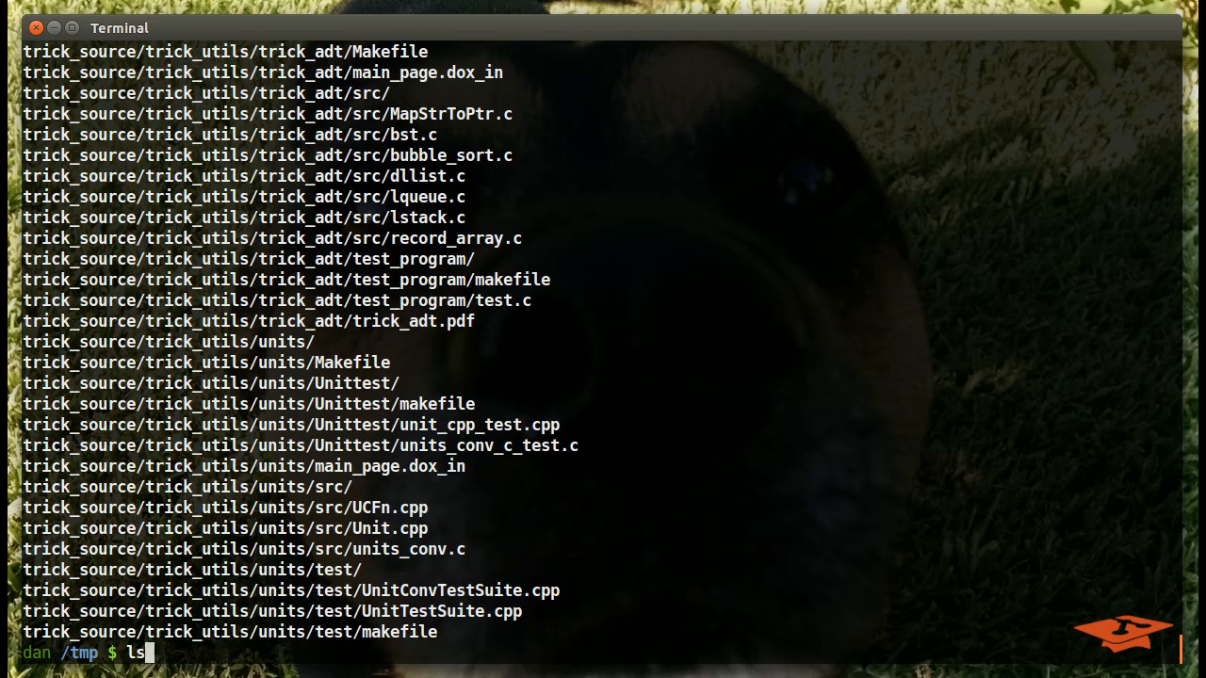
Step: List /tmp showing trick_source extracted loose, then head back toward ~/dev/trick
{"action": "key", "text": "Return"}
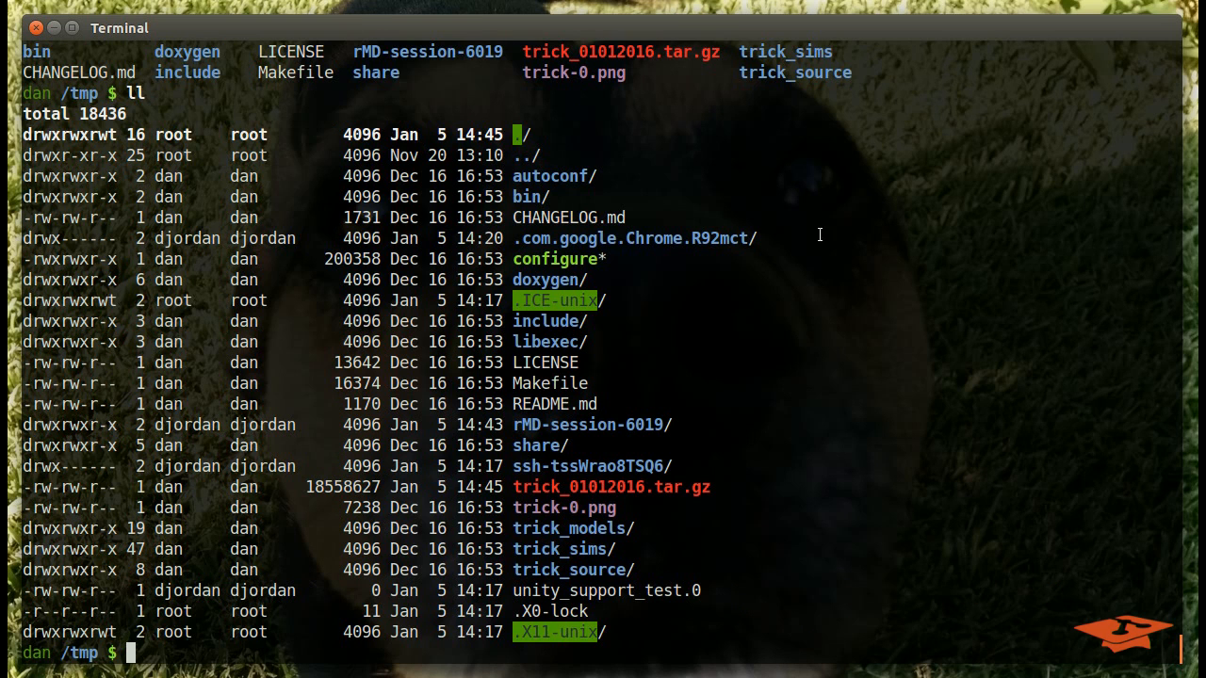
{"action": "mouse_move", "coordinate": [1180, 140]}
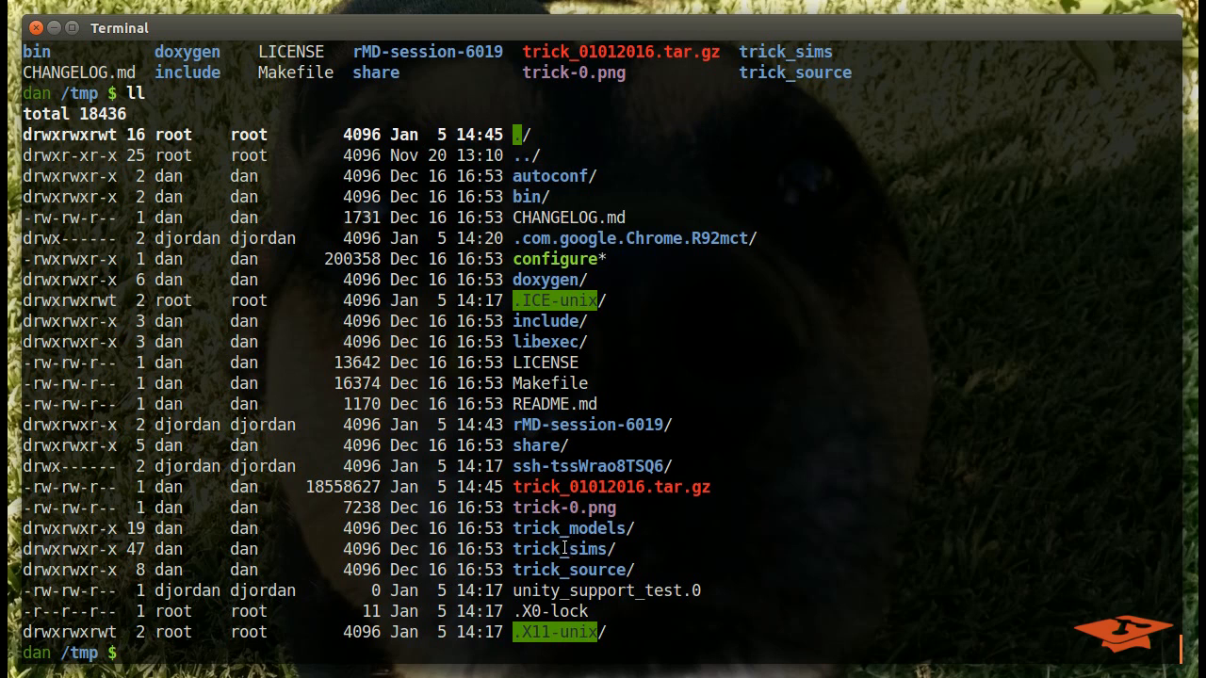
{"action": "mouse_move", "coordinate": [543, 535]}
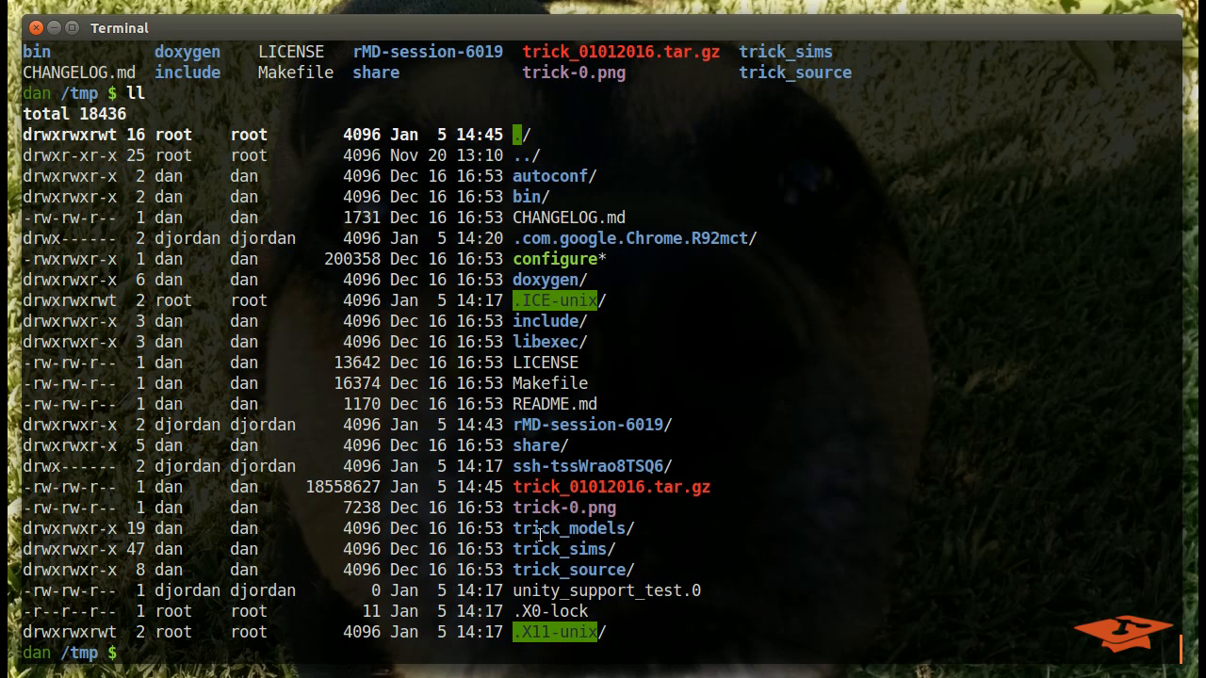
{"action": "double_click", "coordinate": [569, 528]}
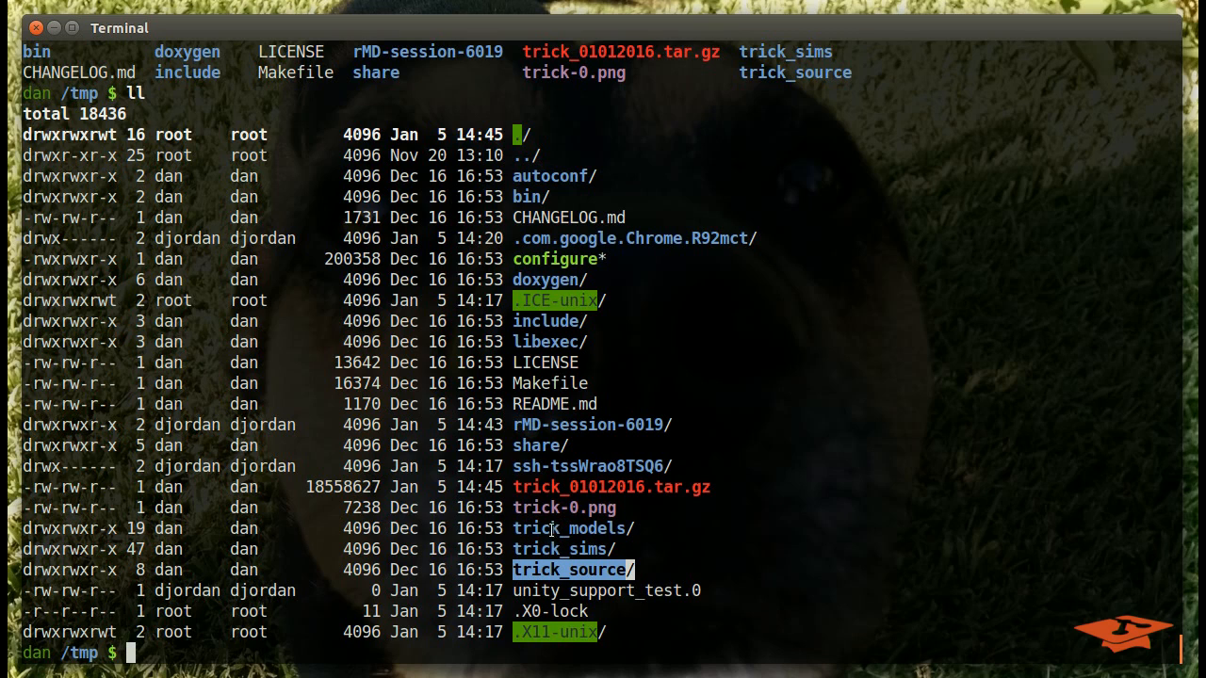
{"action": "mouse_move", "coordinate": [586, 386]}
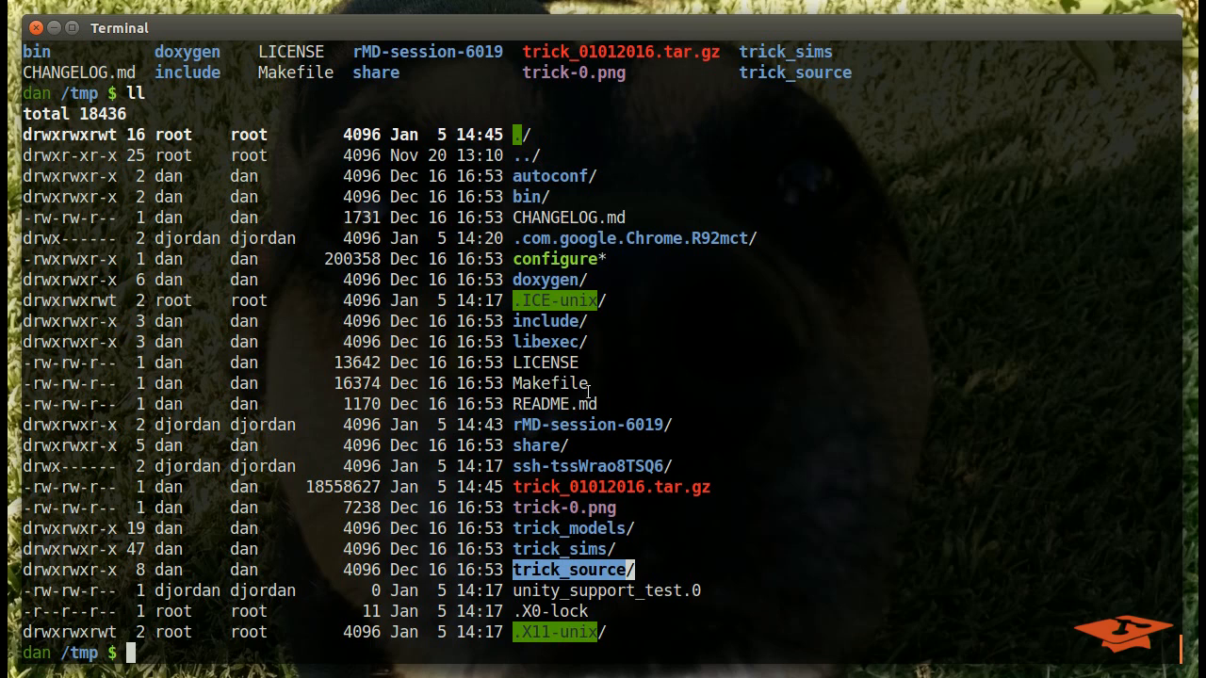
{"action": "mouse_move", "coordinate": [524, 343]}
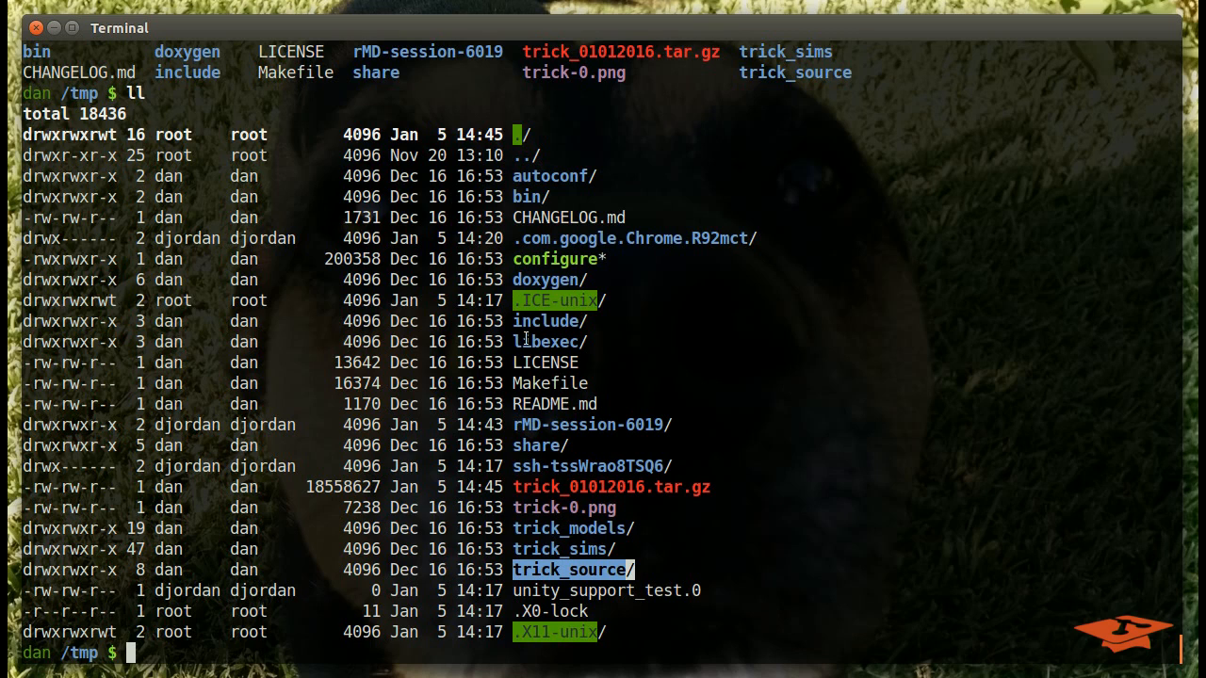
{"action": "mouse_move", "coordinate": [599, 592]}
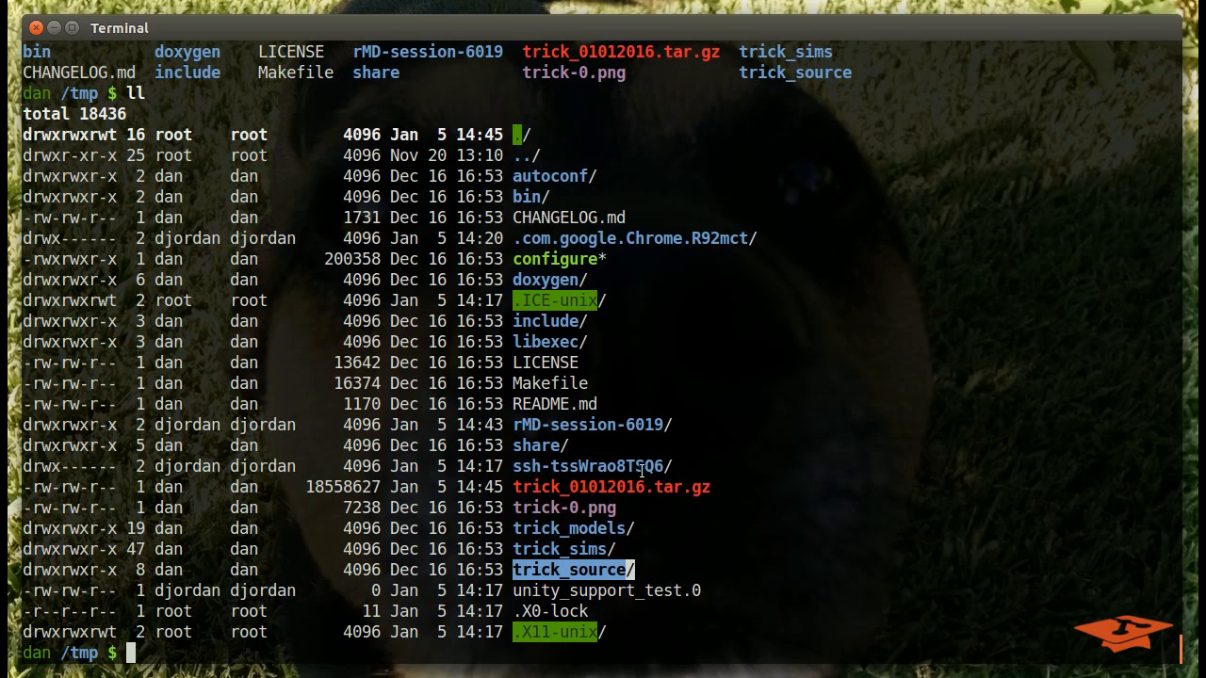
{"action": "mouse_move", "coordinate": [713, 550]}
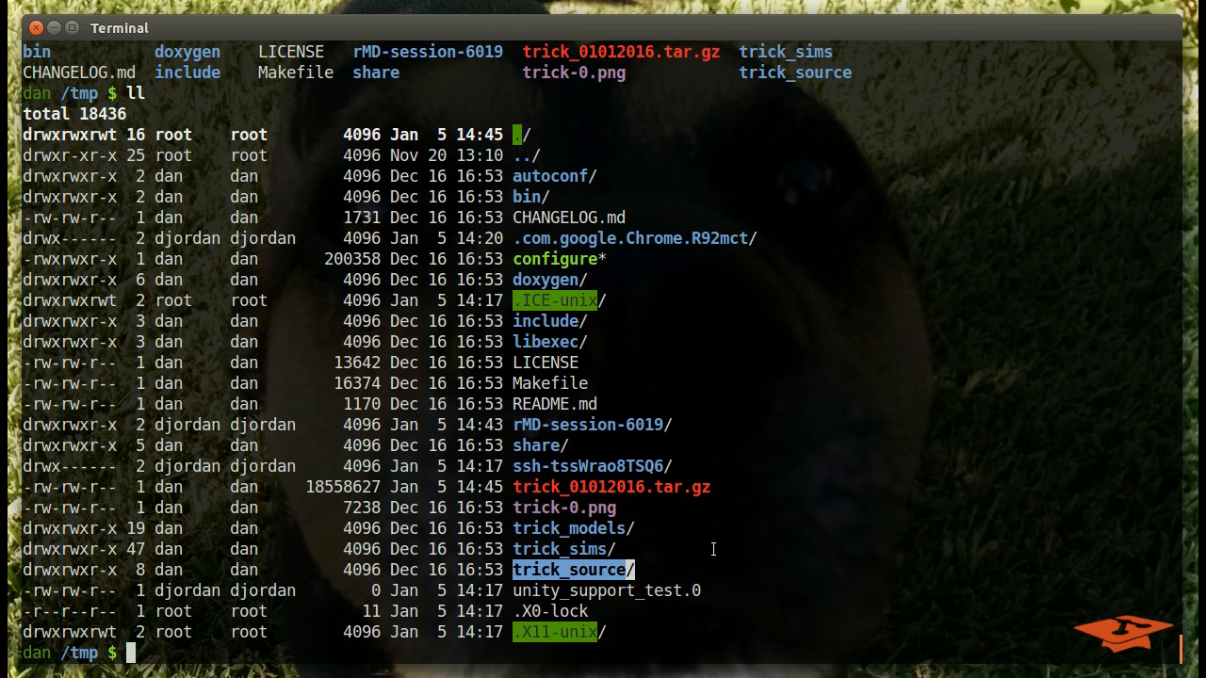
{"action": "type", "text": "d"}
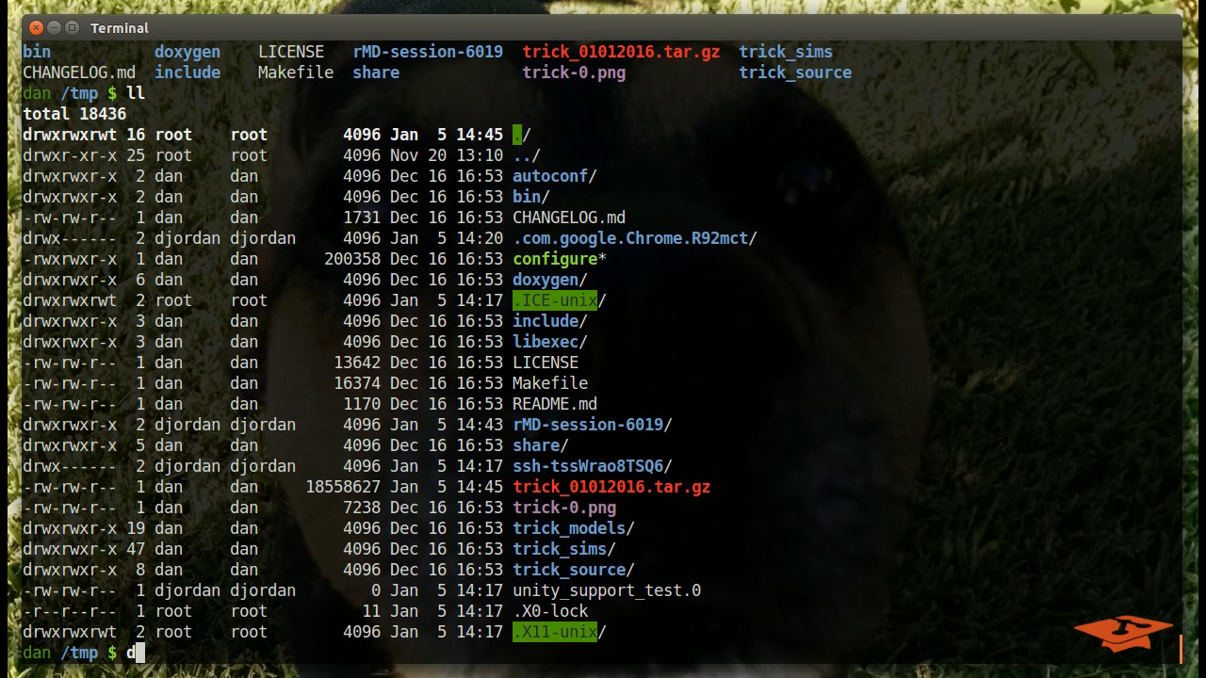
{"action": "type", "text": "cd ~/dev/"}
{"action": "type", "text": "cd trick/"}
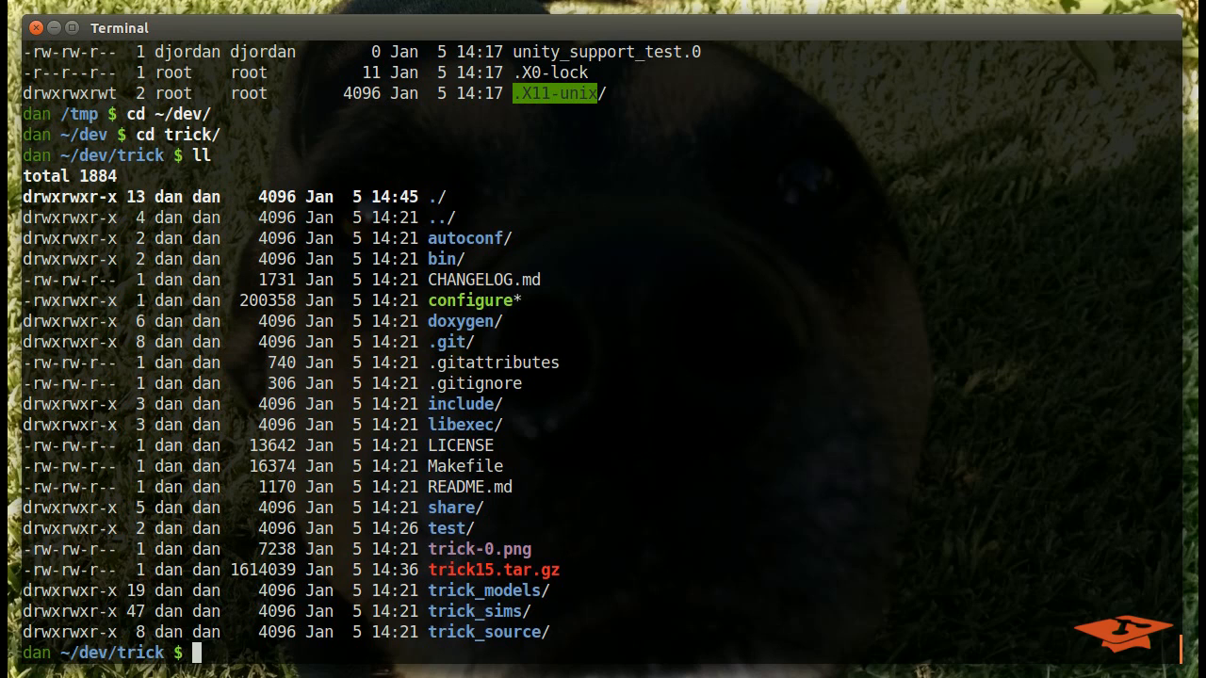
Step: Re-run git archive with --prefix=trick_01012016/ into trick_01012016.tar.gz and confirm it in the listing
{"action": "type", "text": "ls"}
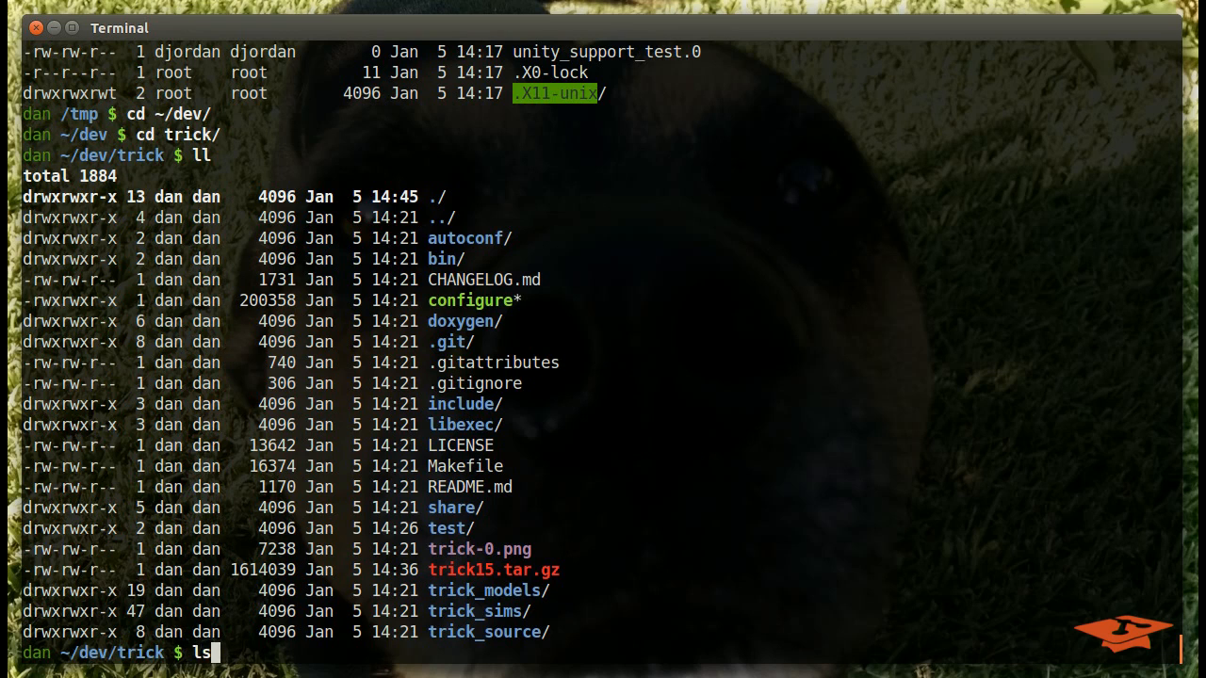
{"action": "type", "text": "git archive --format=tar HEAD |gzip > trick_01012016.tar.gz"}
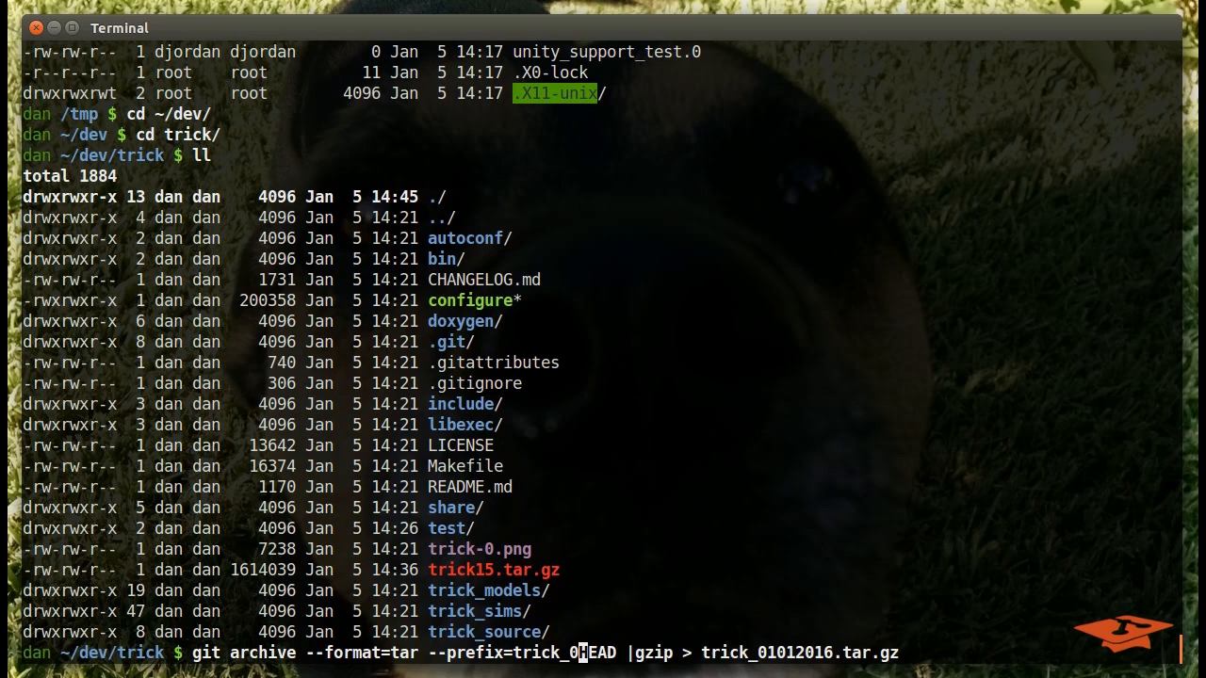
{"action": "type", "text": "1012016/"}
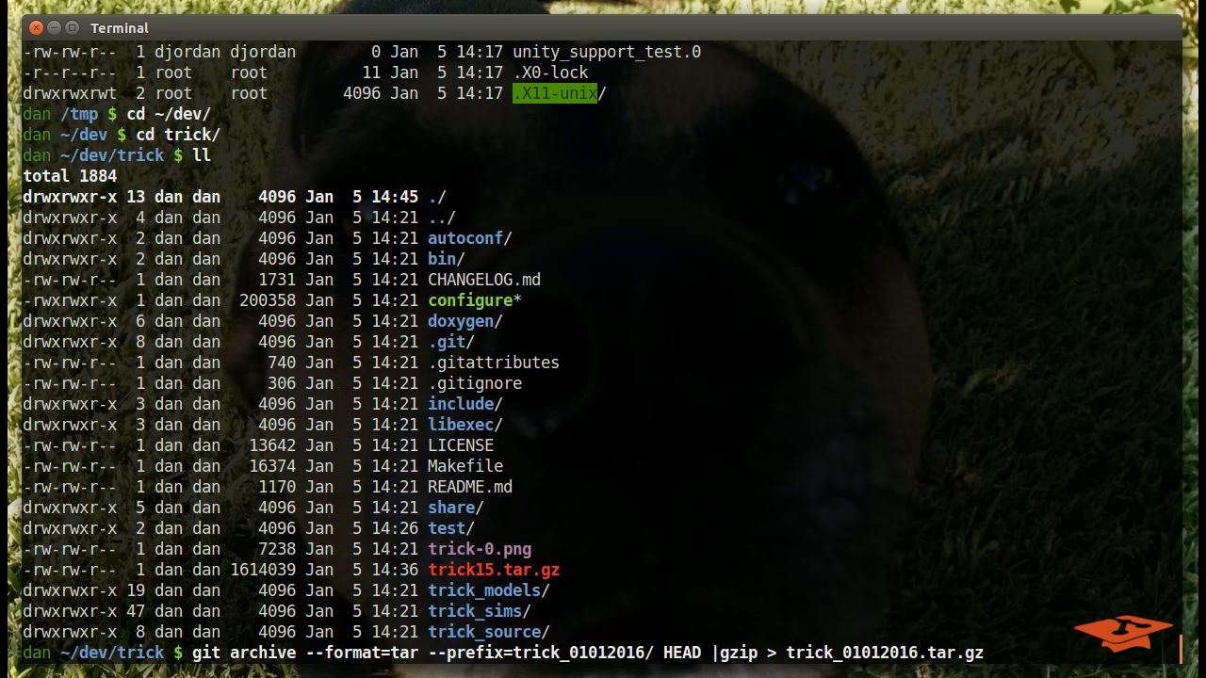
{"action": "mouse_move", "coordinate": [991, 407]}
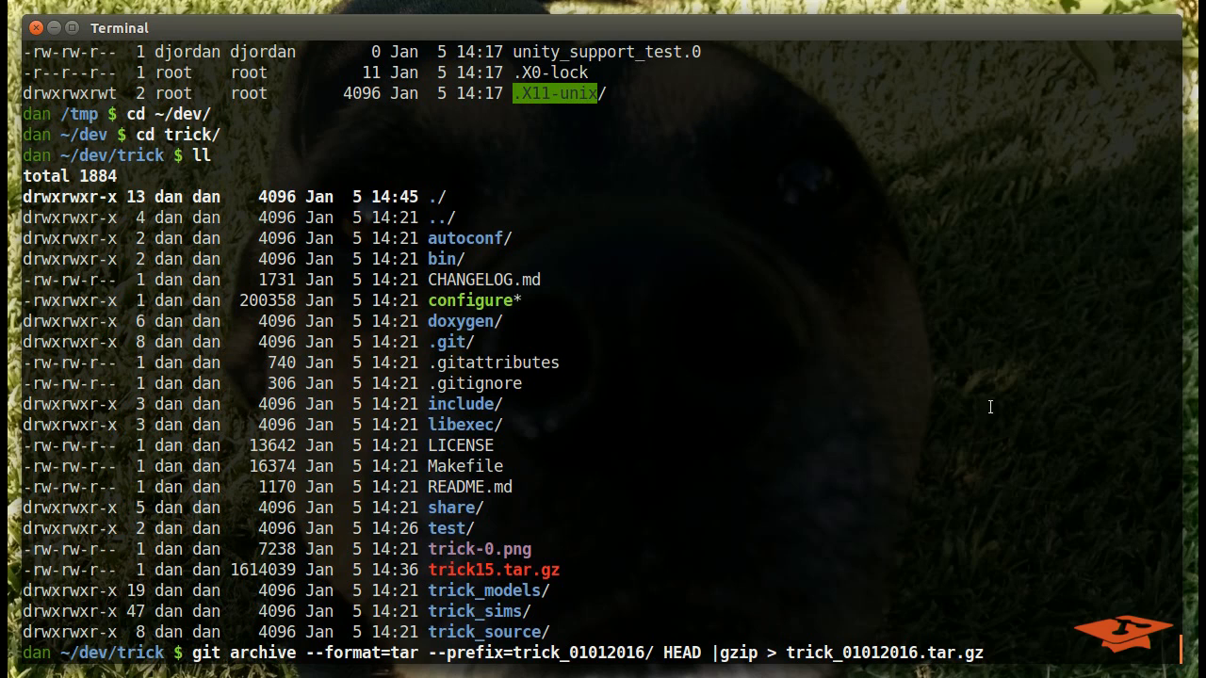
{"action": "mouse_move", "coordinate": [931, 650]}
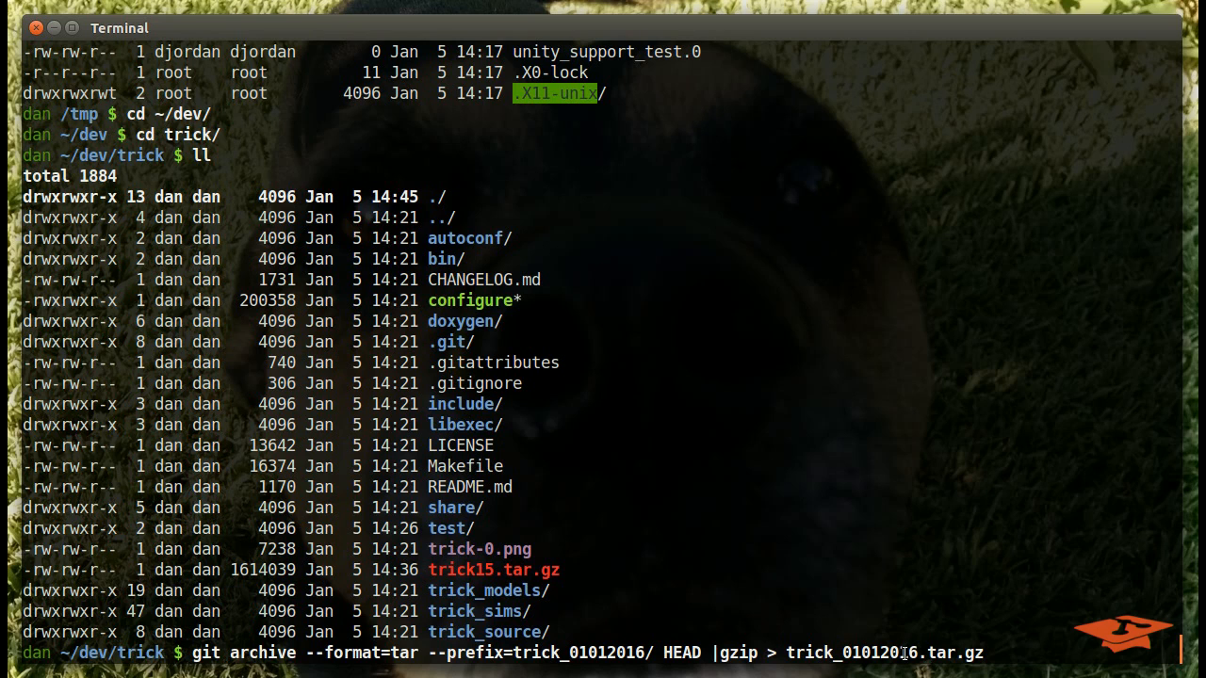
{"action": "key", "text": "Return"}
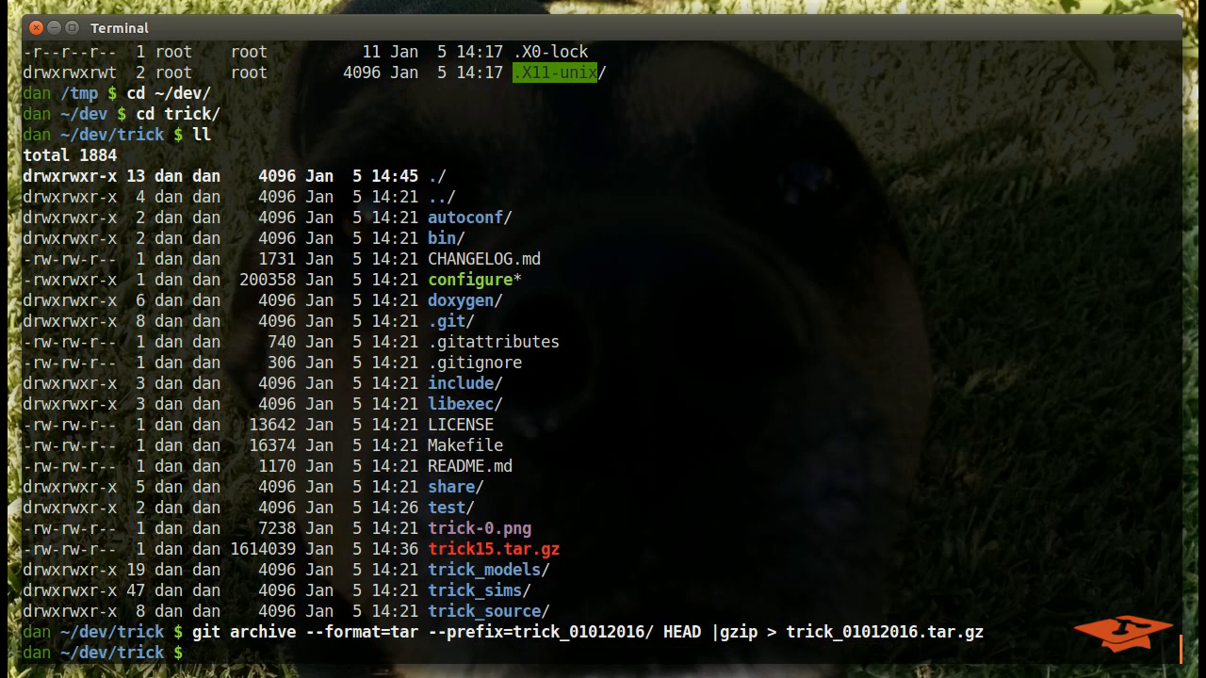
{"action": "key", "text": "Return"}
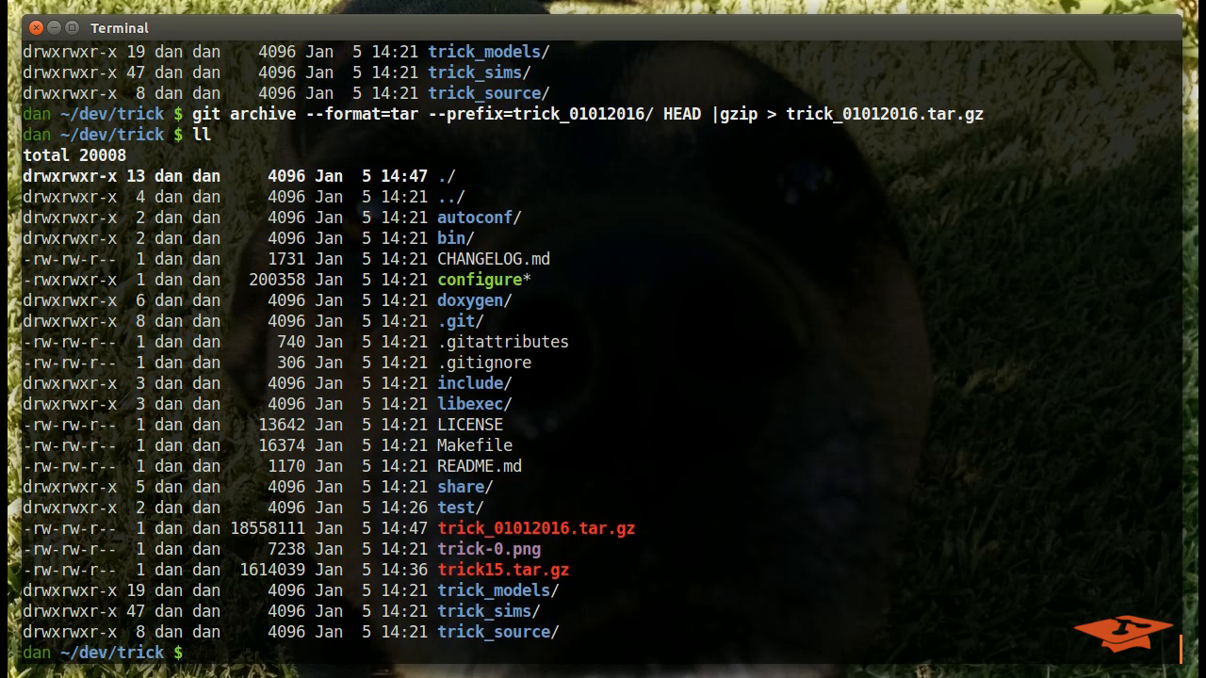
{"action": "double_click", "coordinate": [535, 528]}
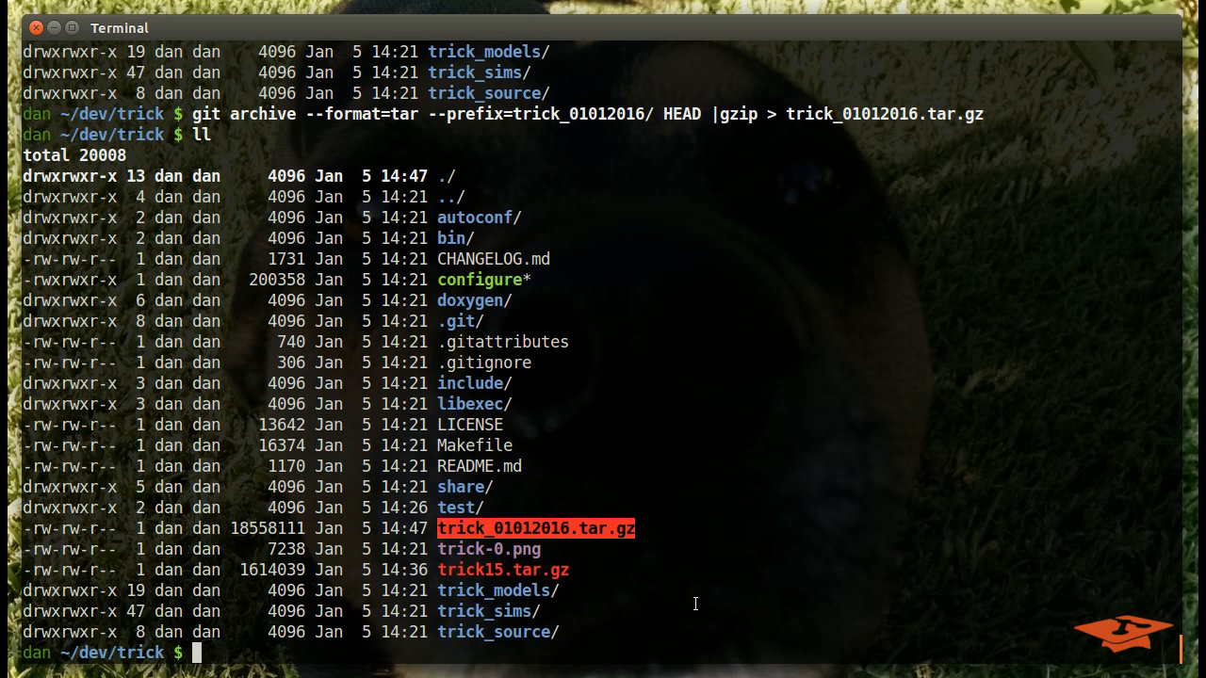
Step: Move trick_01012016.tar.gz to /tmp and extract it under the trick_01012016/ folder
{"action": "type", "text": "mv trick_01012016.tar.gz"}
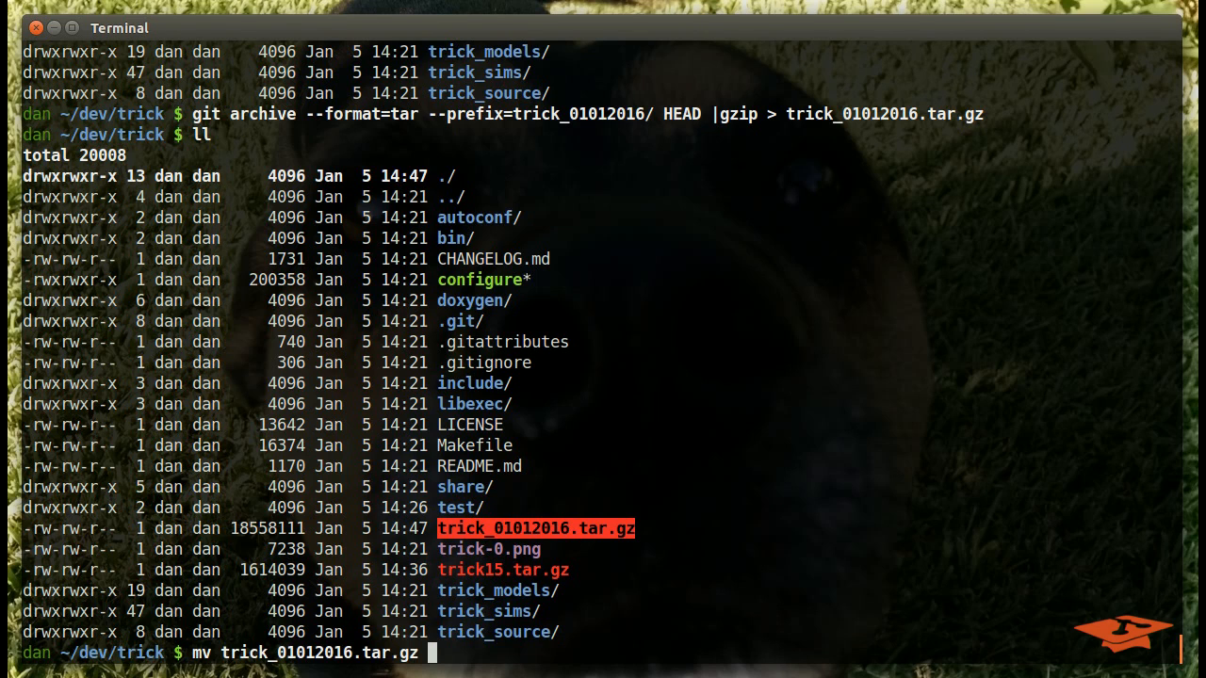
{"action": "type", "text": "/tmp/"}
{"action": "type", "text": "cd /tmp"}
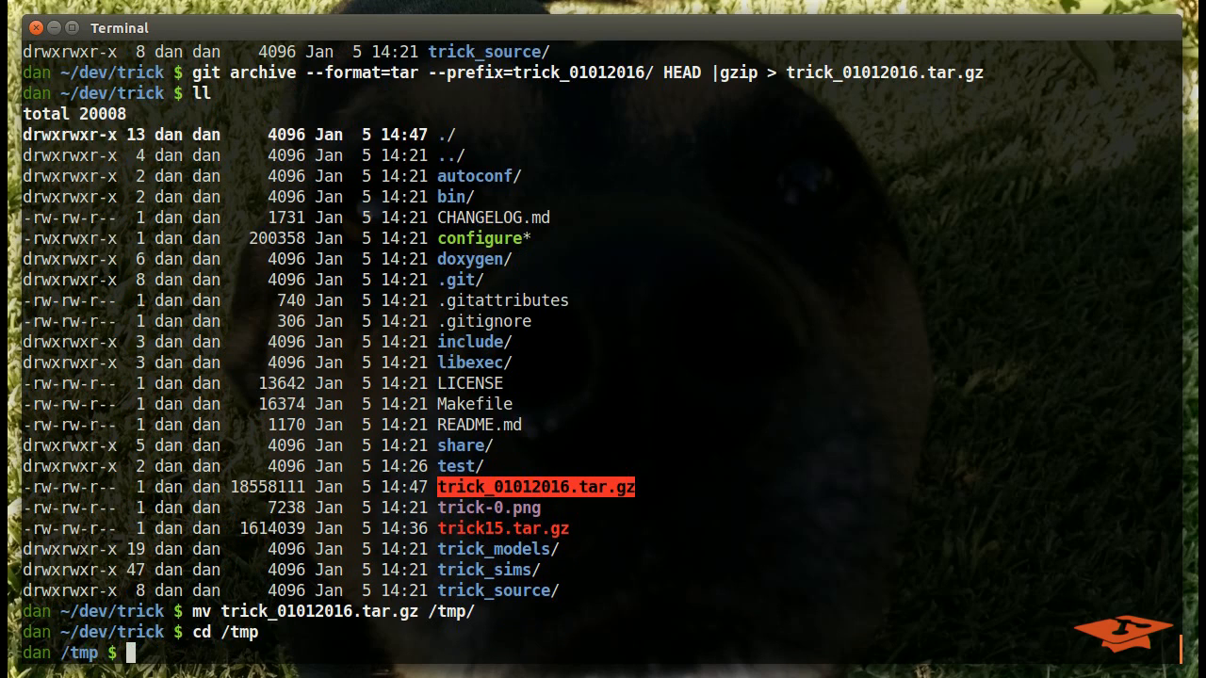
{"action": "type", "text": "tar -"}
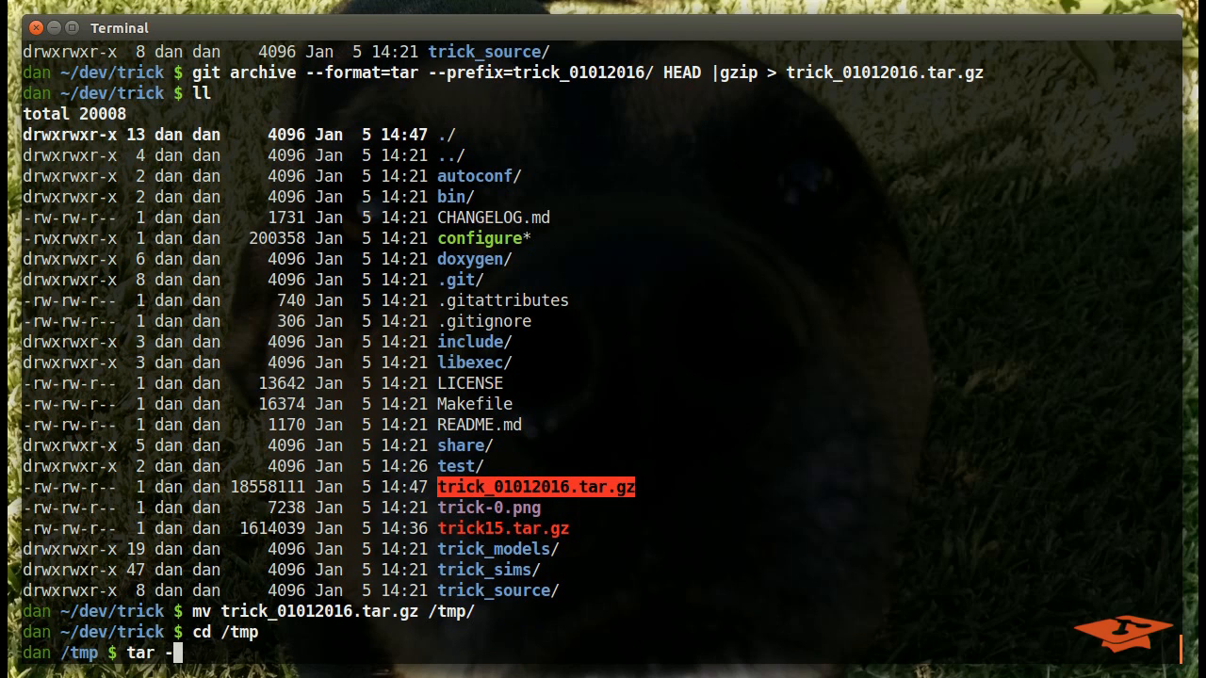
{"action": "type", "text": "xvzf"}
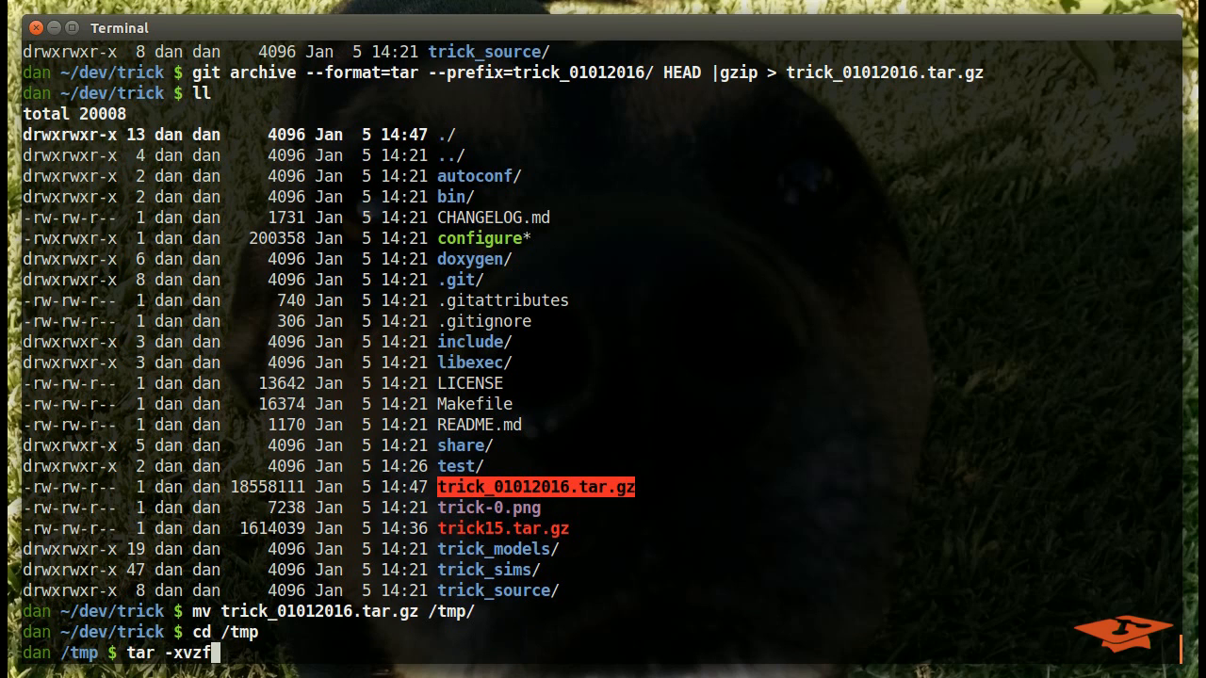
{"action": "type", "text": "tri"}
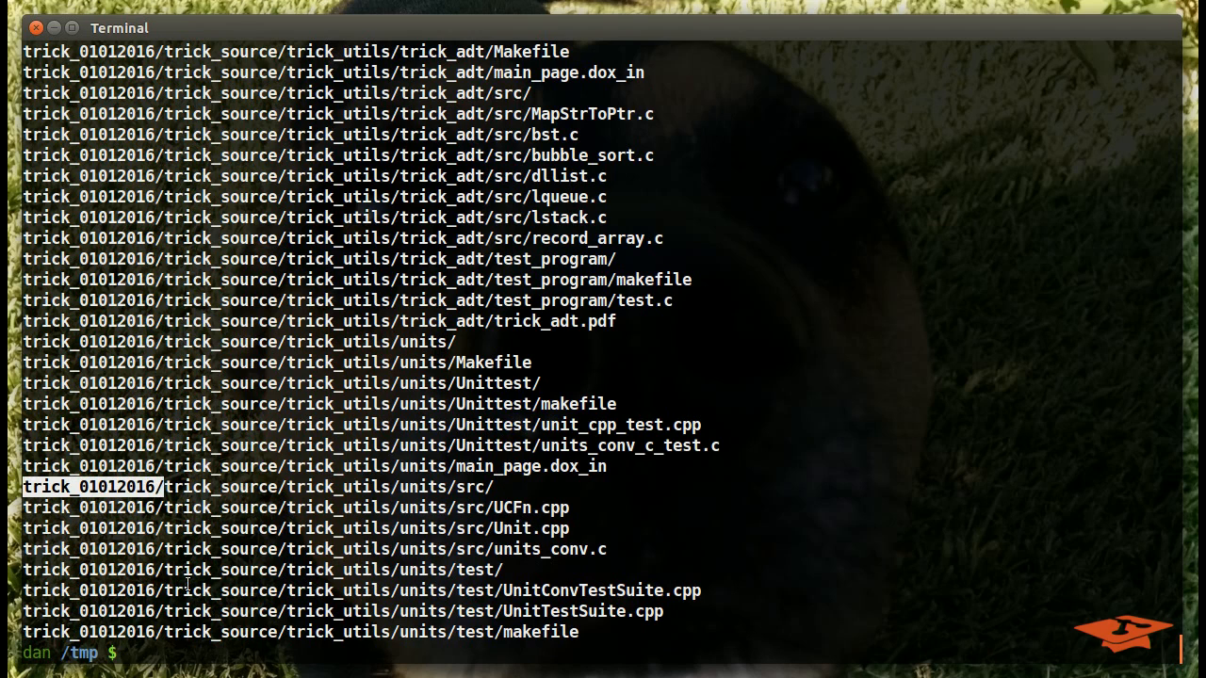
Step: List the extracted trick_01012016 folder, including a time-sorted ls -latr view
{"action": "type", "text": "ls"}
{"action": "type", "text": "cd trick_01012016"}
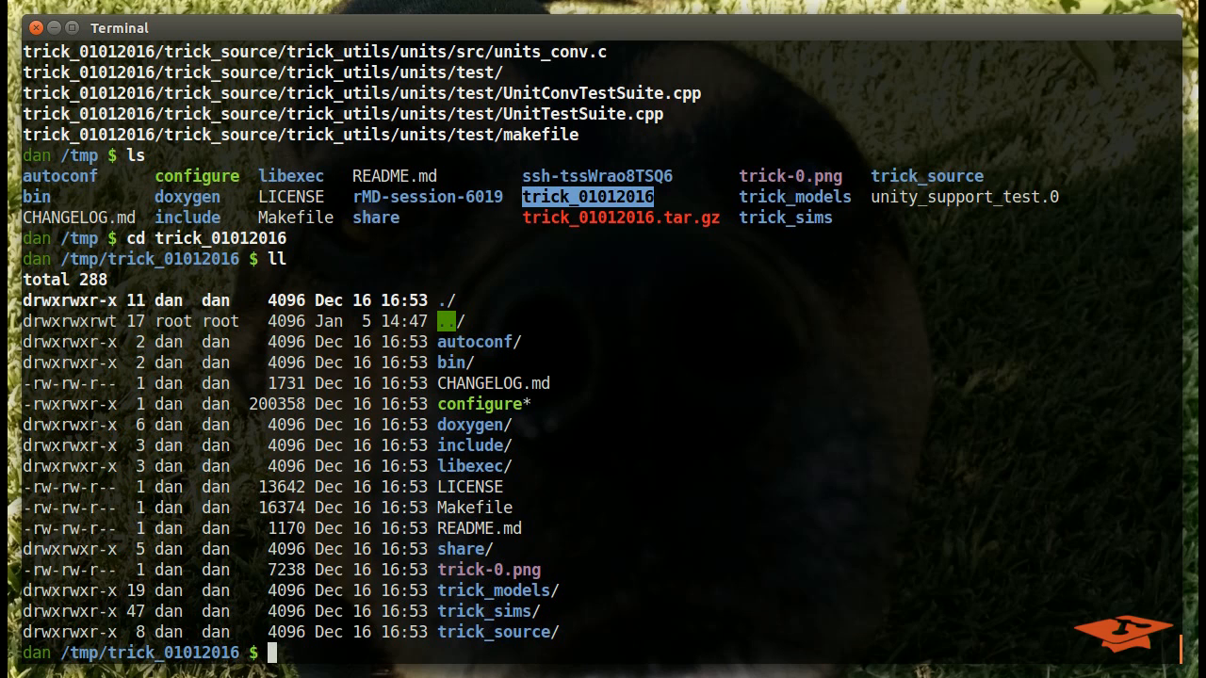
{"action": "type", "text": "ls -latr"}
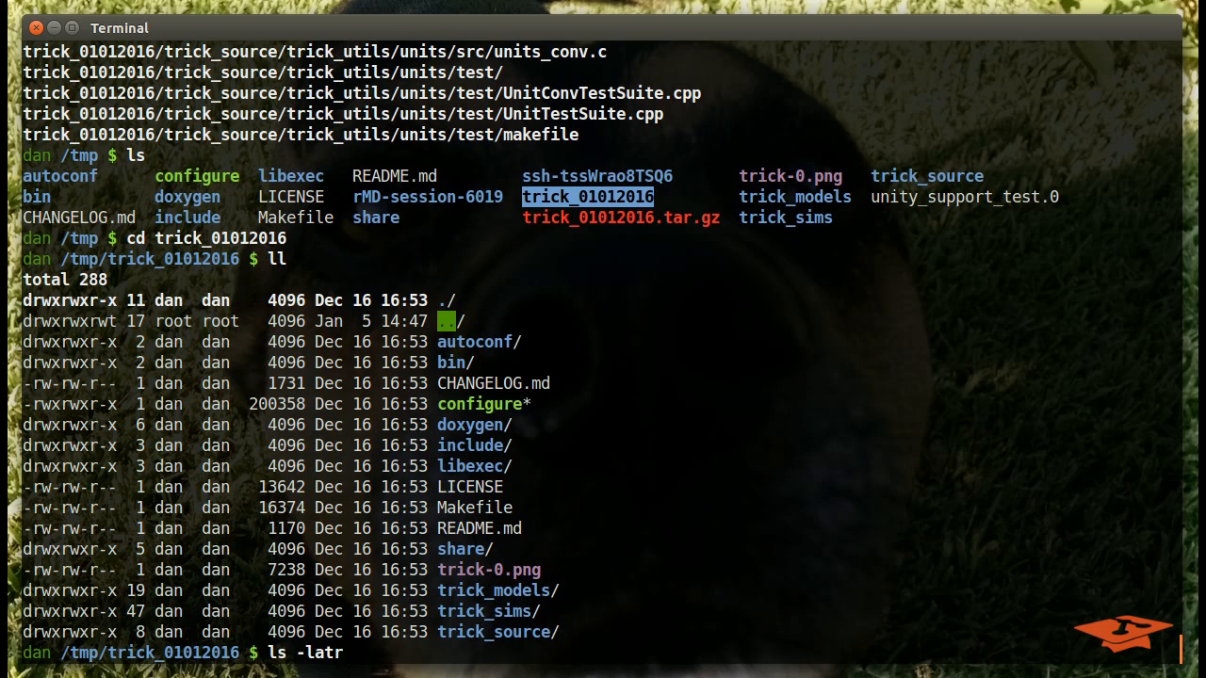
{"action": "key", "text": "Return"}
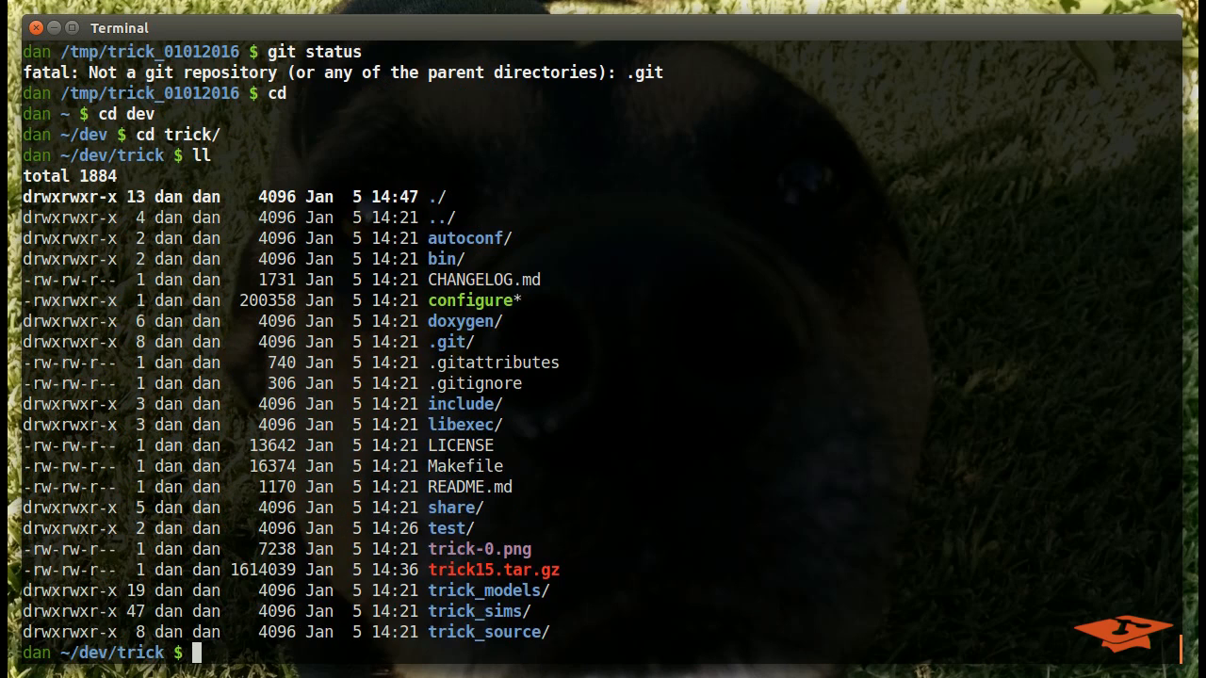
{"action": "mouse_move", "coordinate": [562, 567]}
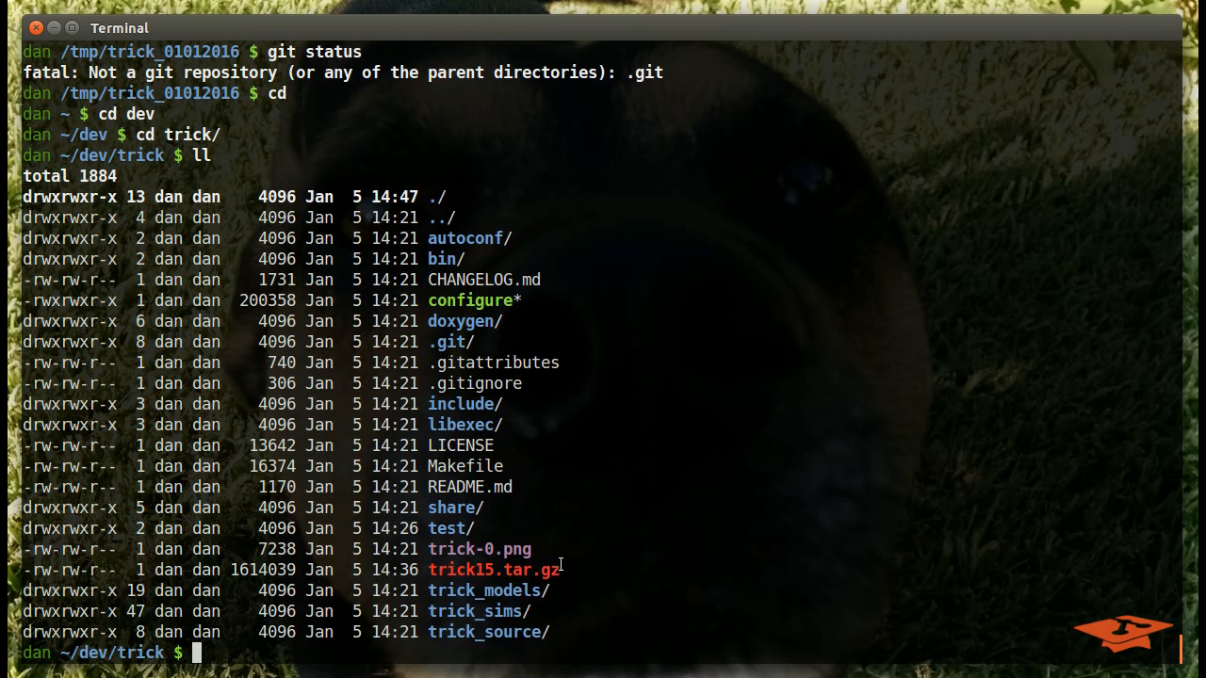
{"action": "mouse_move", "coordinate": [641, 630]}
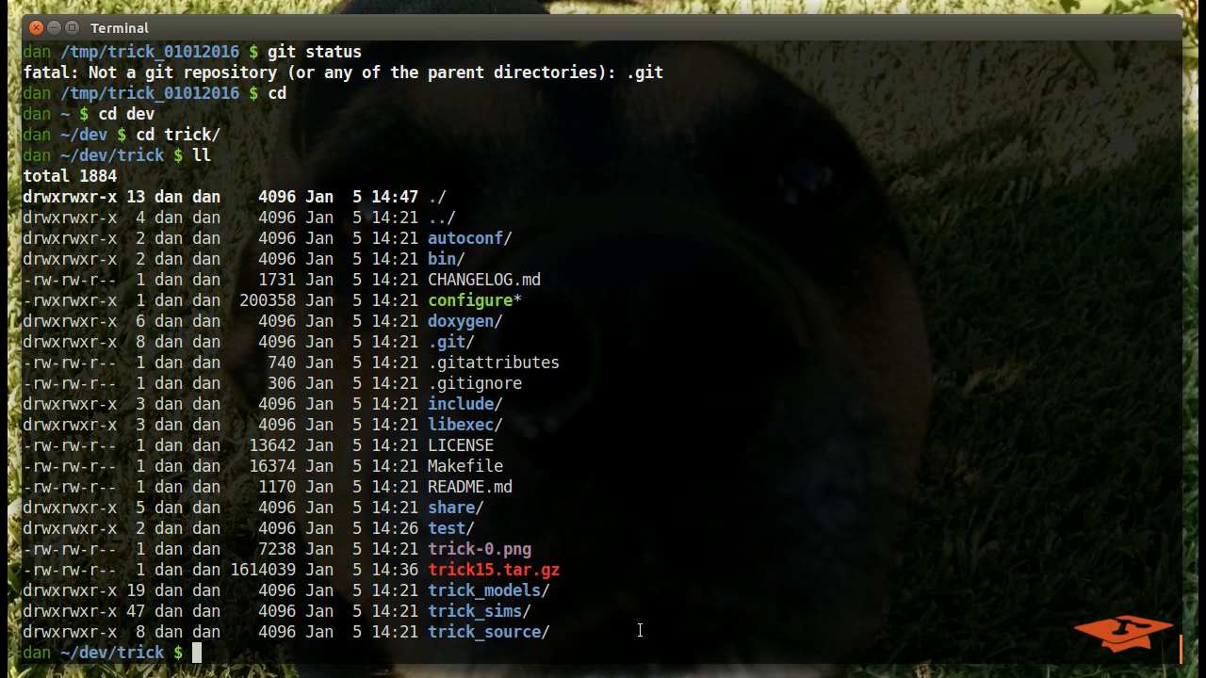
Step: Recall the prefixed git archive | gzip command without running it and start a man git-archive lookup
{"action": "type", "text": "ls -latr"}
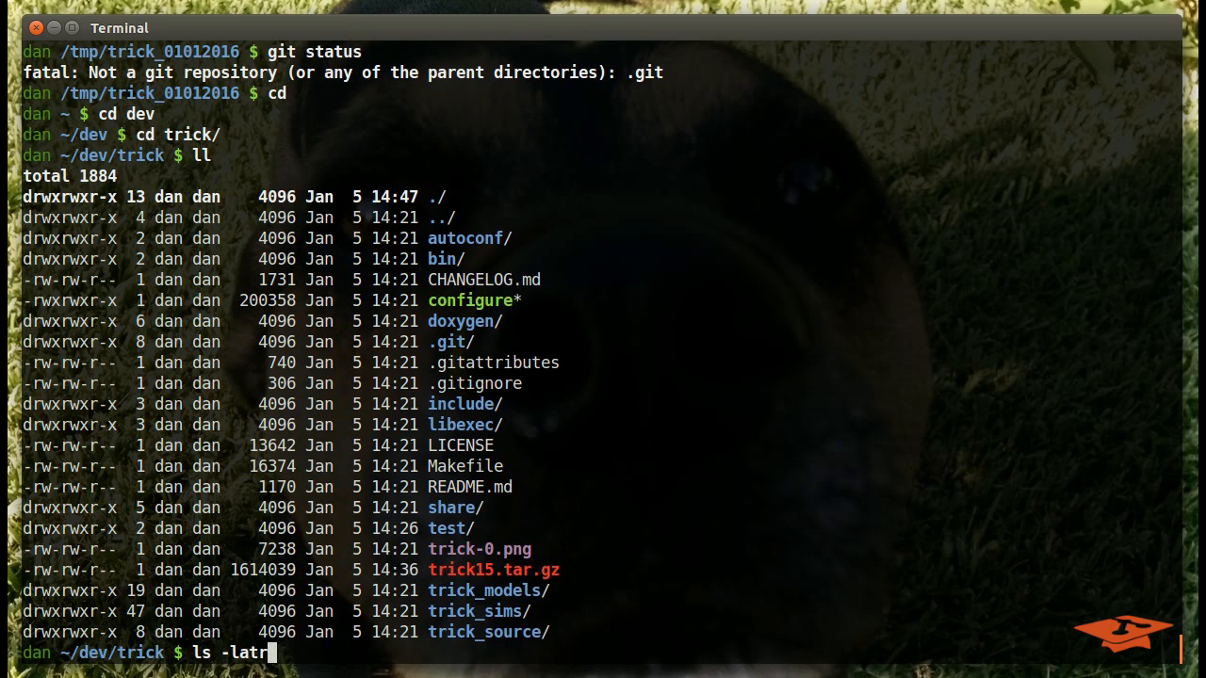
{"action": "type", "text": "mv trick_01012016.tar.gz /tmp/"}
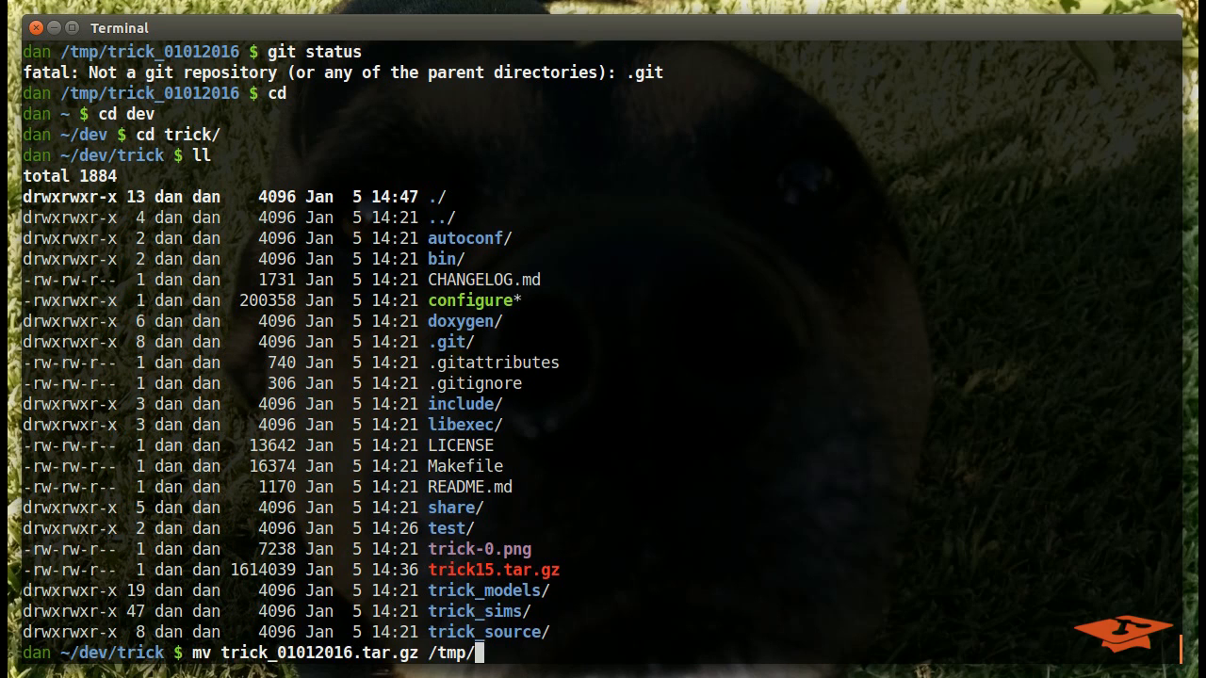
{"action": "type", "text": "git archive --format=tar --prefix=trick_01012016/ HEAD|gzip > trick_01012016.tar.gz"}
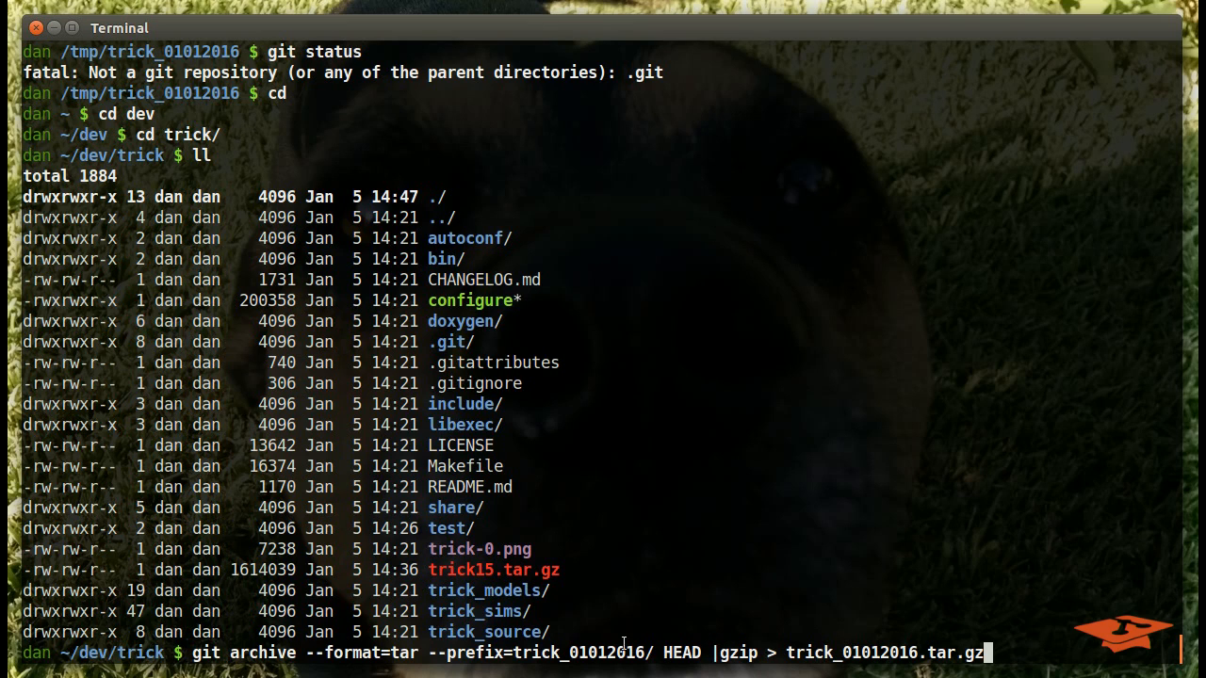
{"action": "mouse_move", "coordinate": [709, 592]}
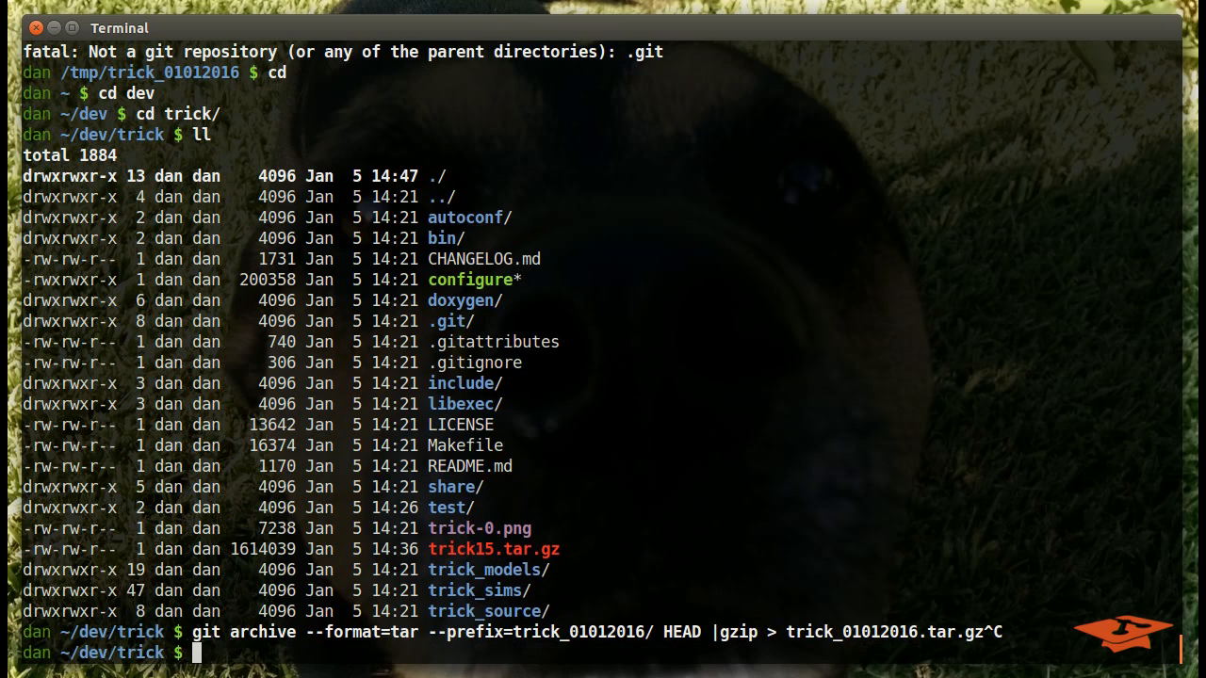
{"action": "type", "text": "man git-ma"}
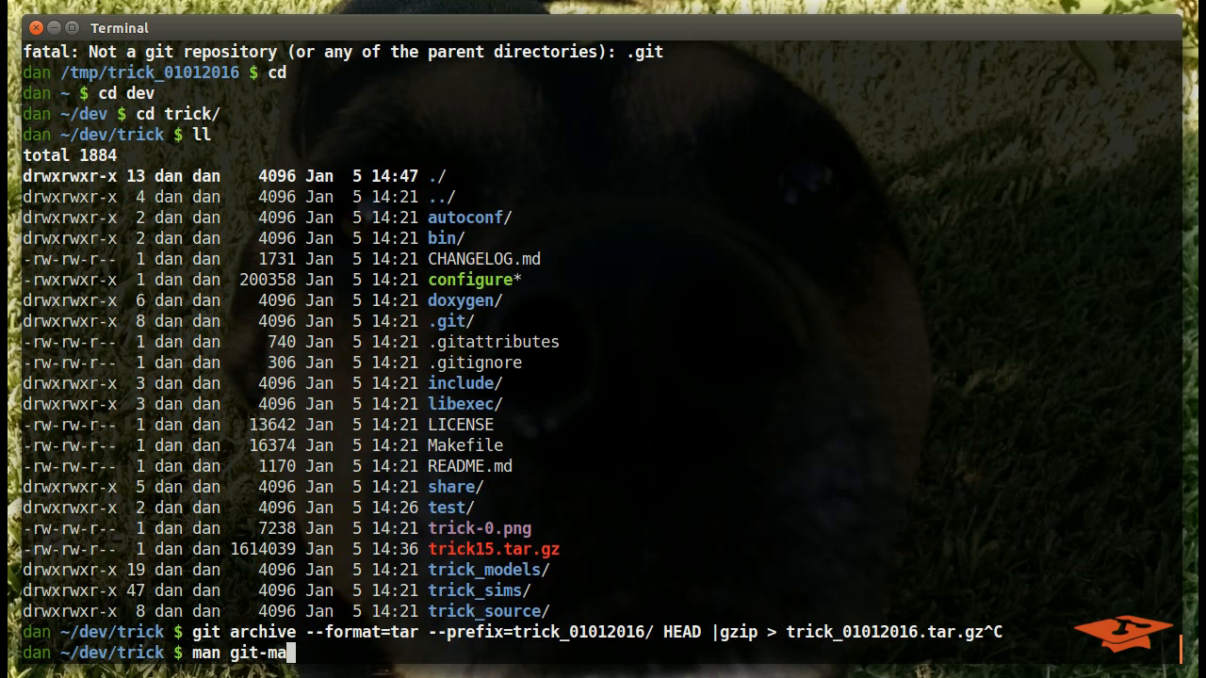
Step: Read the git-archive manual's output-file option and quit back to the prompt
{"action": "key", "text": "Return"}
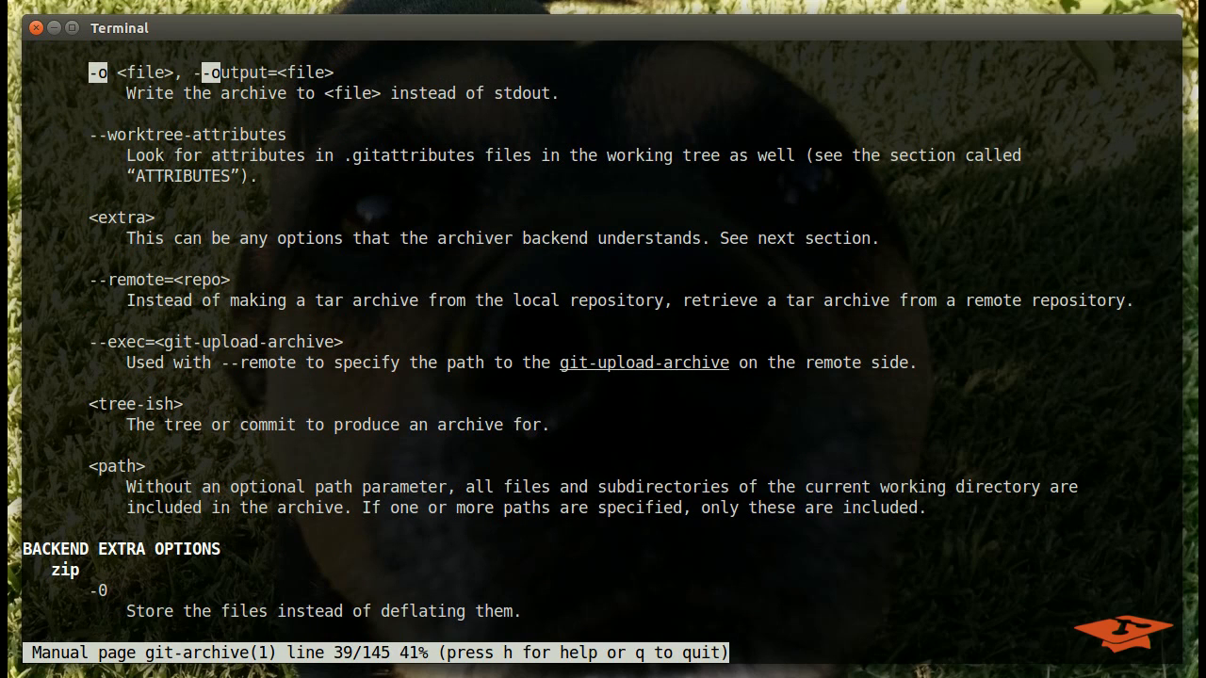
{"action": "key", "text": "q"}
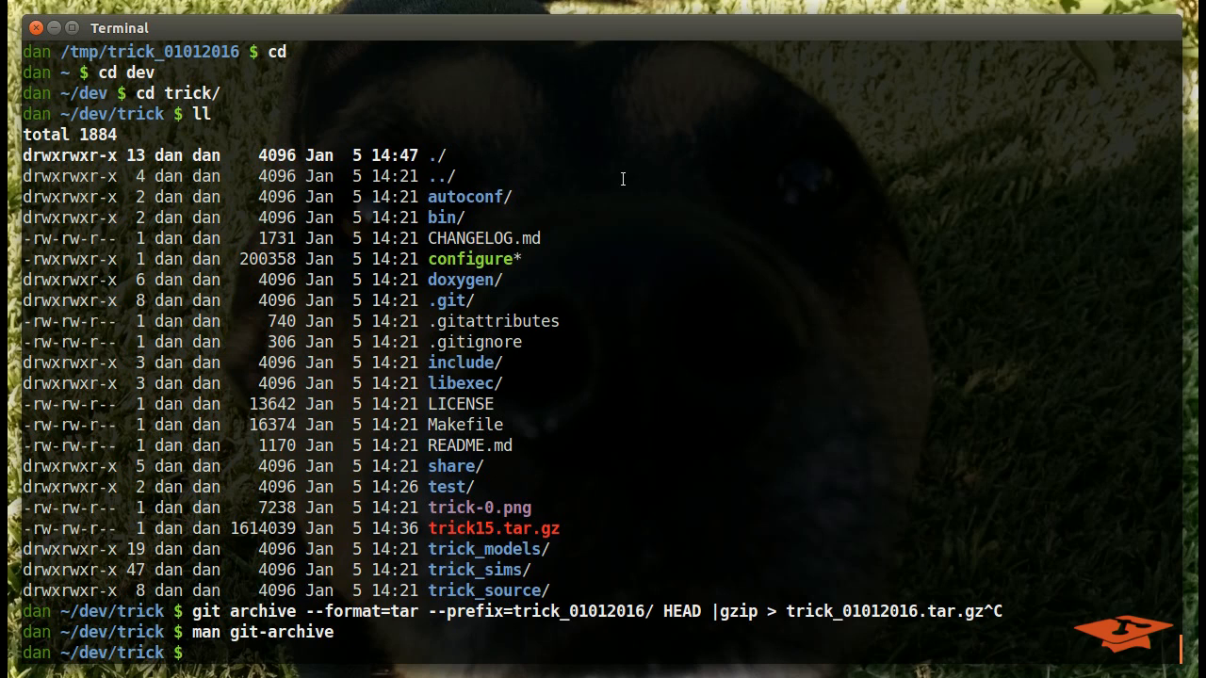
Step: Compose git archive --prefix=trick_15.0.0/ -o trick15.tar.gz 15.0.0 on the command line
{"action": "type", "text": "git archive --prefix=t"}
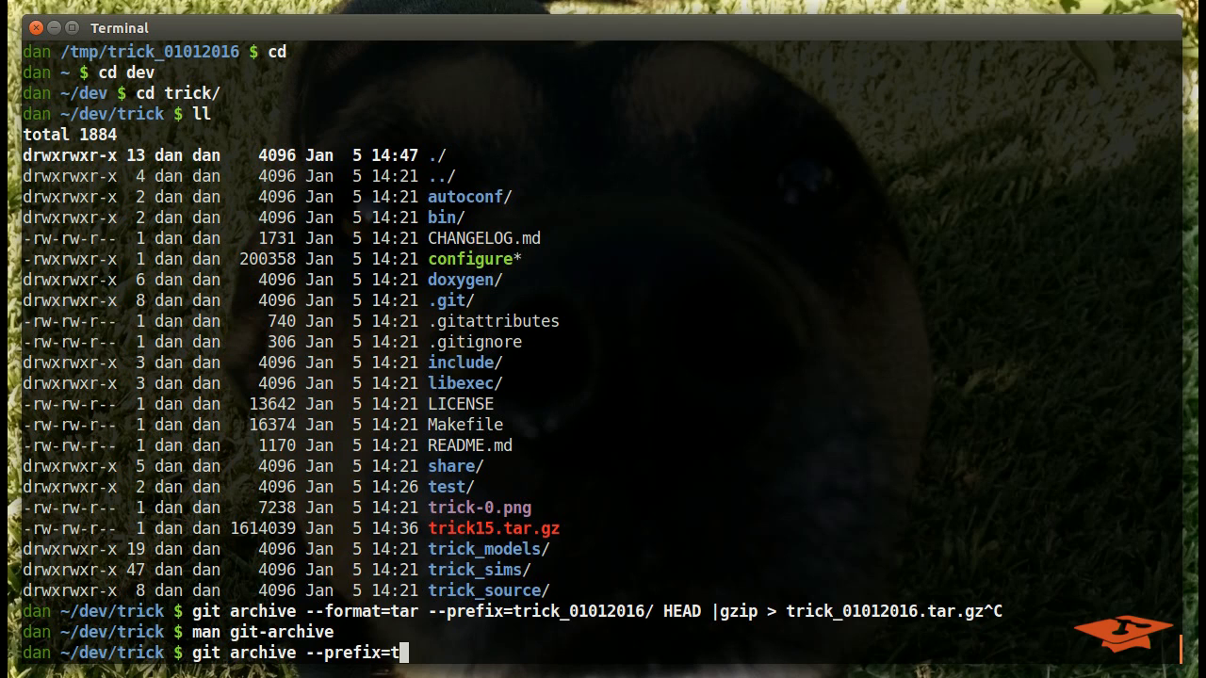
{"action": "type", "text": "ick_15"}
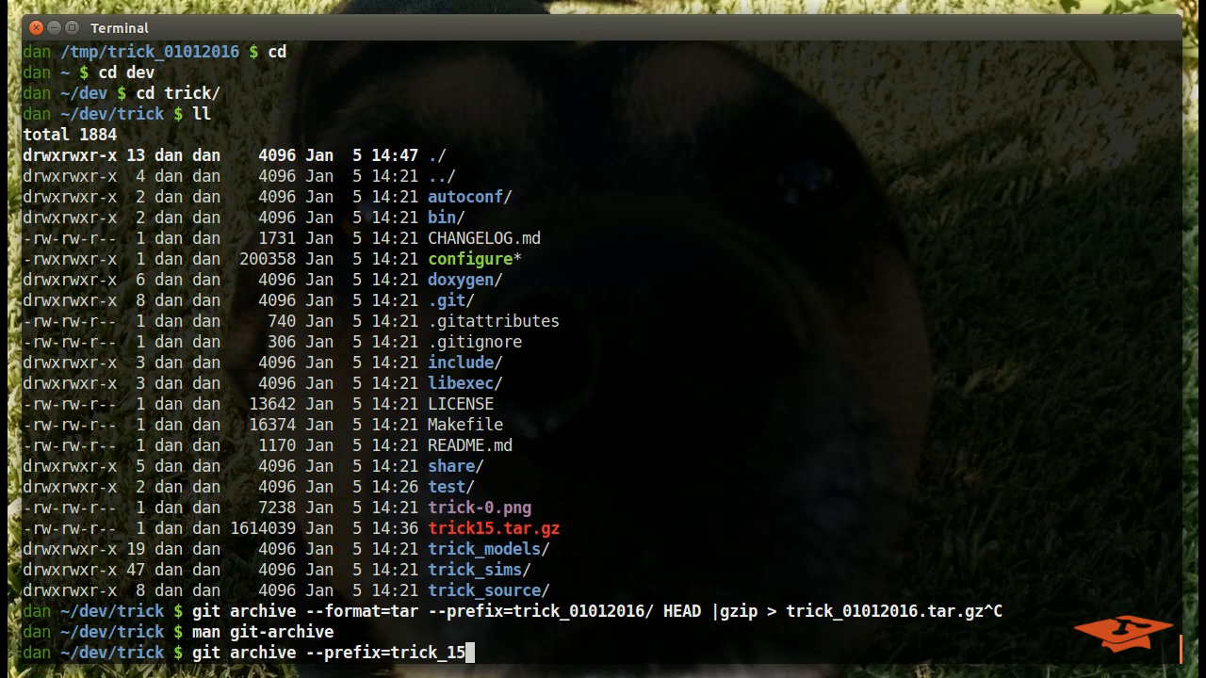
{"action": "type", "text": ".0.0/ -"}
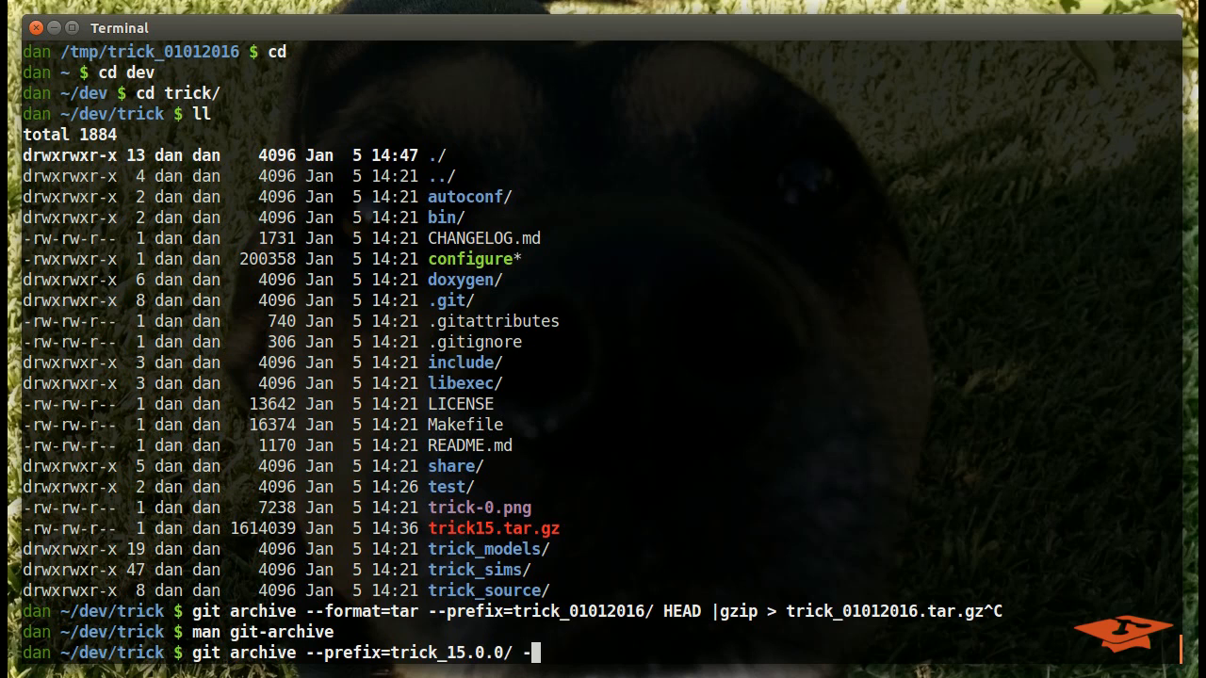
{"action": "type", "text": "o"}
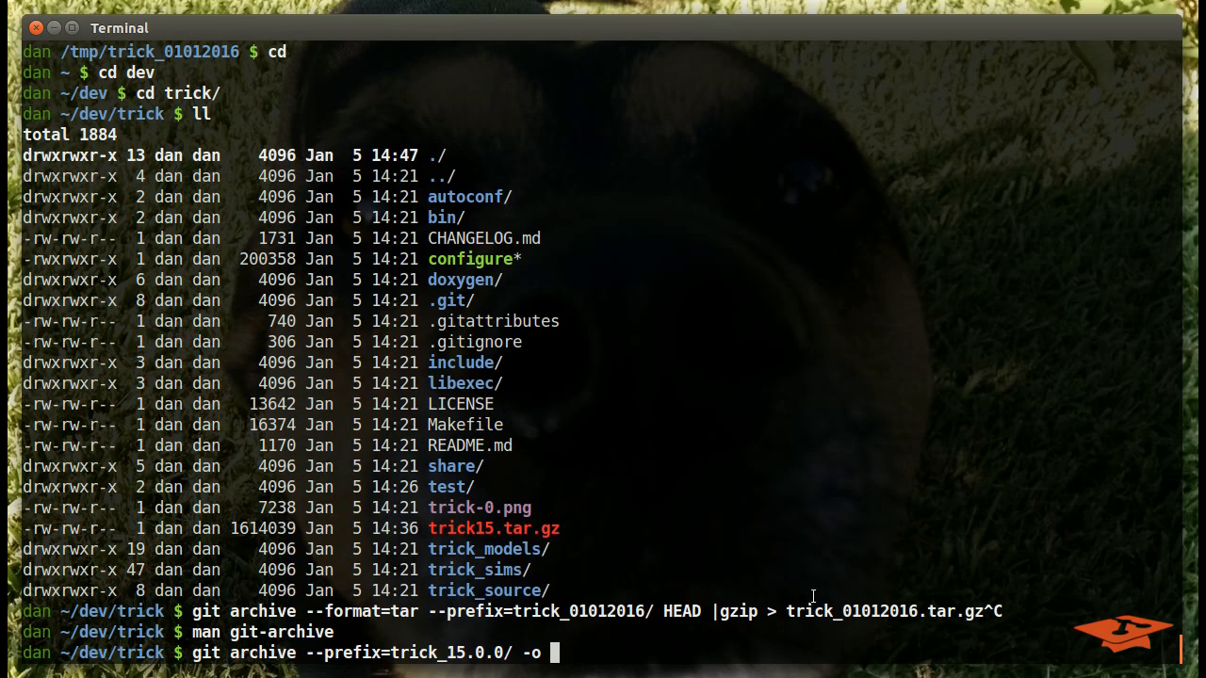
{"action": "type", "text": "trick"}
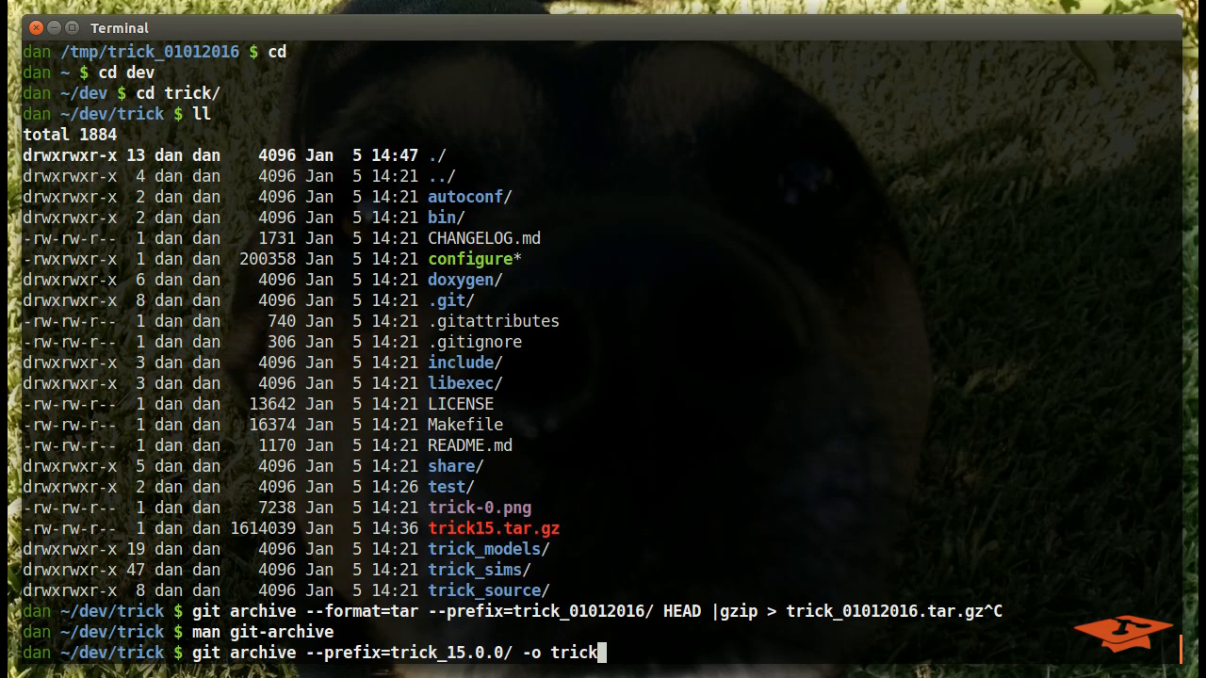
{"action": "type", "text": "15"}
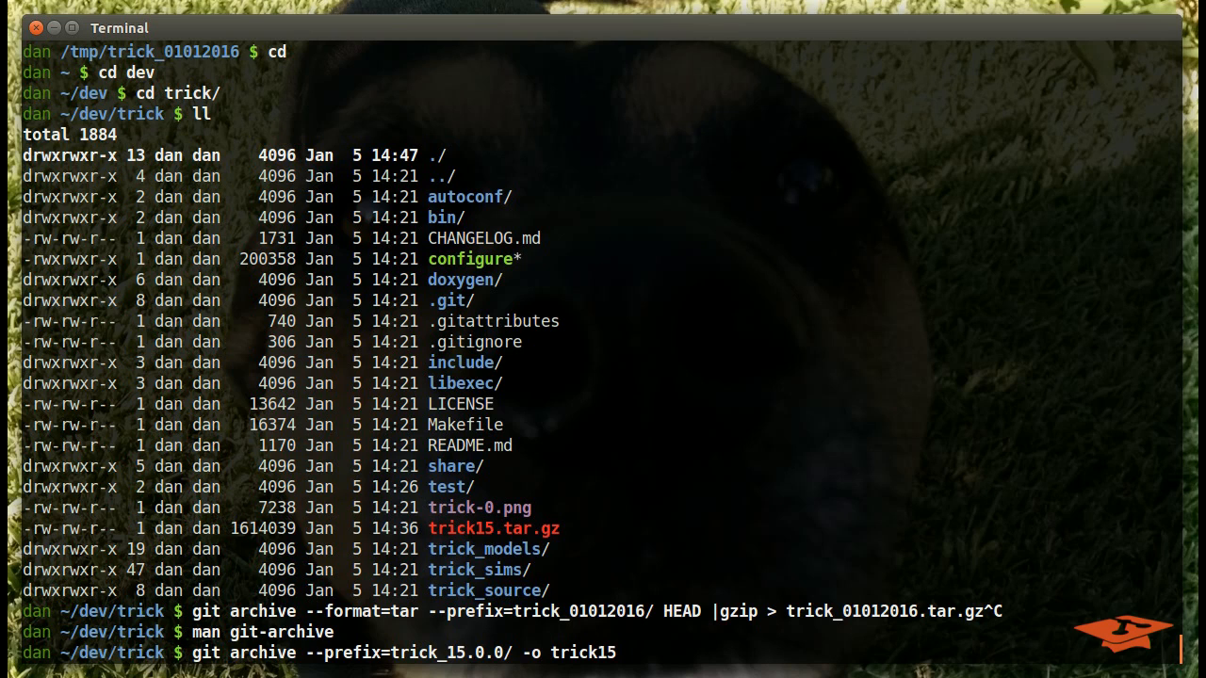
{"action": "type", "text": ".tar.gz"}
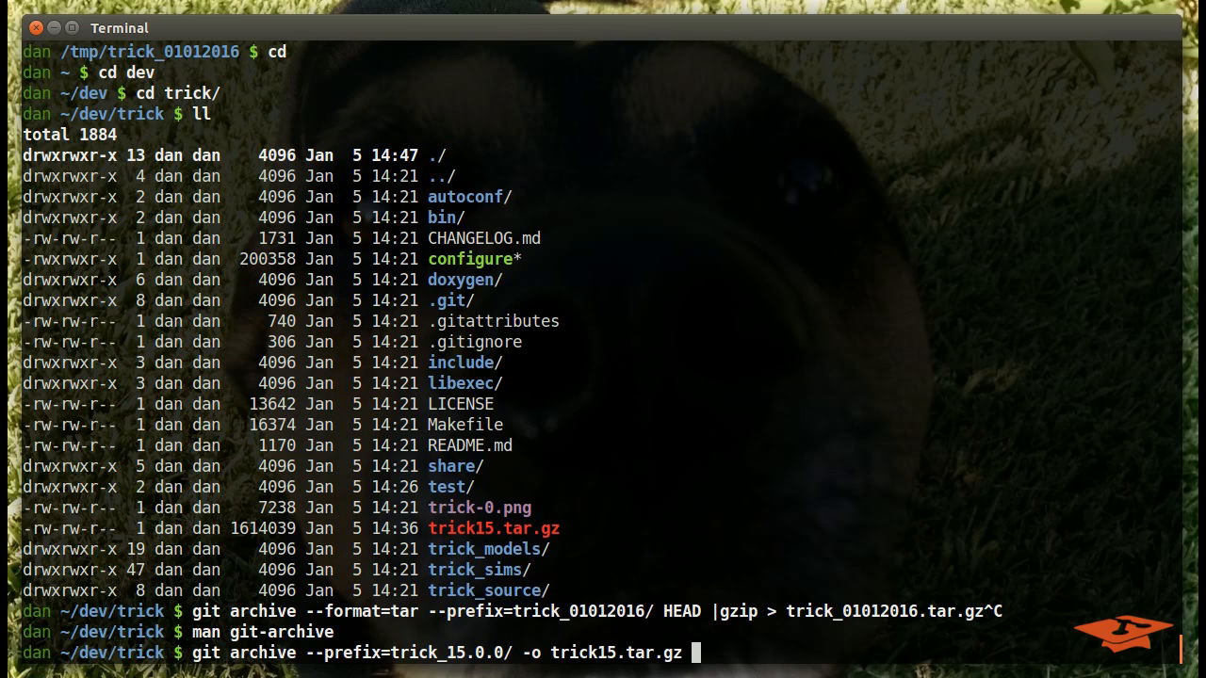
{"action": "mouse_move", "coordinate": [652, 573]}
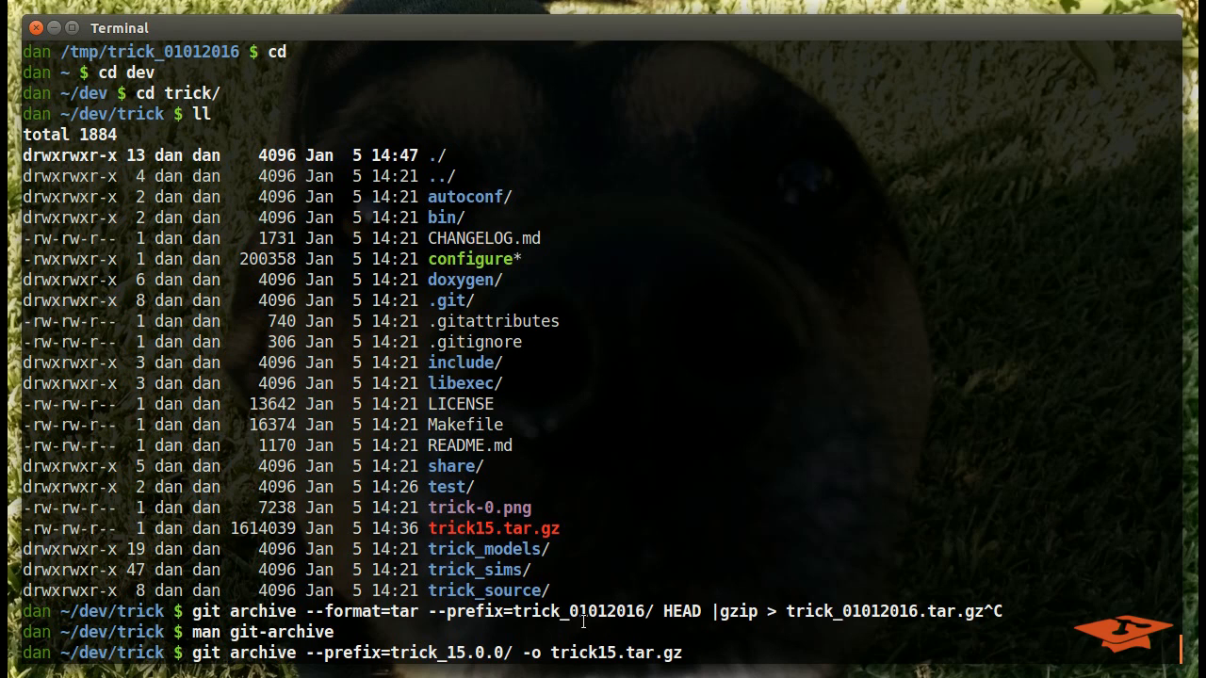
{"action": "mouse_move", "coordinate": [636, 652]}
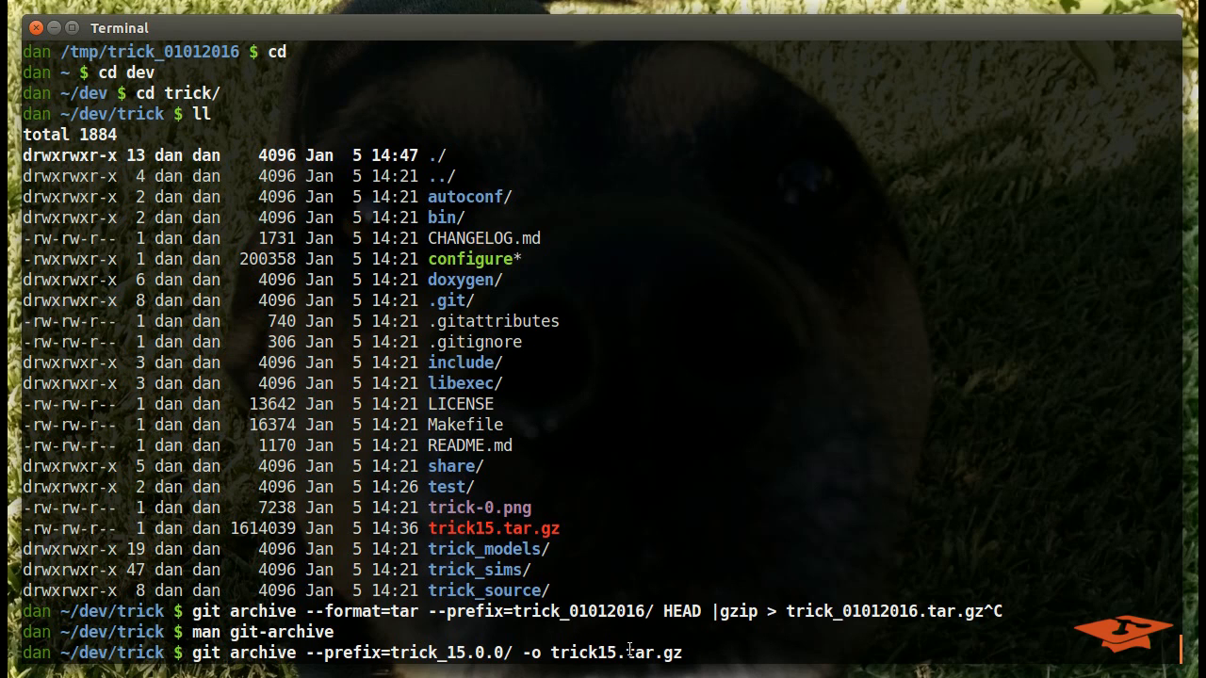
{"action": "mouse_move", "coordinate": [656, 652]}
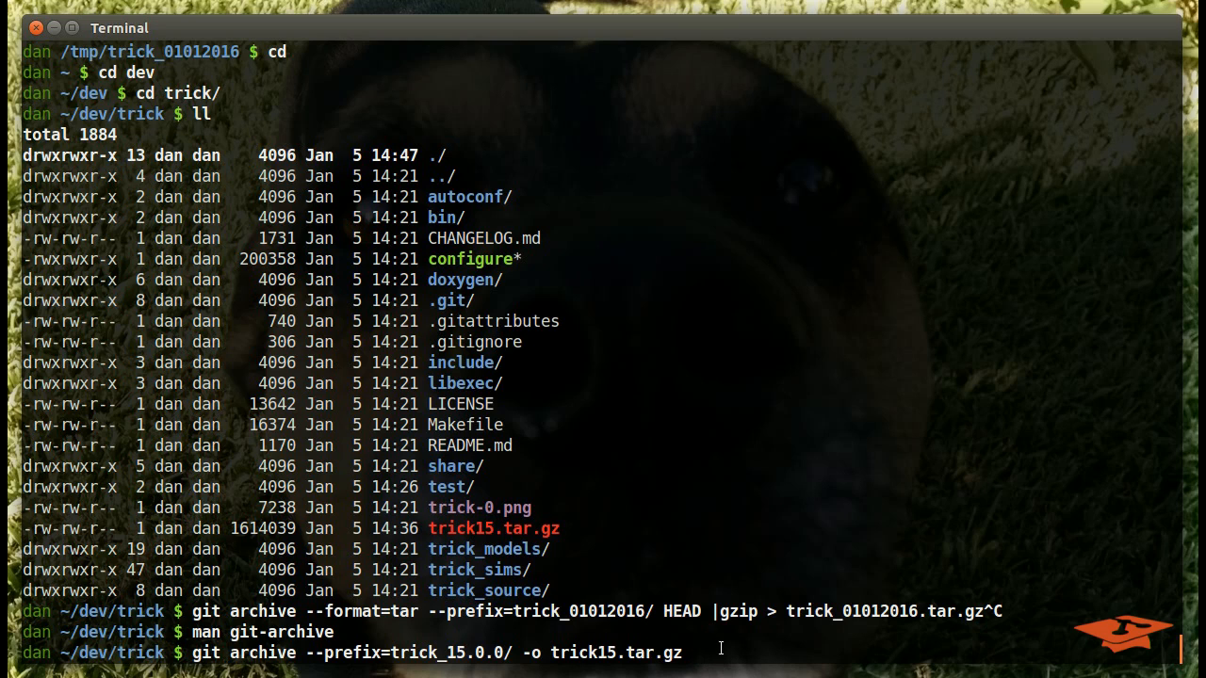
{"action": "type", "text": "15.0.0"}
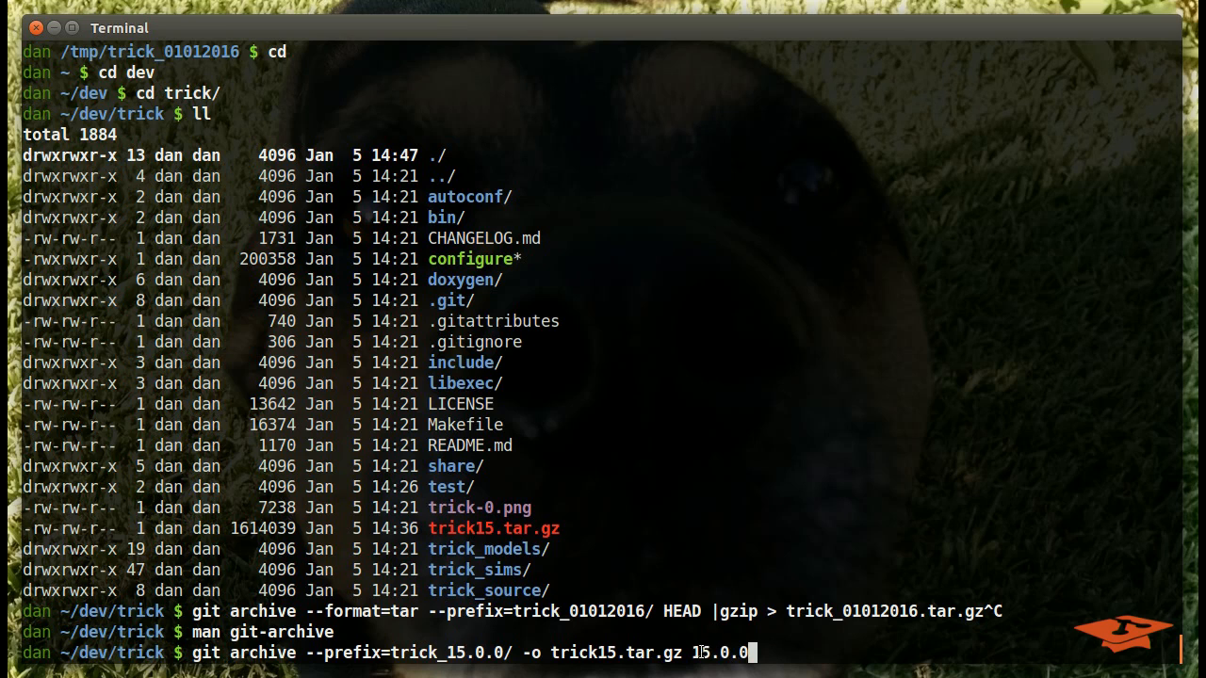
{"action": "double_click", "coordinate": [720, 652]}
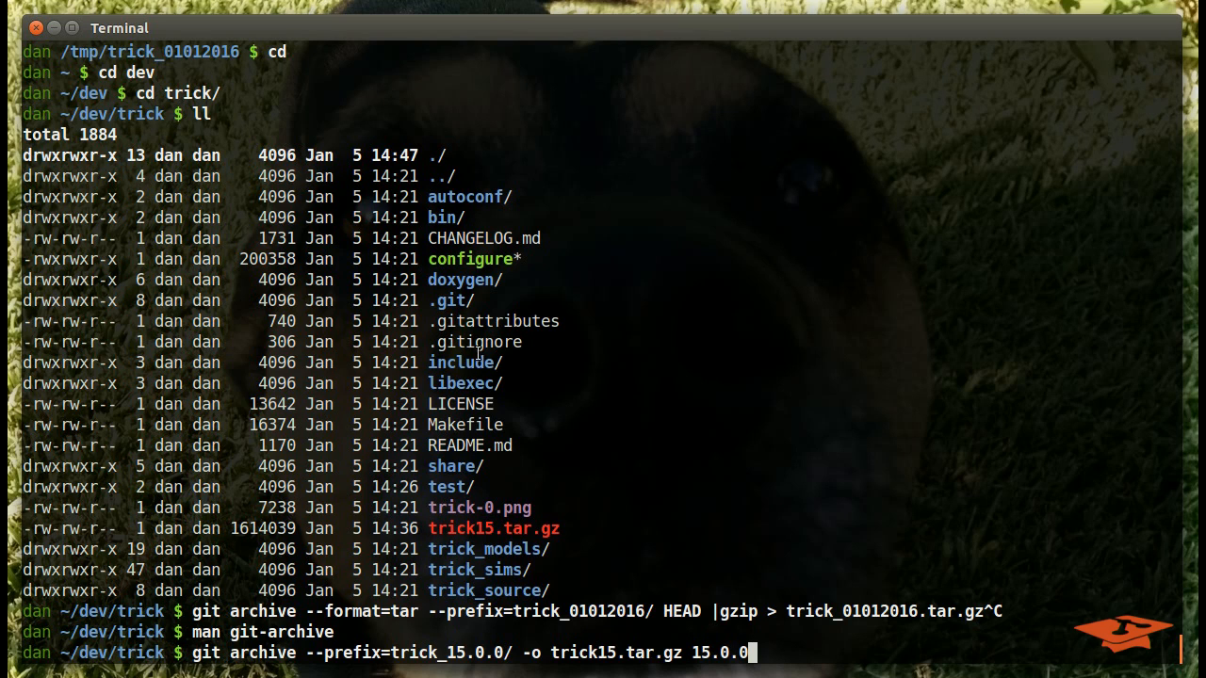
{"action": "mouse_move", "coordinate": [739, 618]}
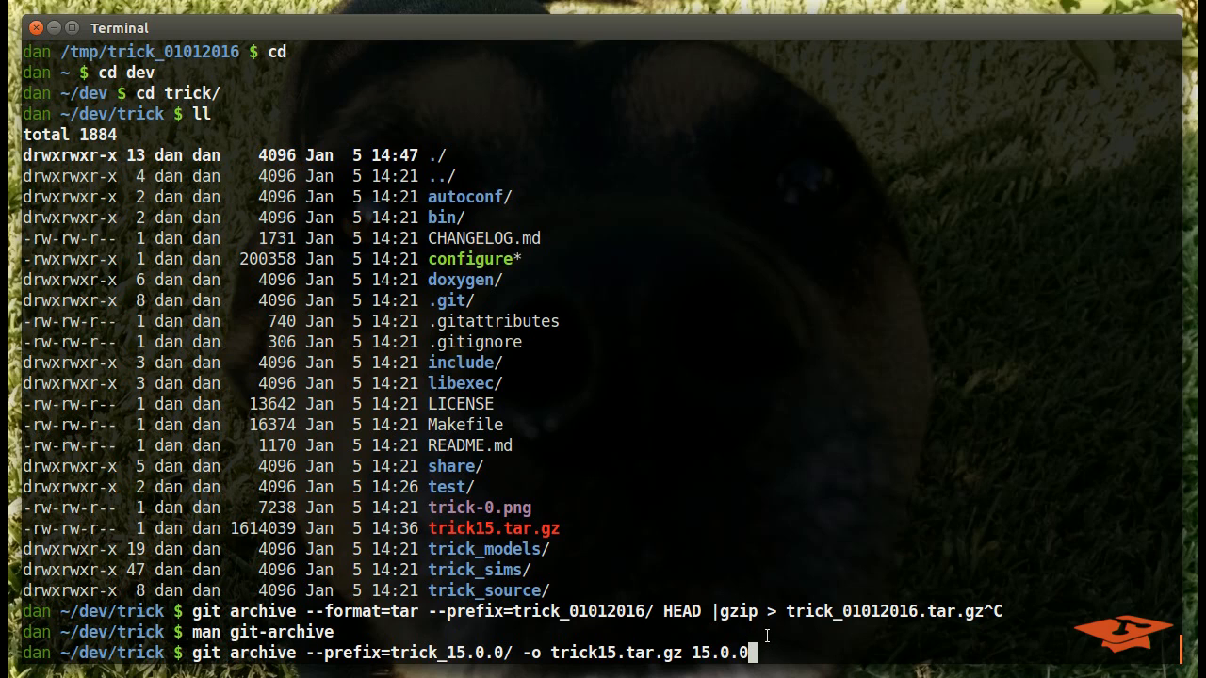
{"action": "mouse_move", "coordinate": [752, 614]}
{"action": "type", "text": "ls -latr"}
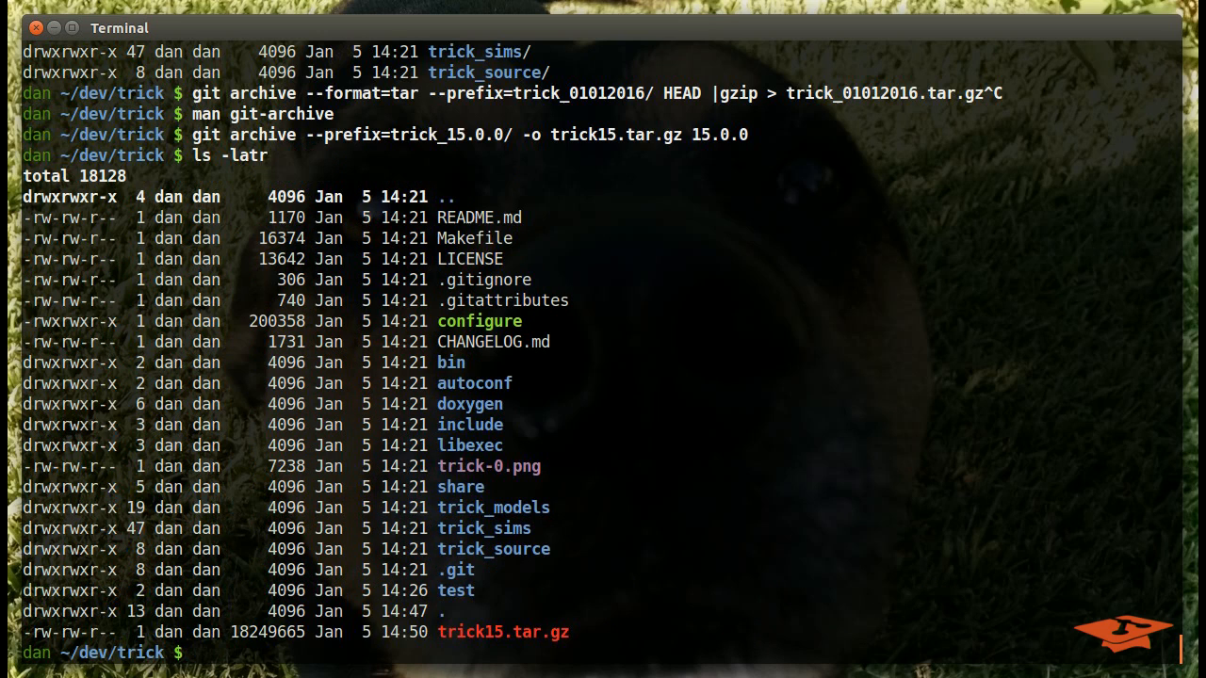
{"action": "mouse_move", "coordinate": [501, 643]}
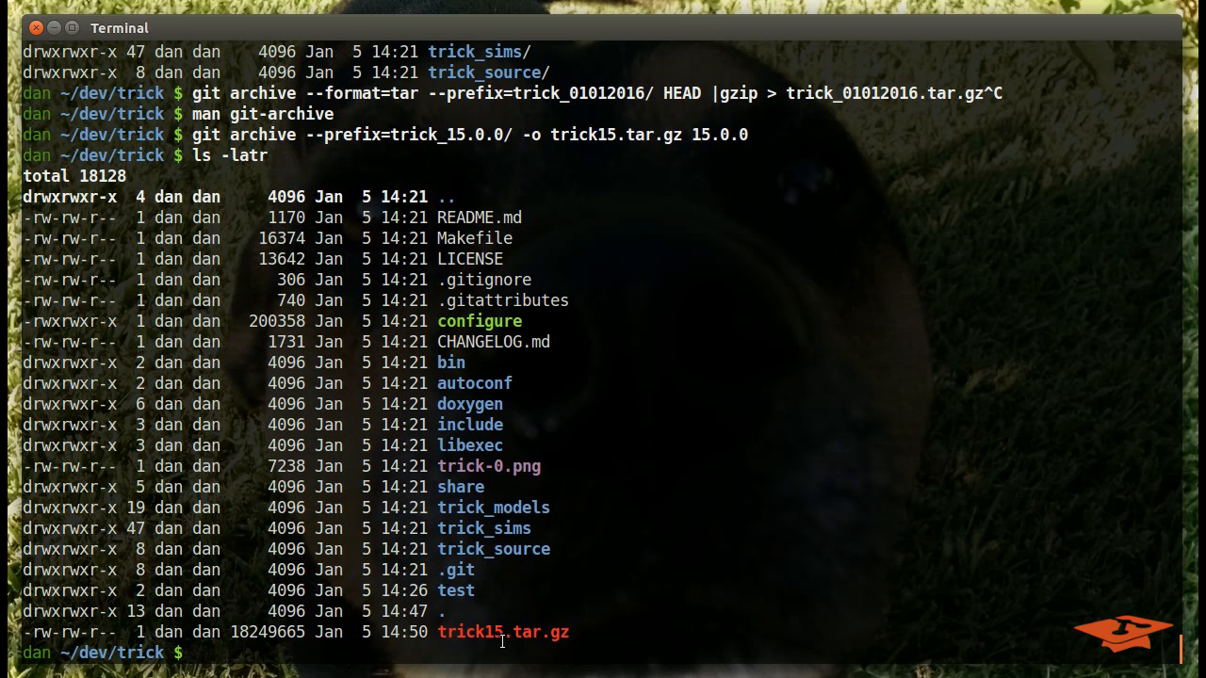
Step: Highlight the new 18 MB trick15.tar.gz entry in the time-sorted listing
{"action": "double_click", "coordinate": [501, 631]}
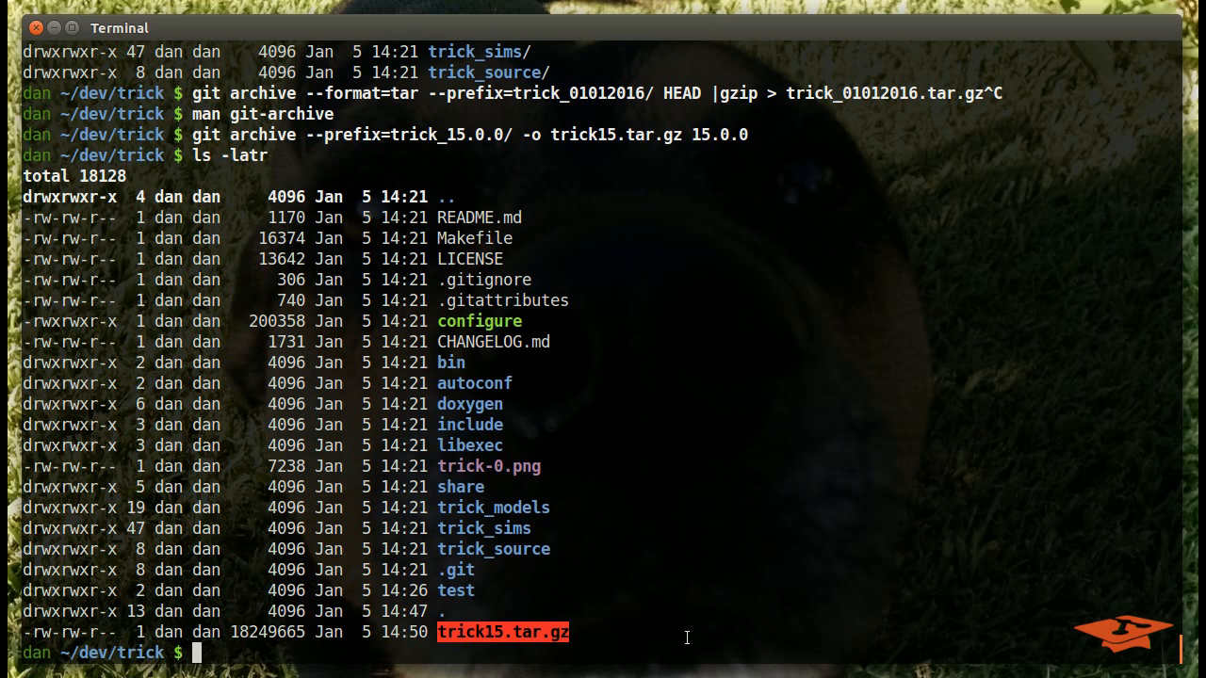
{"action": "mouse_move", "coordinate": [633, 601]}
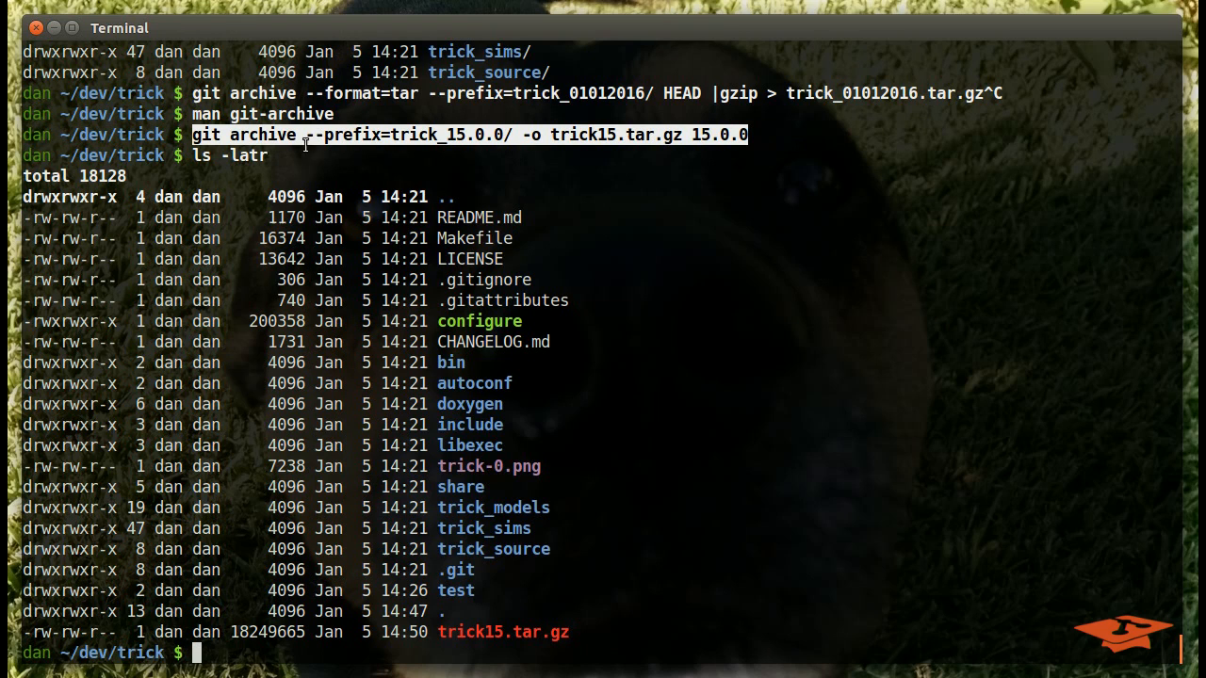
{"action": "mouse_move", "coordinate": [508, 170]}
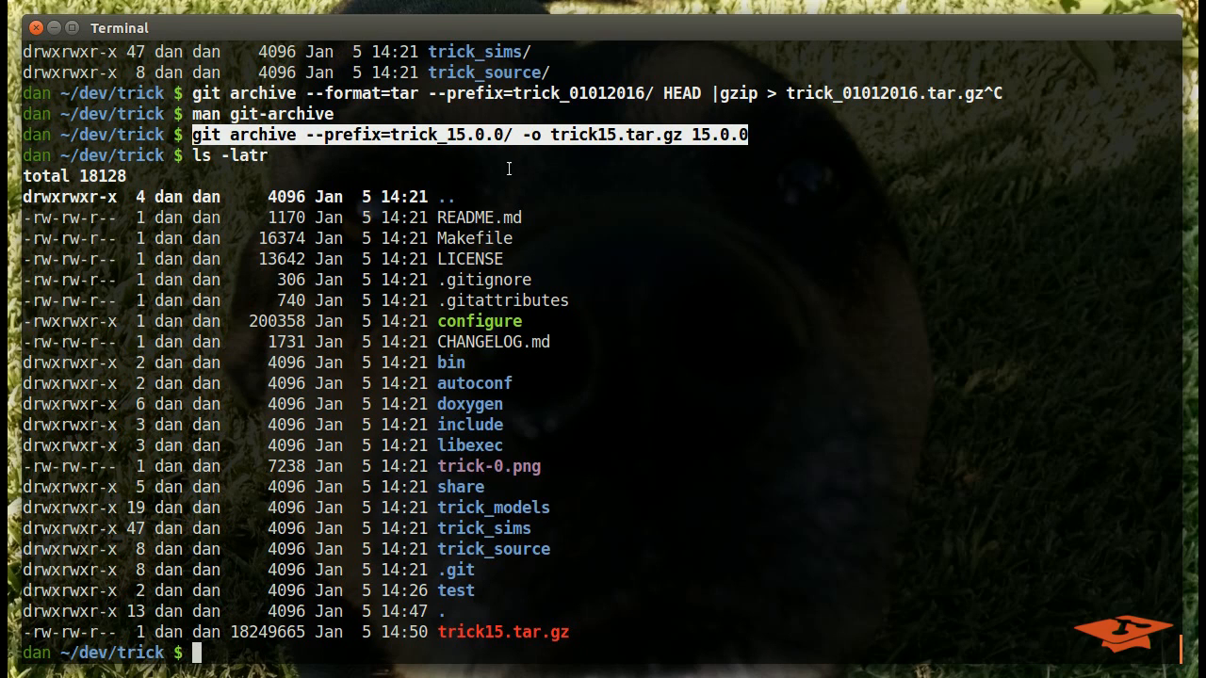
{"action": "mouse_move", "coordinate": [682, 562]}
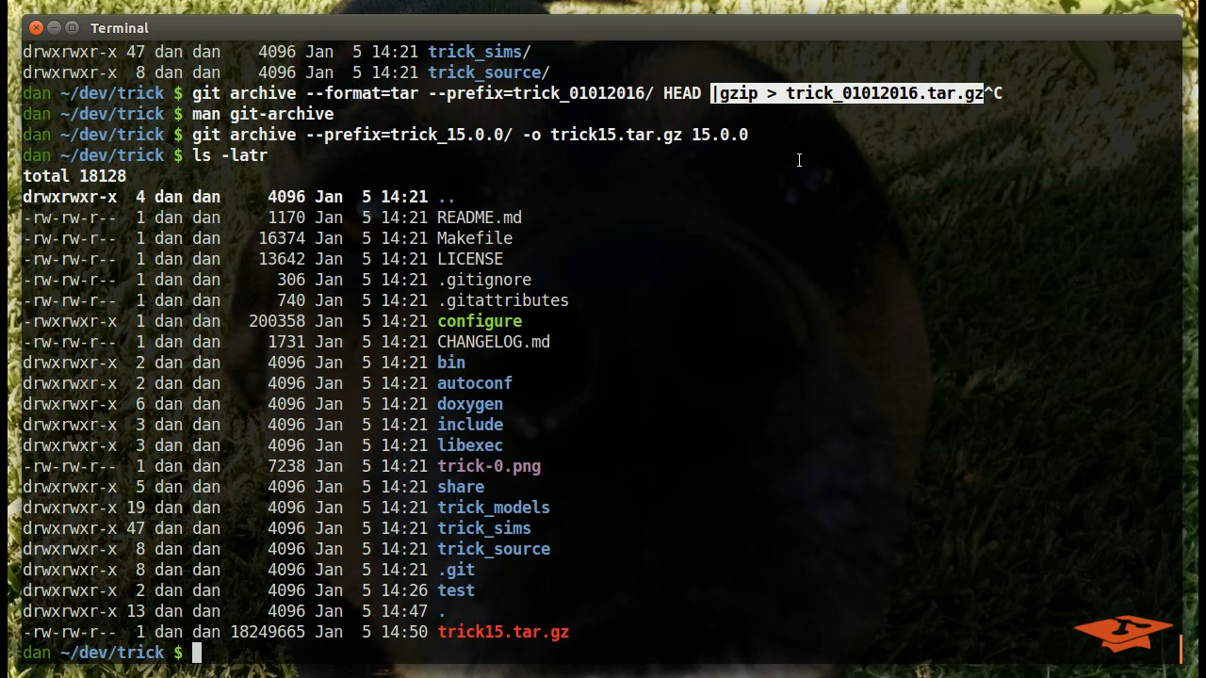
{"action": "mouse_move", "coordinate": [508, 633]}
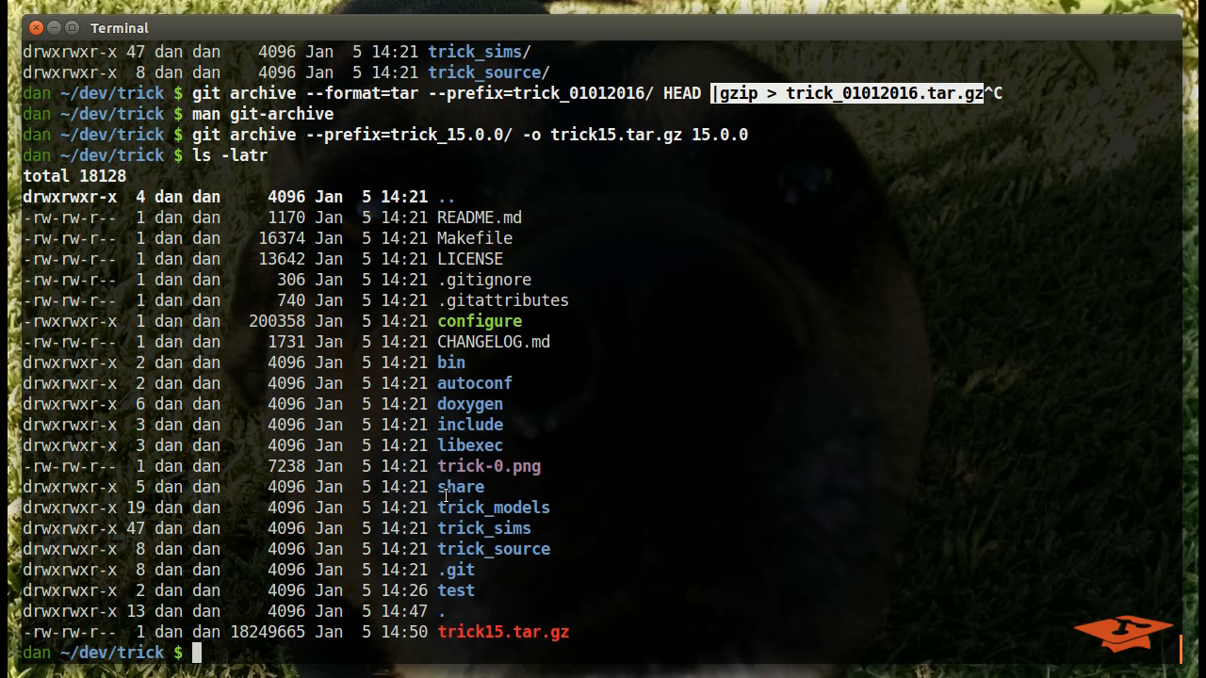
{"action": "mouse_move", "coordinate": [449, 486]}
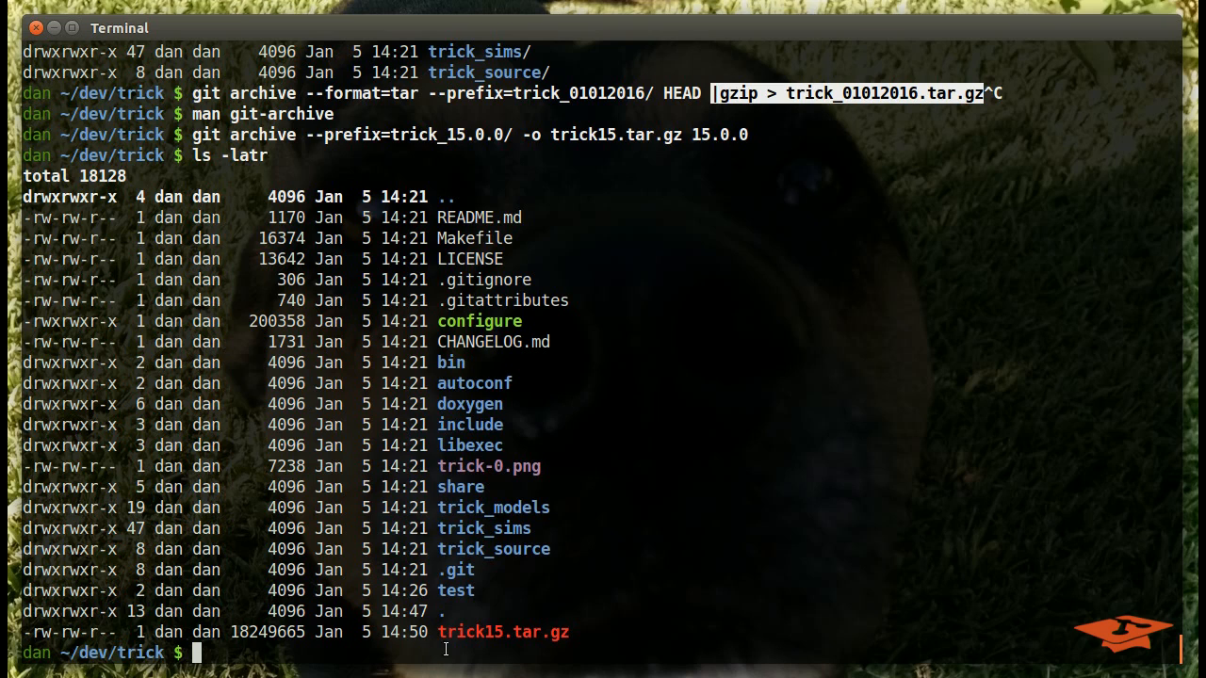
{"action": "mouse_move", "coordinate": [456, 641]}
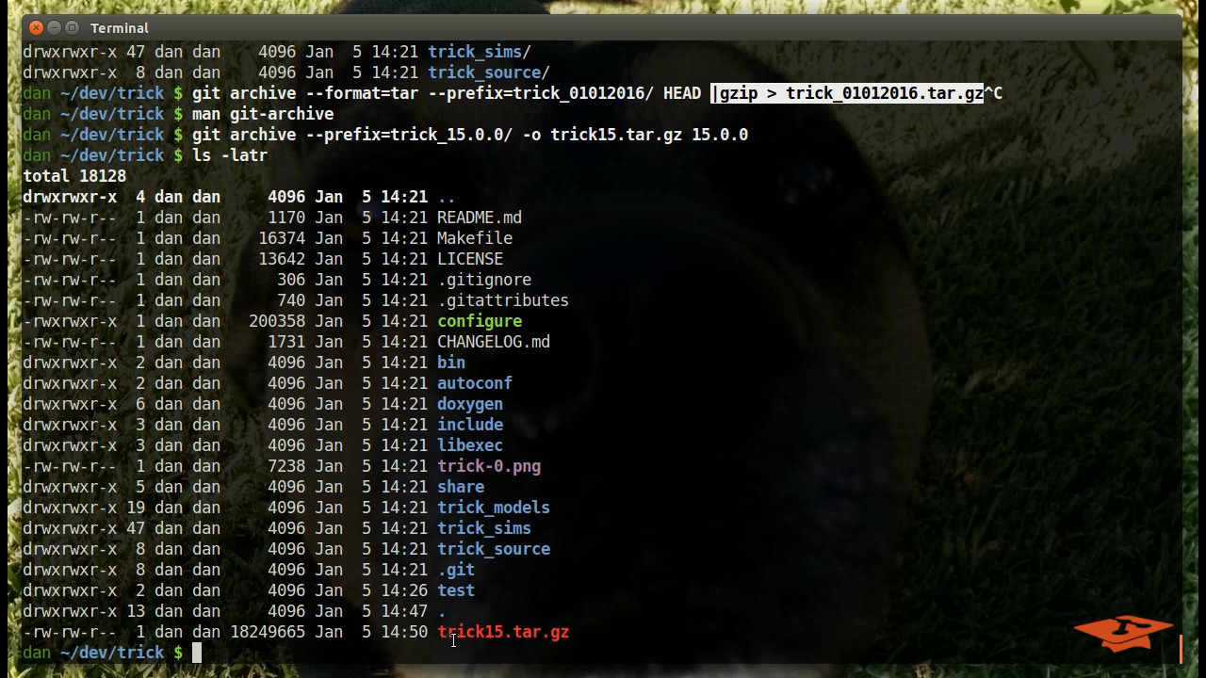
{"action": "mouse_move", "coordinate": [526, 610]}
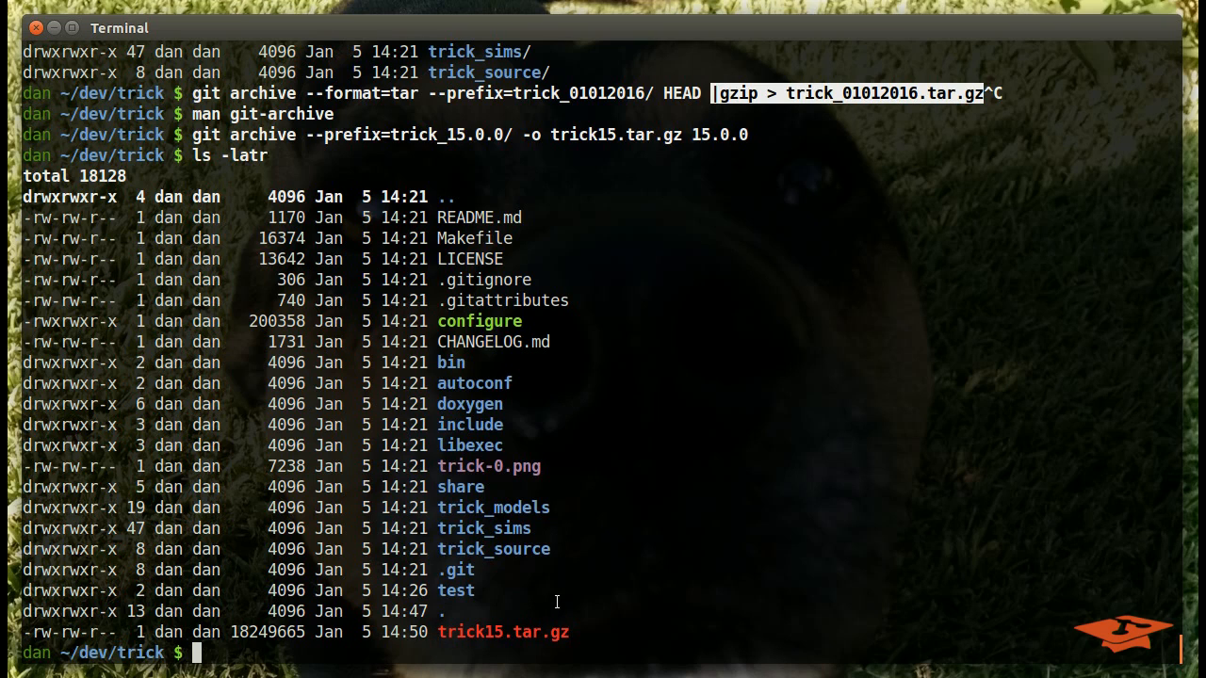
{"action": "mouse_move", "coordinate": [521, 642]}
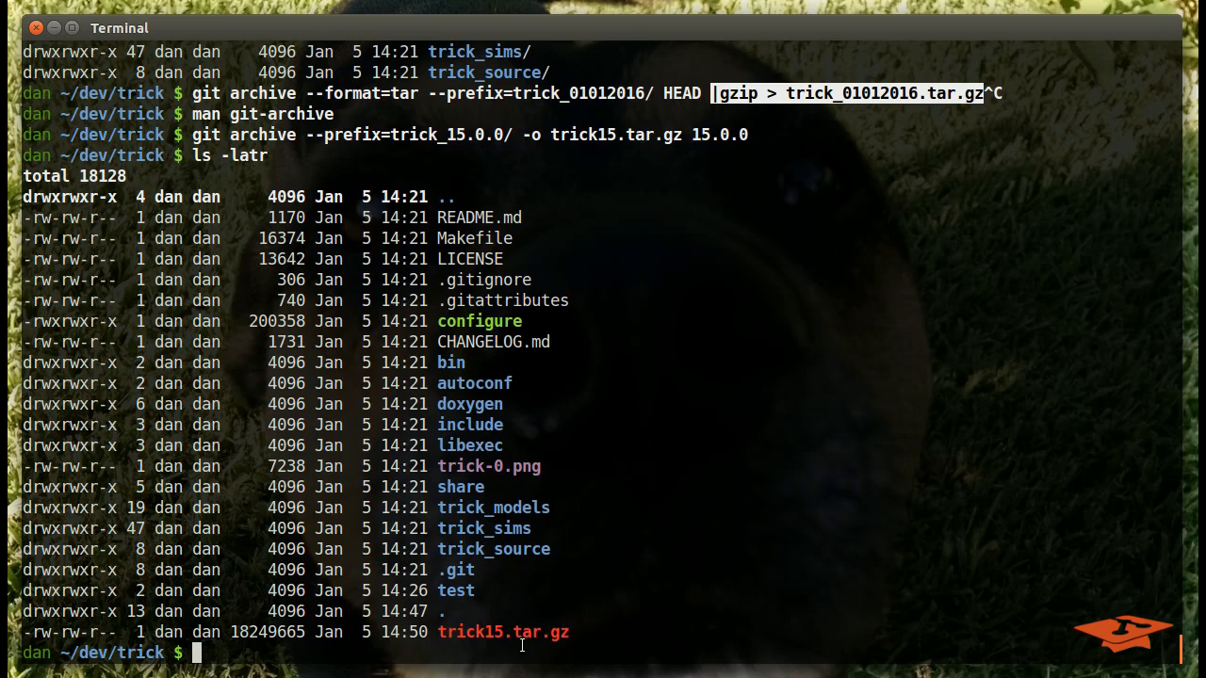
{"action": "mouse_move", "coordinate": [554, 648]}
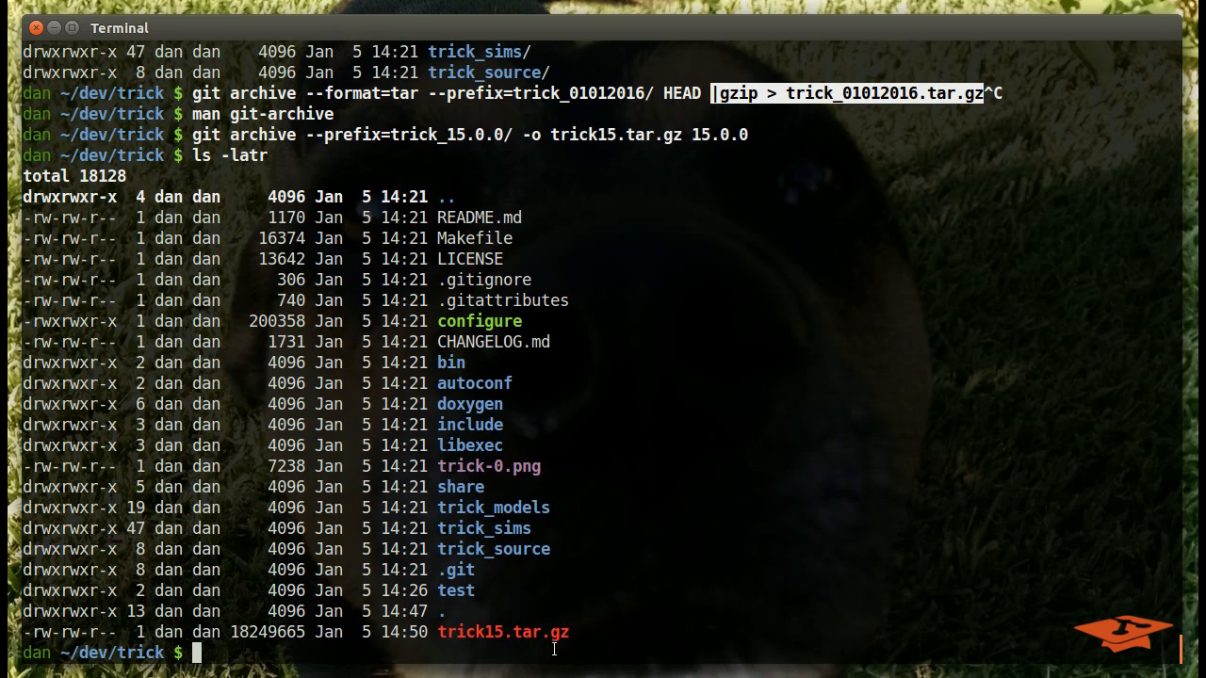
{"action": "mouse_move", "coordinate": [542, 633]}
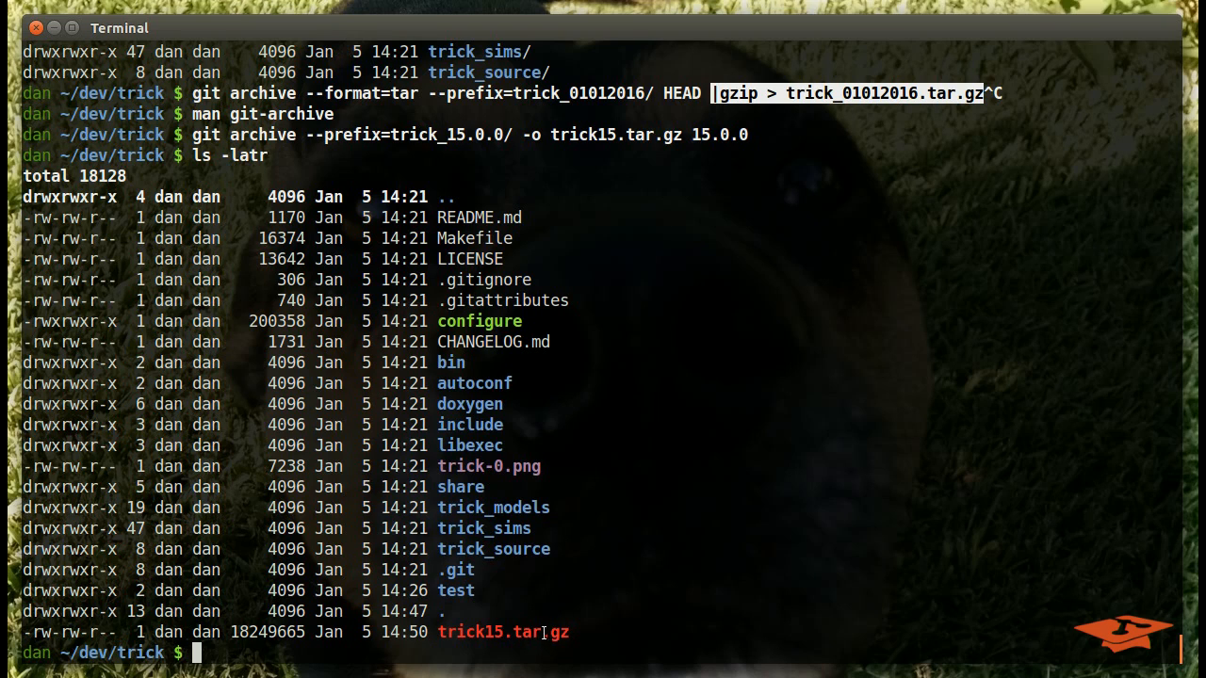
{"action": "mouse_move", "coordinate": [550, 592]}
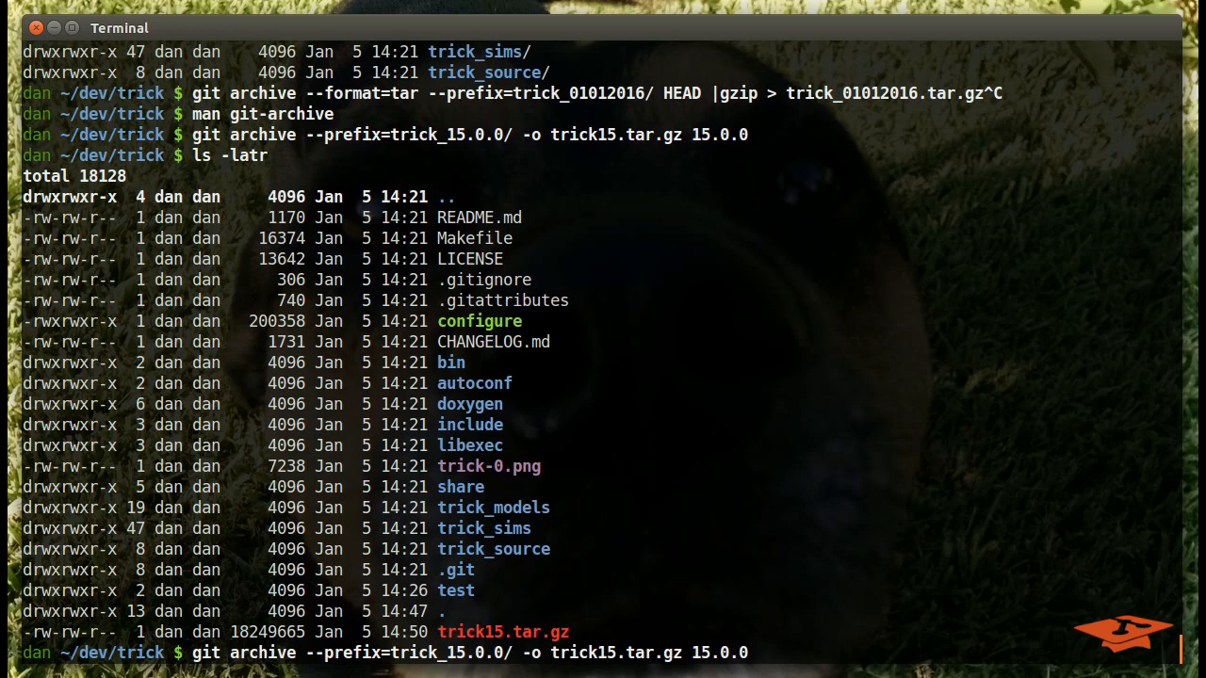
Step: Re-archive 15.0.0 limited to trick_source/ into trick15.tar.gz, then list with ls -latr
{"action": "type", "text": "trick_source/"}
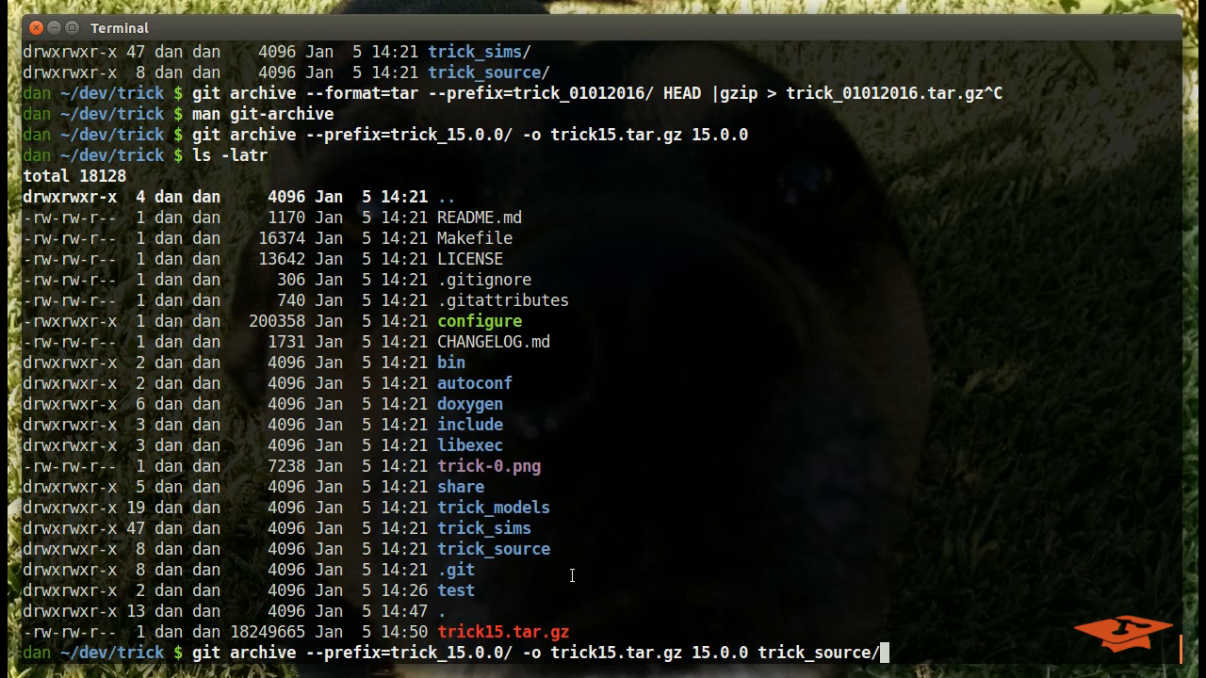
{"action": "mouse_move", "coordinate": [610, 604]}
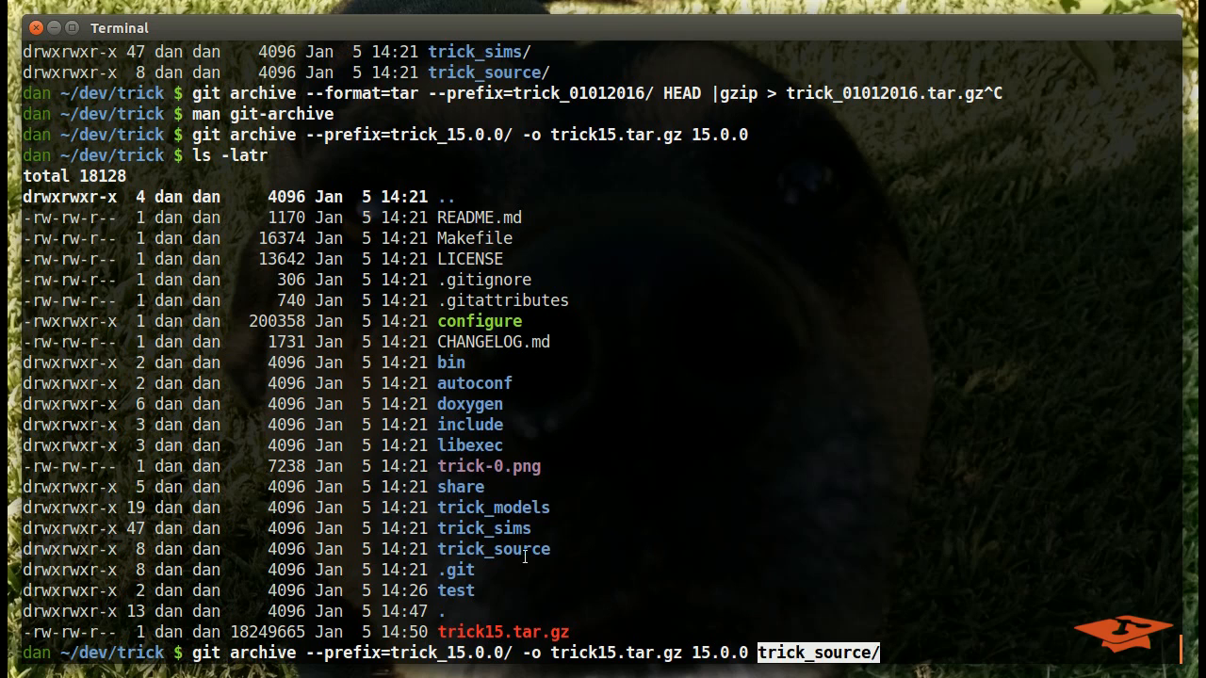
{"action": "double_click", "coordinate": [493, 550]}
{"action": "type", "text": "ls"}
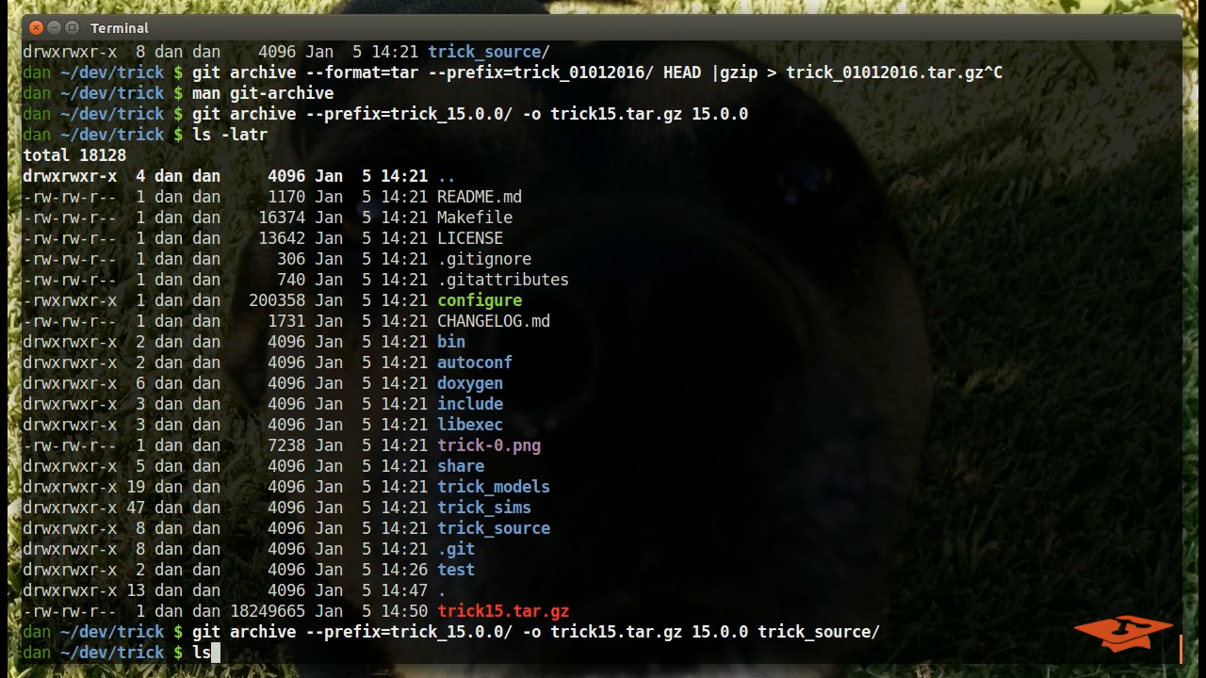
{"action": "type", "text": "-latr"}
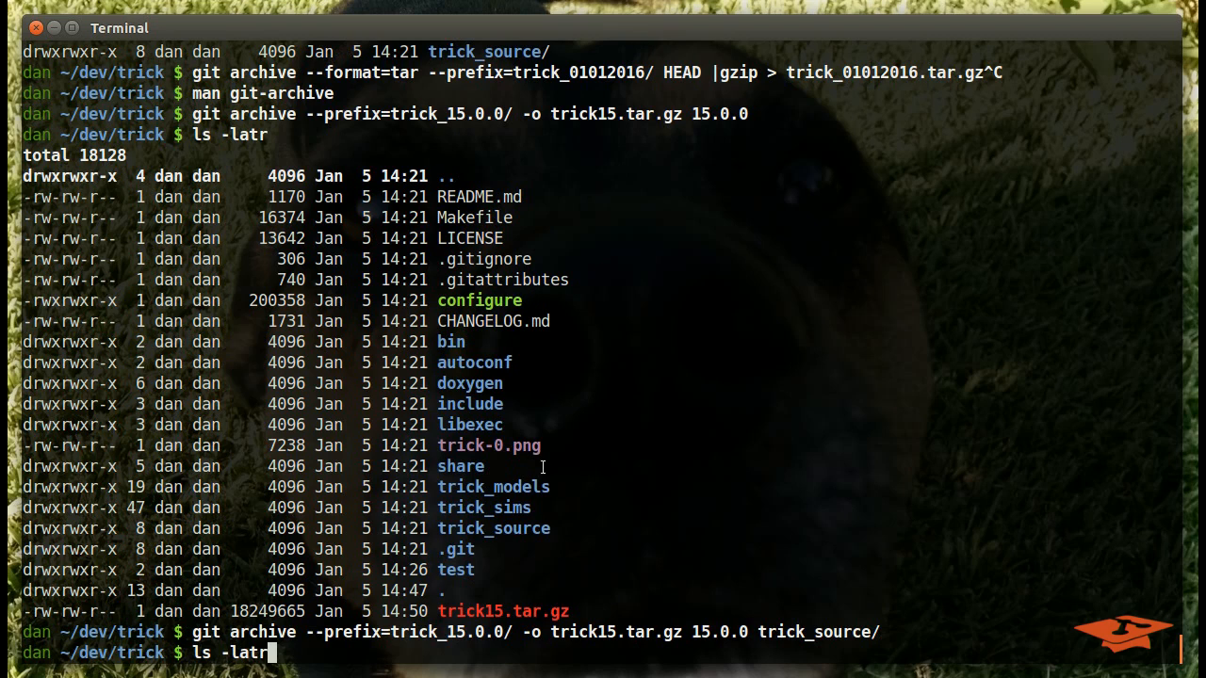
{"action": "mouse_move", "coordinate": [241, 610]}
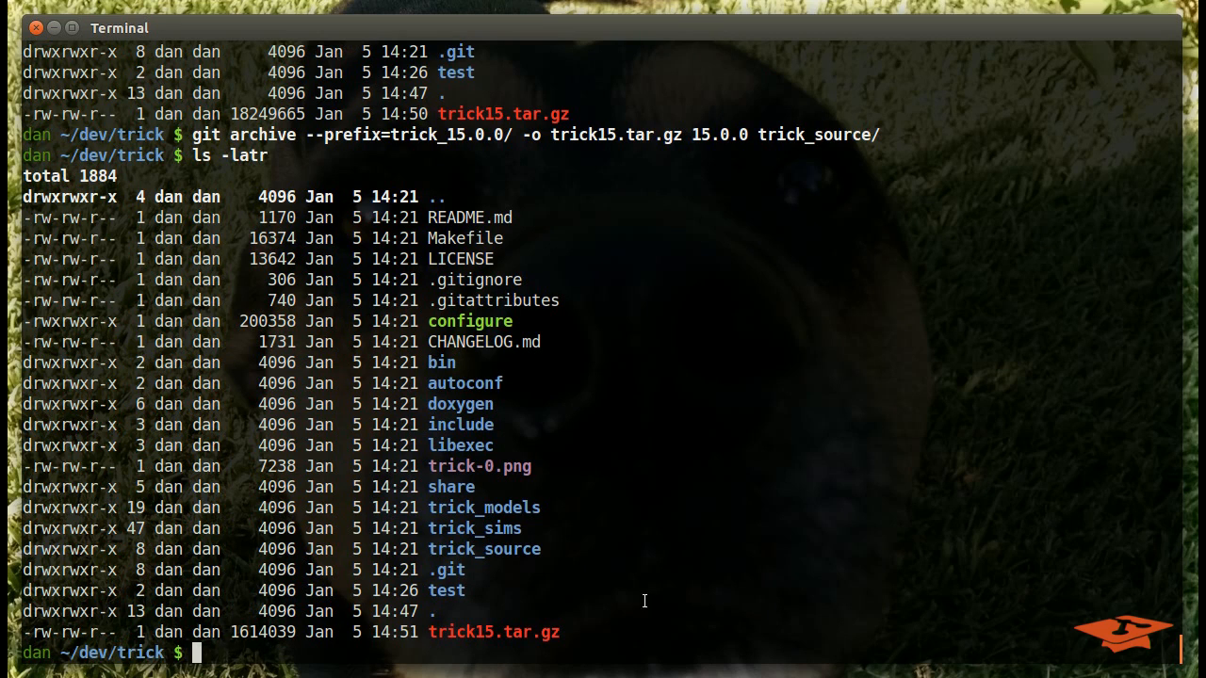
Step: Extract the archive with tar -xvzf trick15.tar.gz, unpacking trick_15.0.0/trick_source
{"action": "type", "text": "tar"}
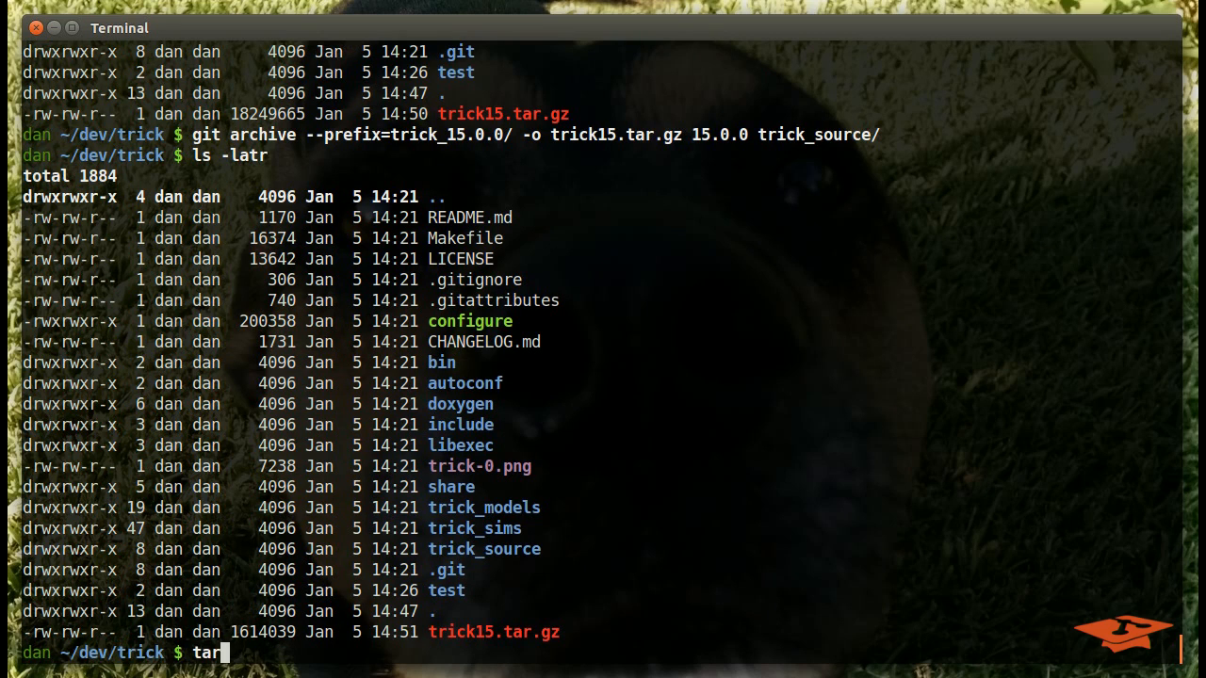
{"action": "type", "text": "-xz"}
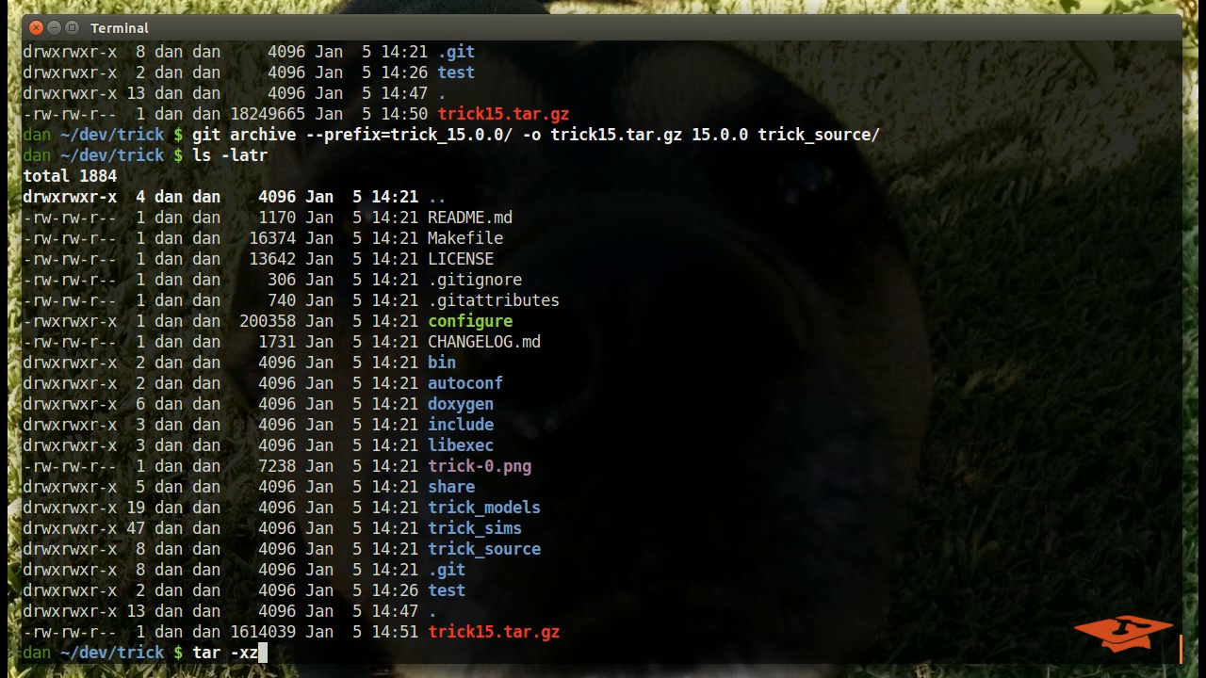
{"action": "key", "text": "BackSpace"}
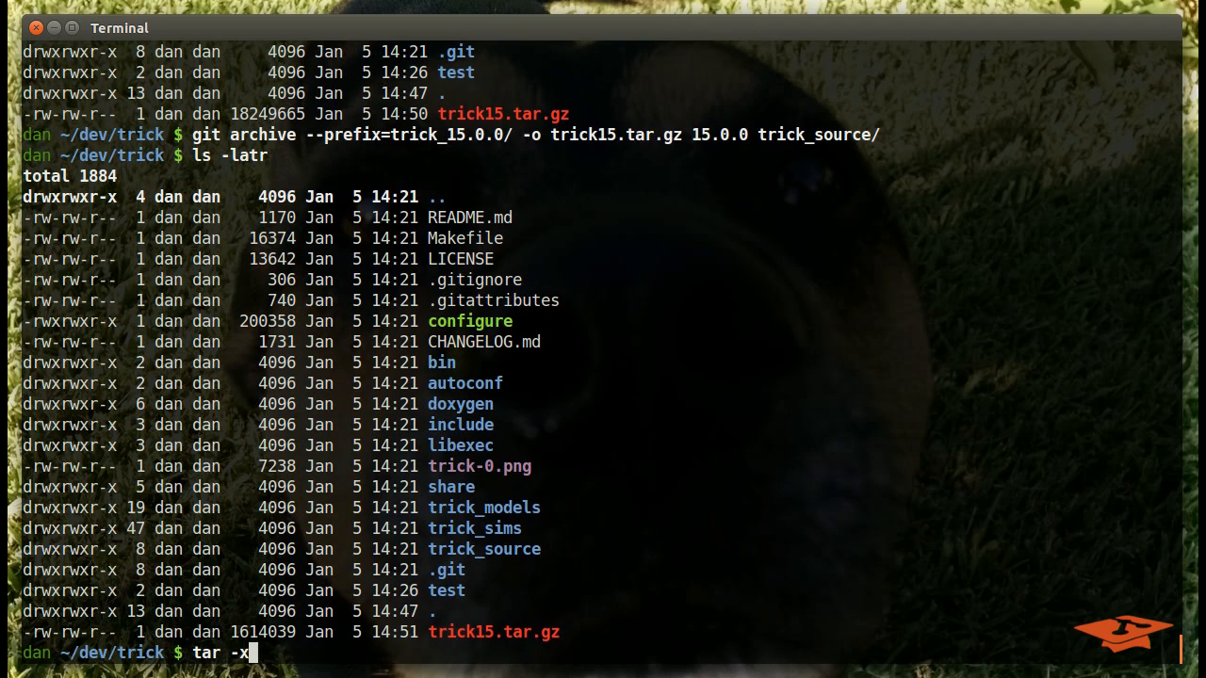
{"action": "type", "text": "vzf trick15.tar.gz"}
{"action": "type", "text": "ll"}
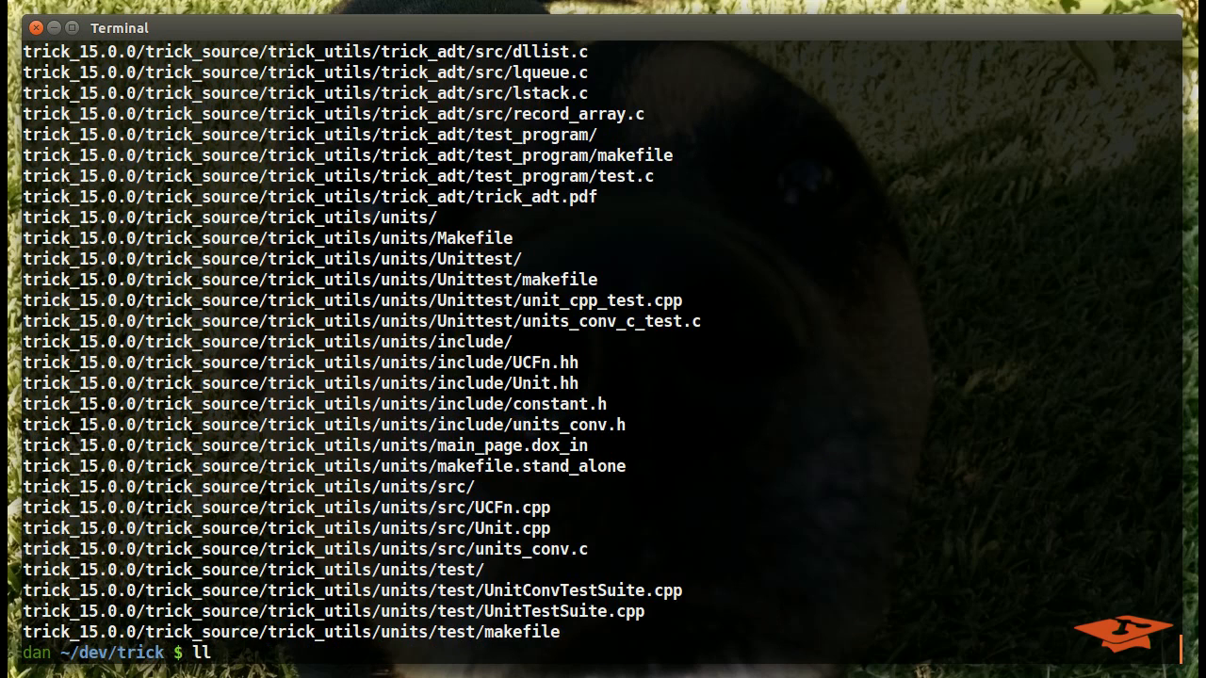
Step: Enter trick_15.0.0/, confirm it holds only trick_source, recall earlier commands and clear the screen
{"action": "key", "text": "Return"}
{"action": "type", "text": "cd tri"}
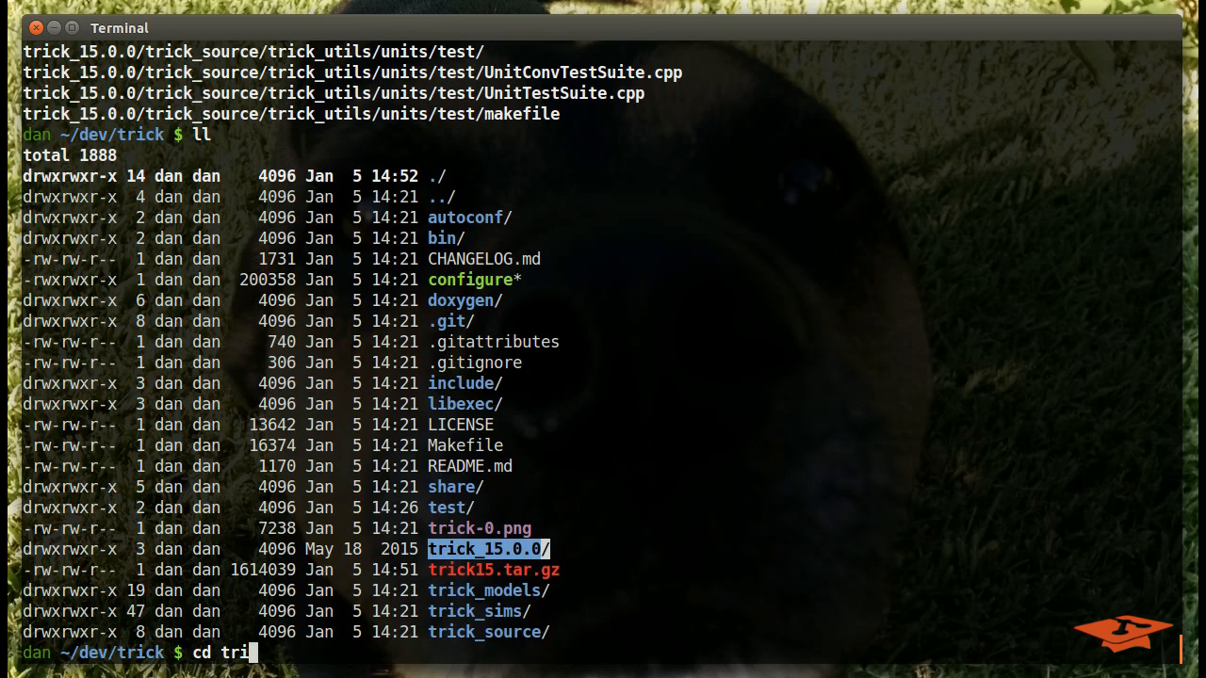
{"action": "key", "text": "Enter"}
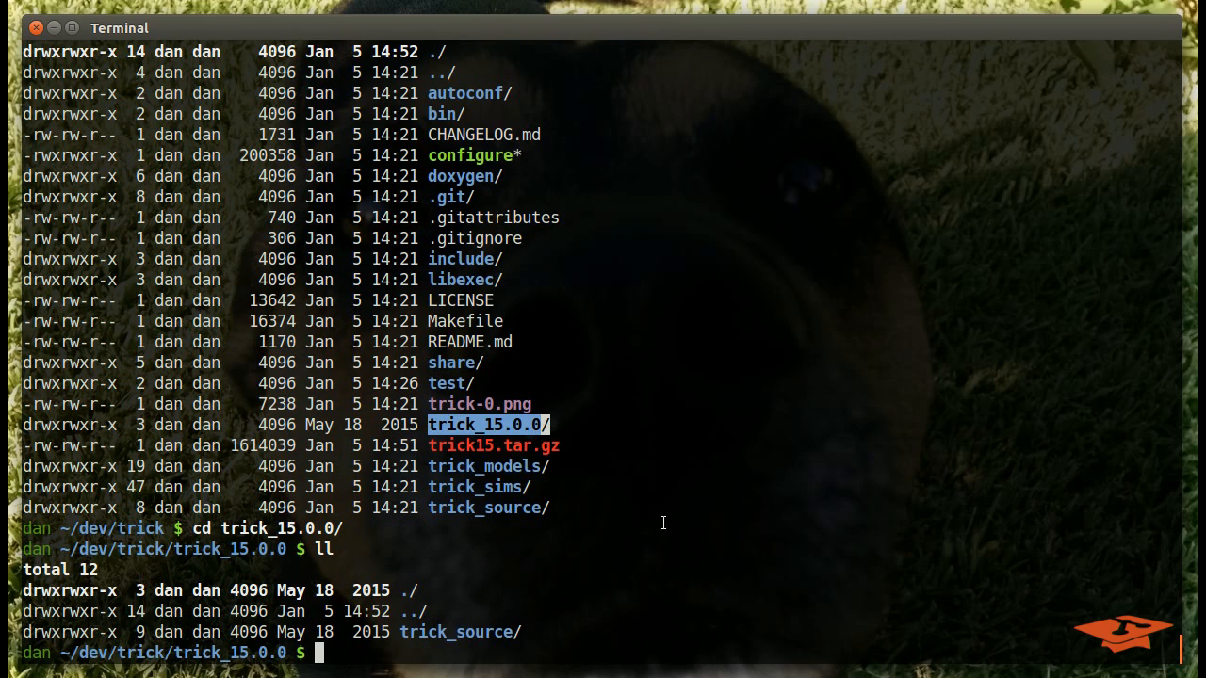
{"action": "mouse_move", "coordinate": [445, 656]}
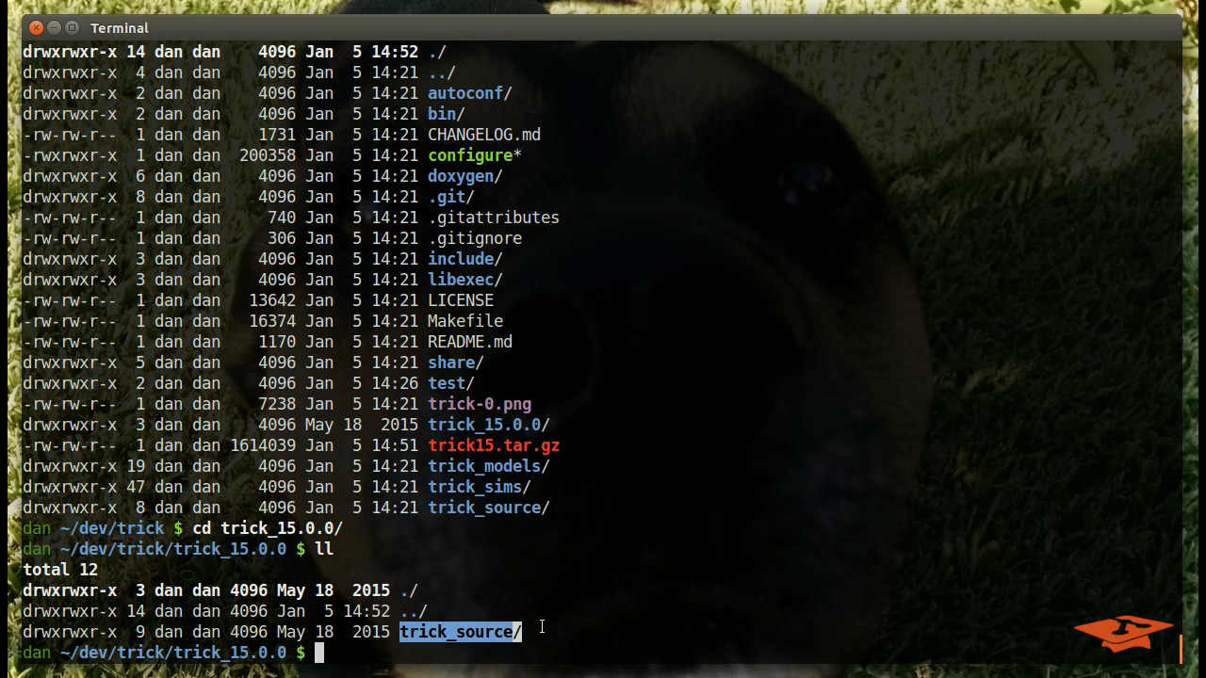
{"action": "type", "text": "tar -xvzf trick15.tar.gz"}
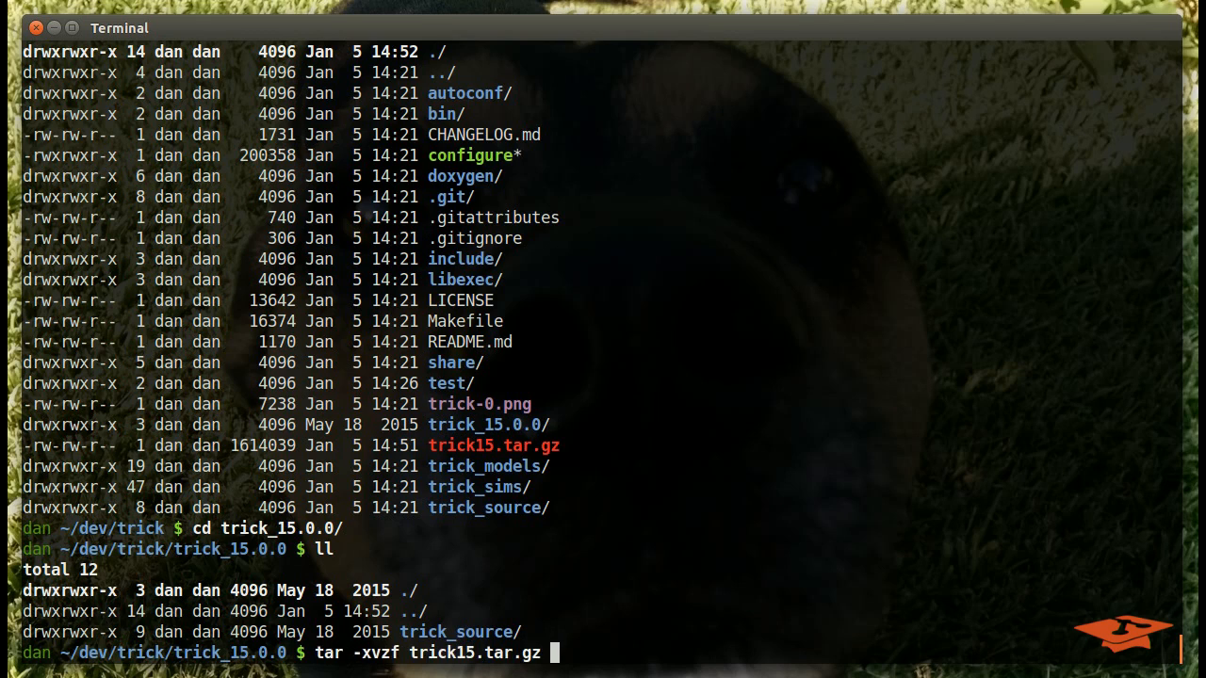
{"action": "type", "text": "git archive --prefix=trick_15.0.0/ -o trick15.tar.gz 15.0.0 trick_source/"}
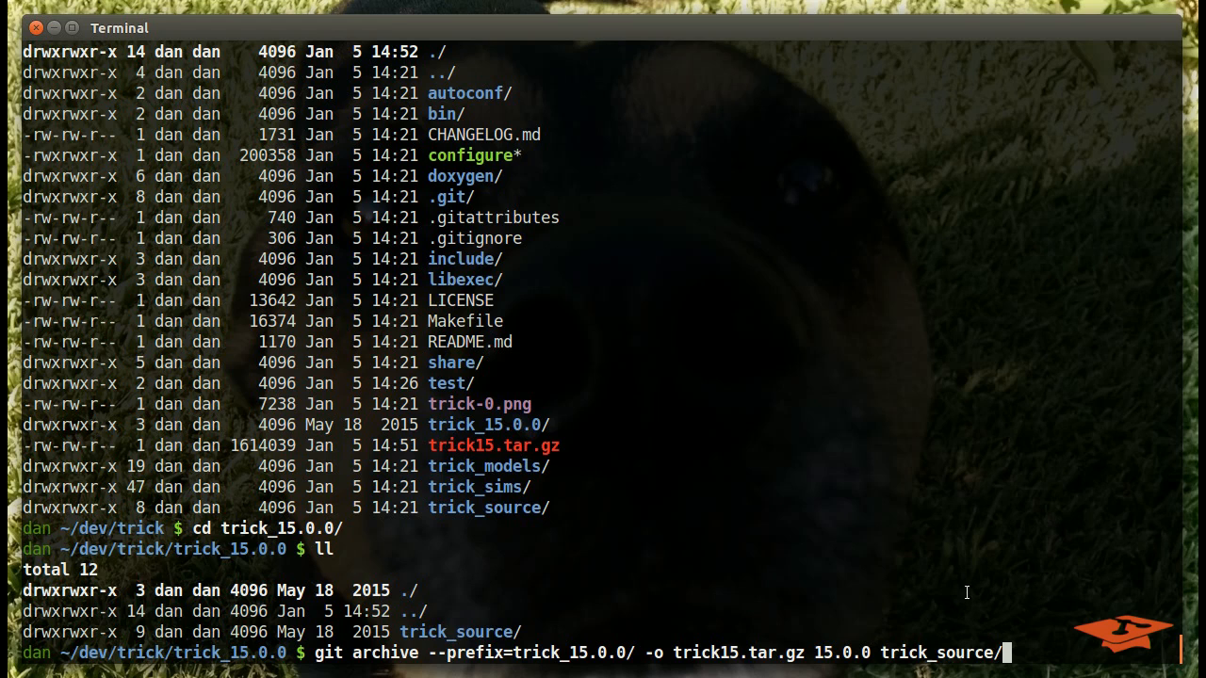
{"action": "key", "text": "ctrl+c"}
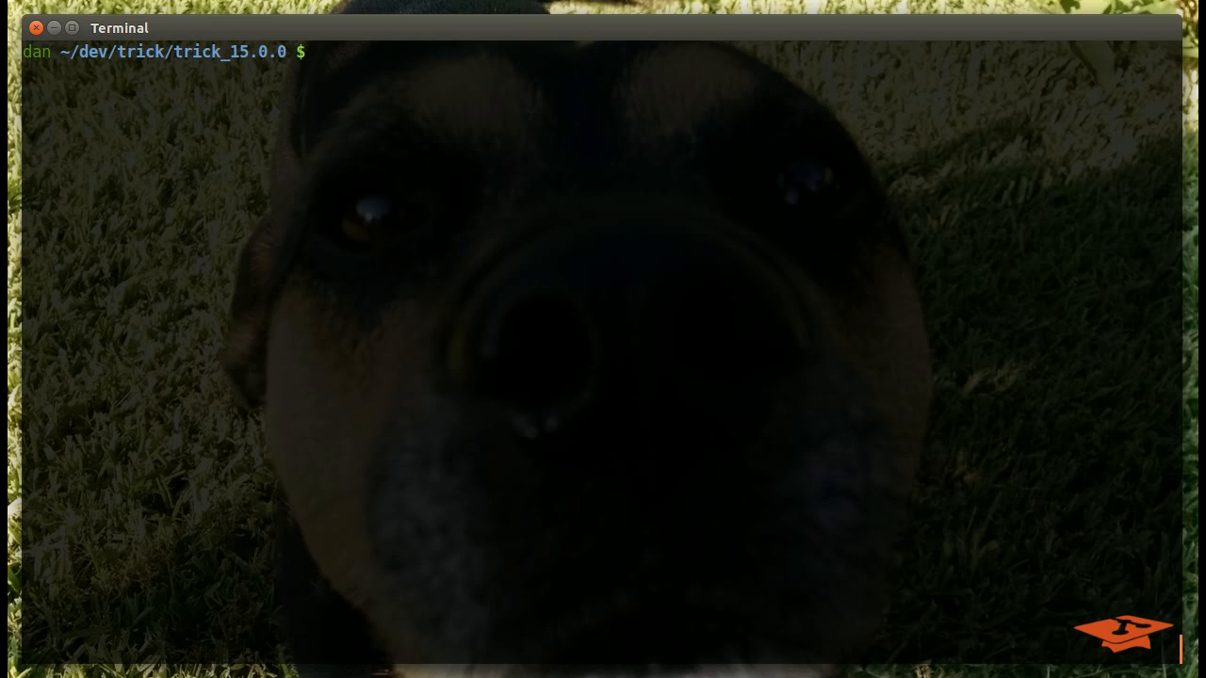
Step: Write the template start: git archive --prefix=<top_level_dir>/ -o
{"action": "type", "text": "git ar"}
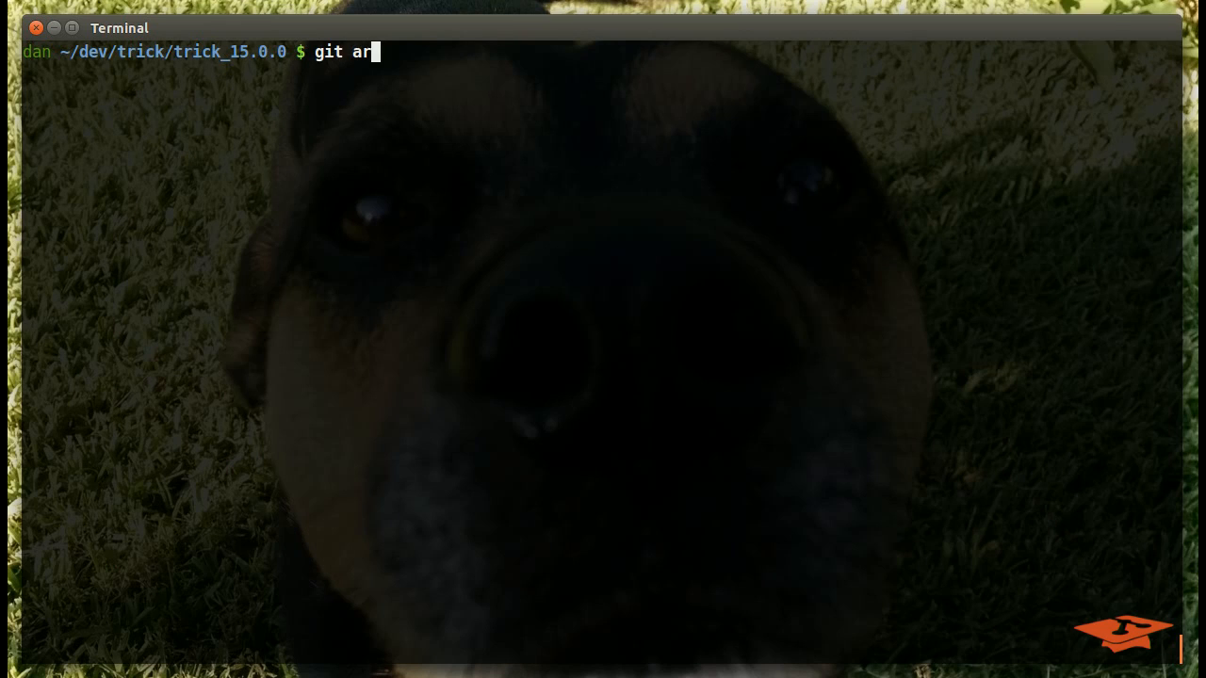
{"action": "type", "text": "chive --pri"}
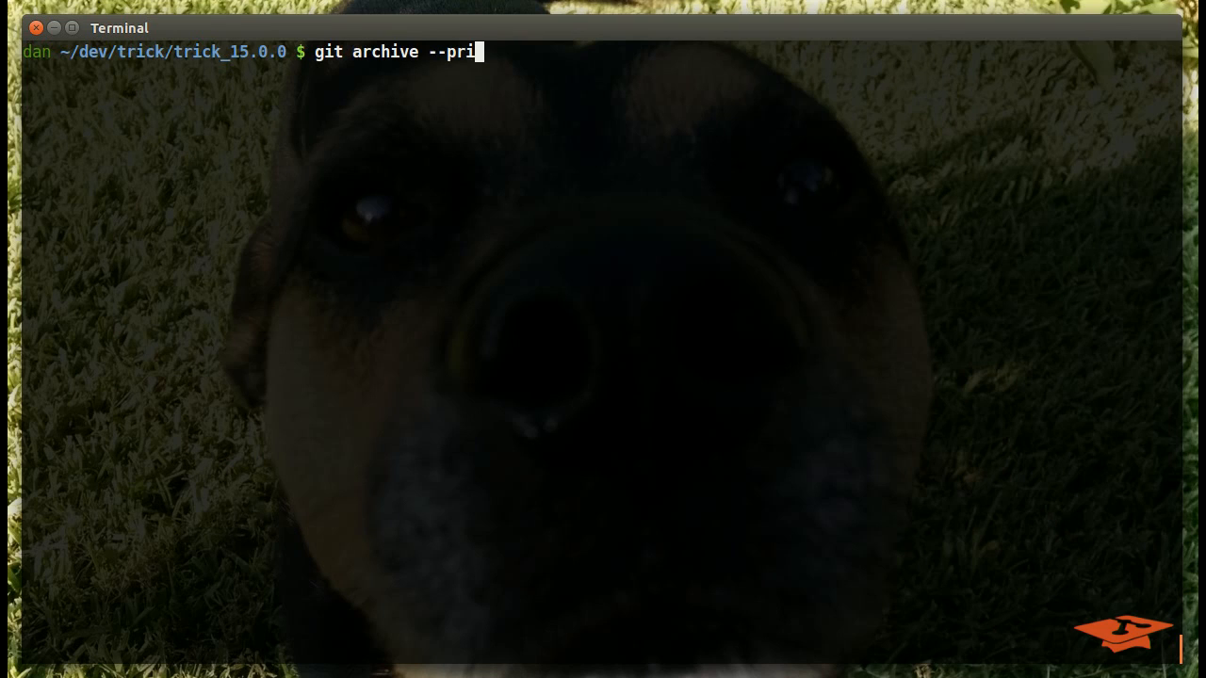
{"action": "type", "text": "fix"}
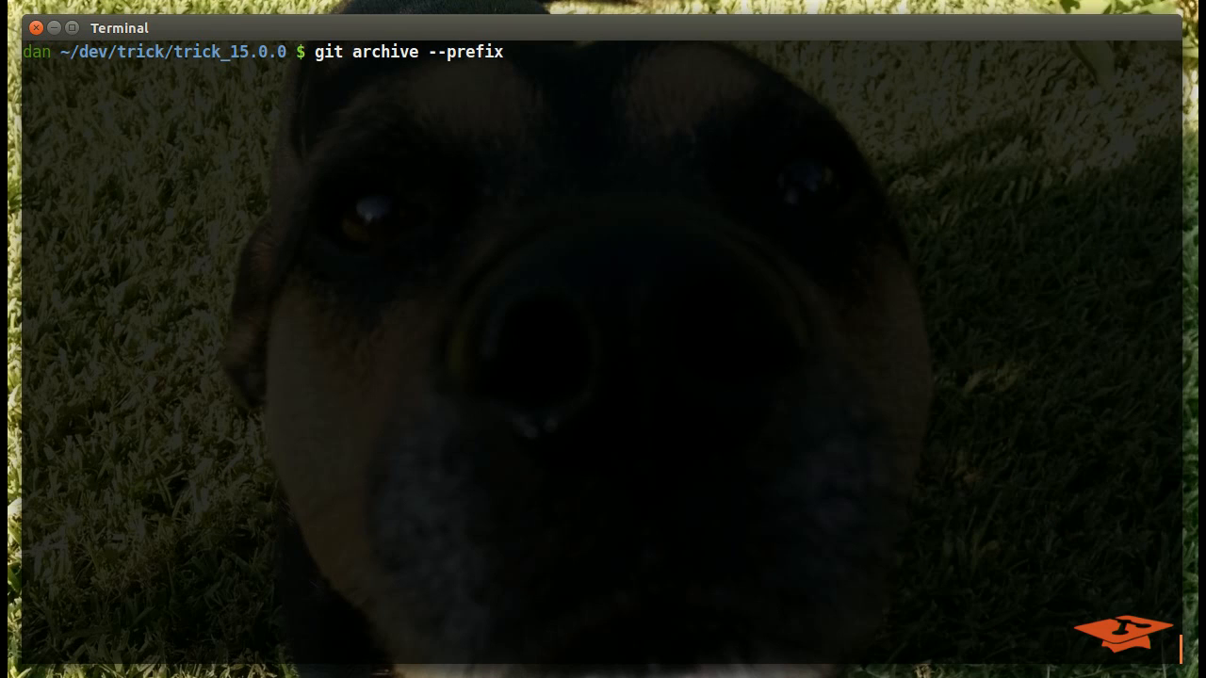
{"action": "type", "text": "=<"}
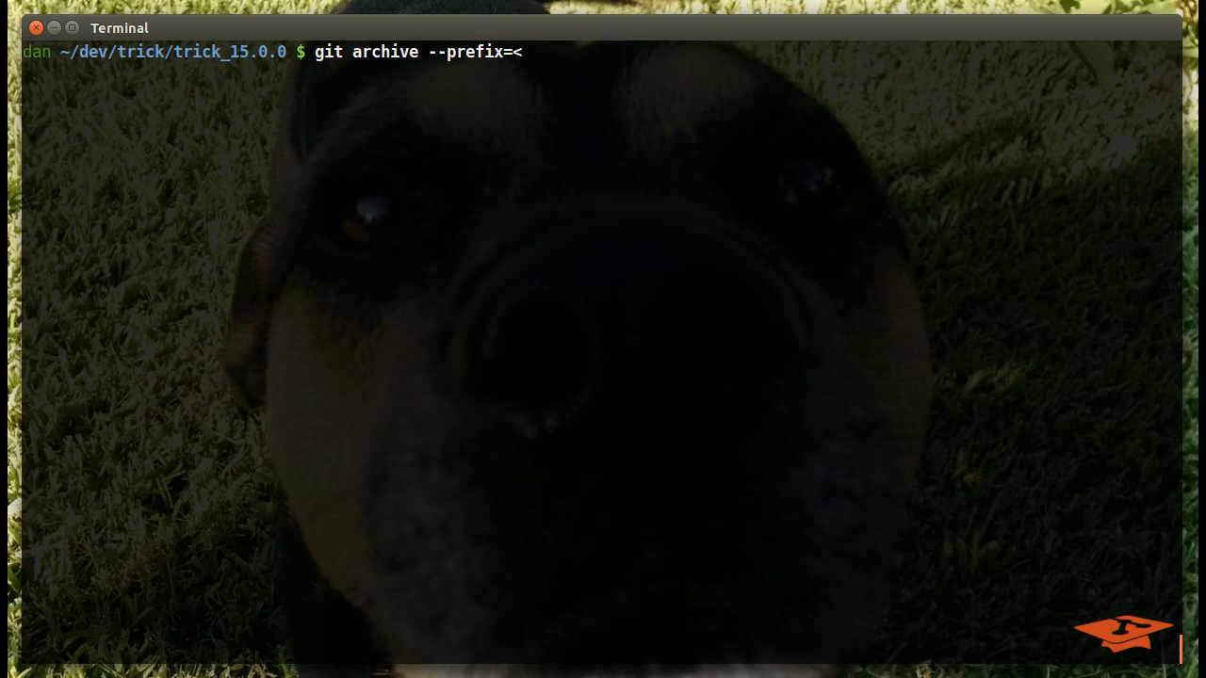
{"action": "type", "text": "top_leve"}
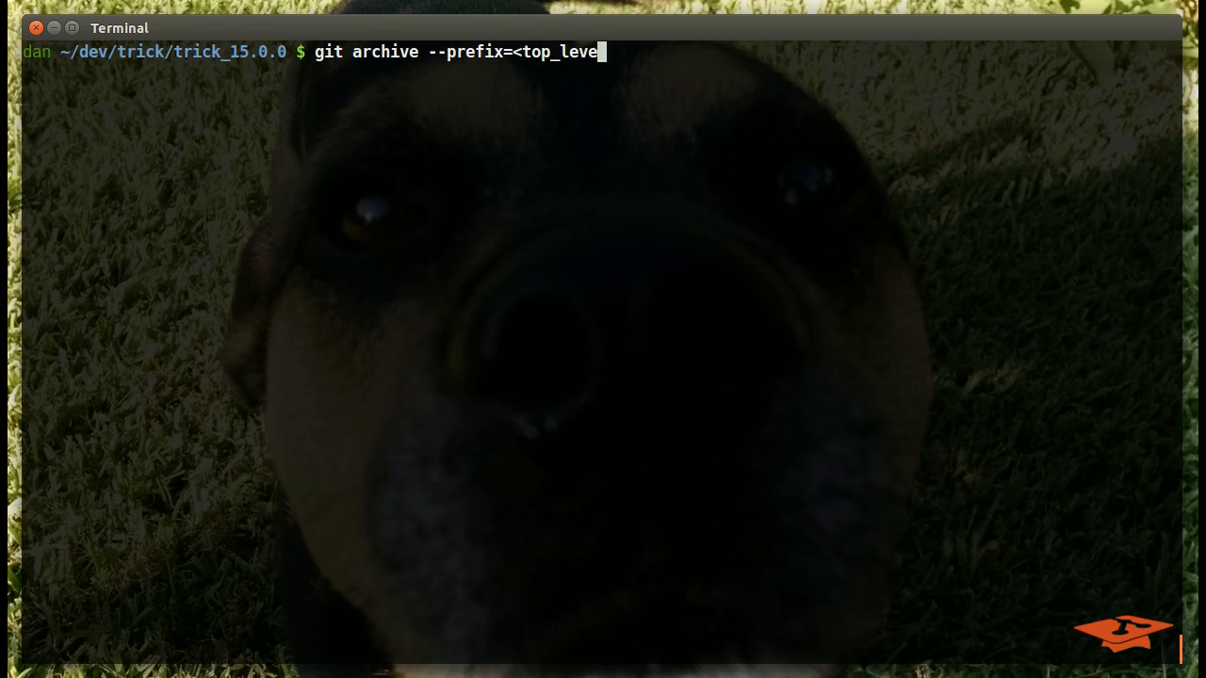
{"action": "type", "text": "l_dir>/"}
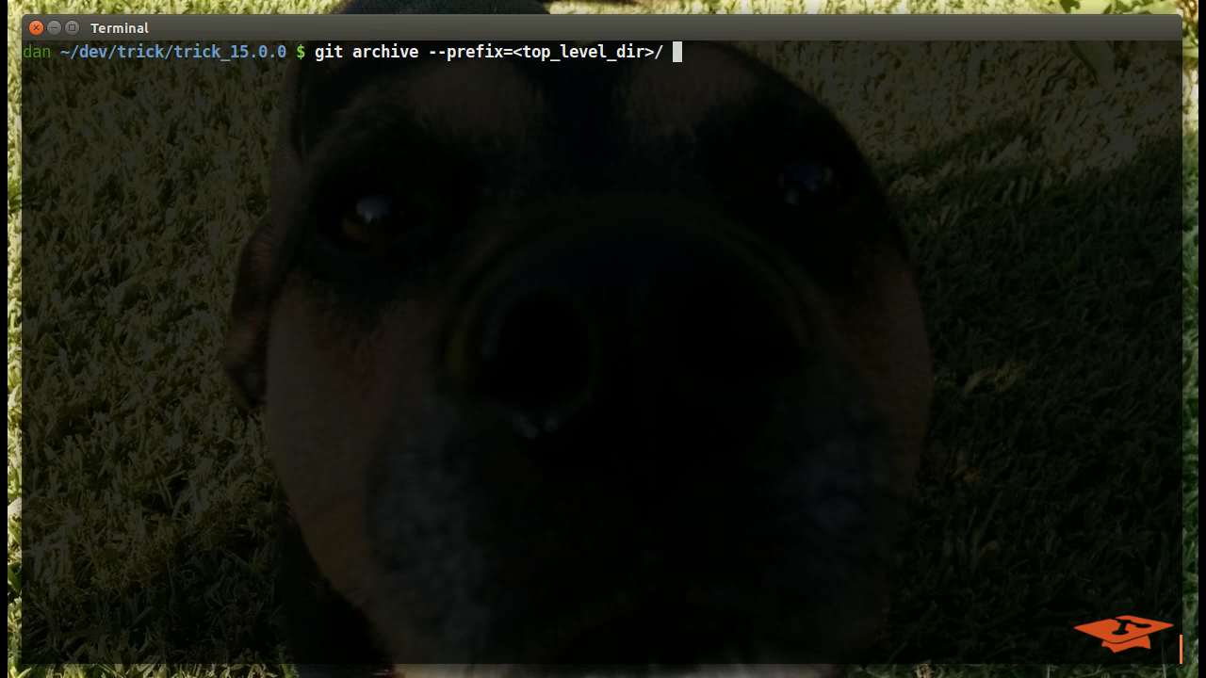
{"action": "type", "text": "-o"}
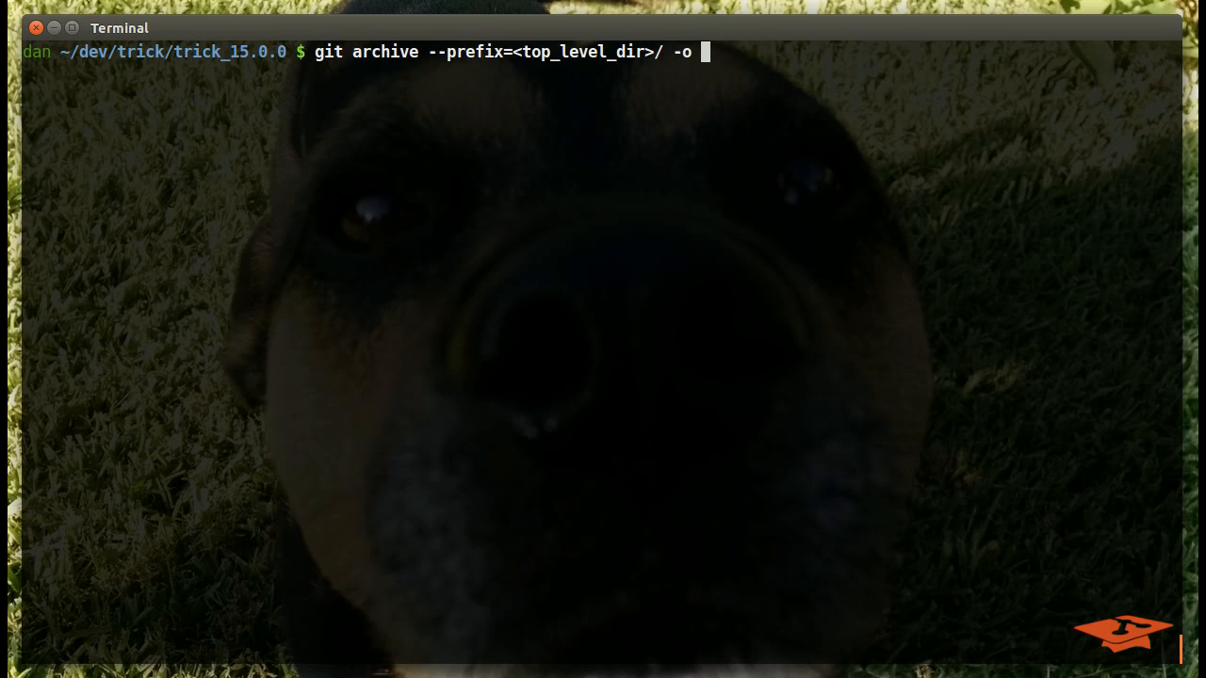
Step: Finish the template with myOutputFile.zip <REF> <path, paths> and cancel it unrun with Ctrl+C
{"action": "type", "text": "myOutput"}
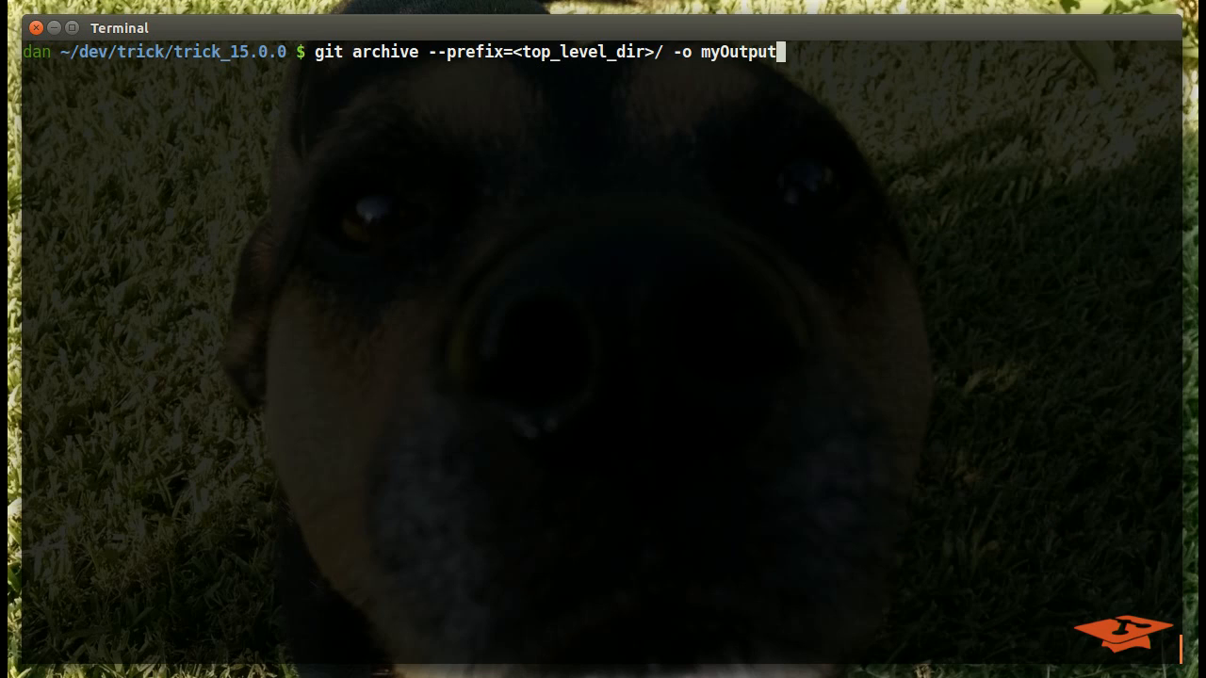
{"action": "type", "text": "File.t"}
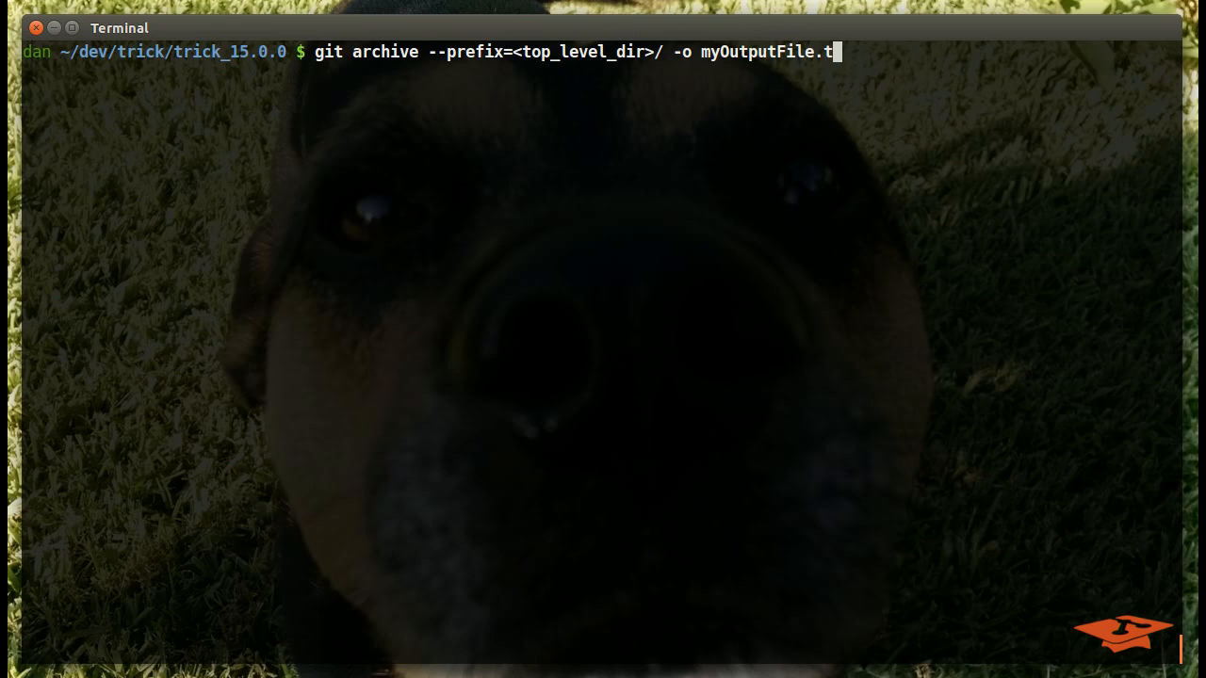
{"action": "type", "text": "ar."}
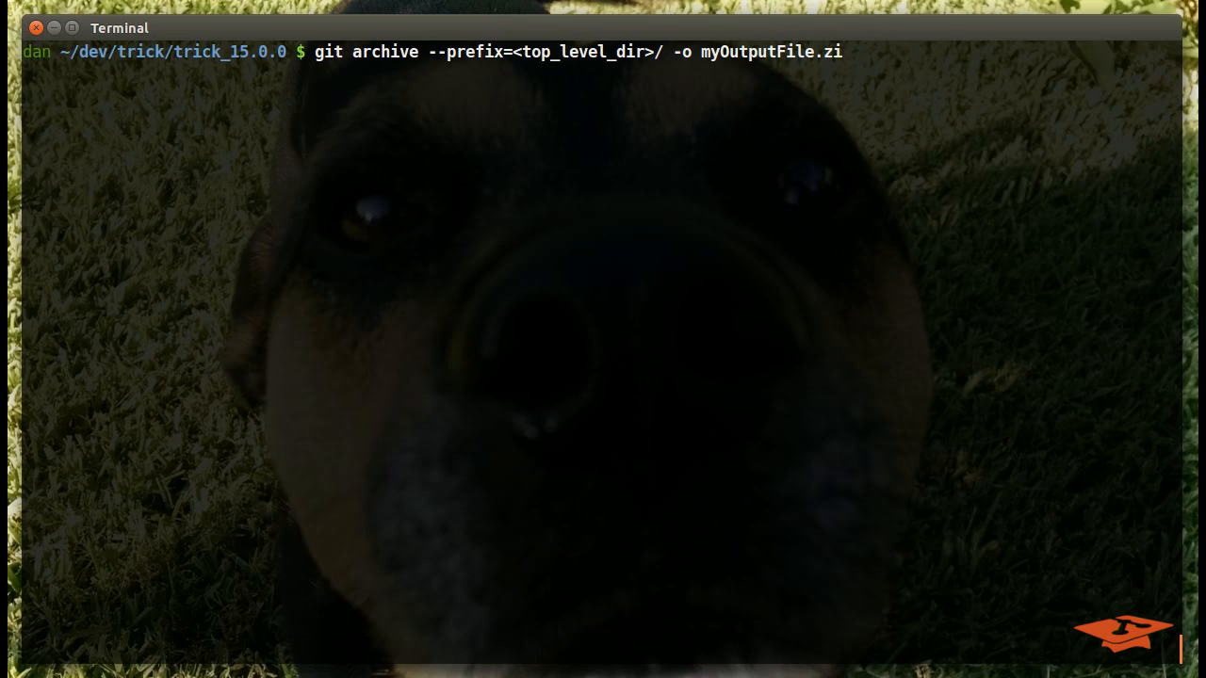
{"action": "type", "text": "p"}
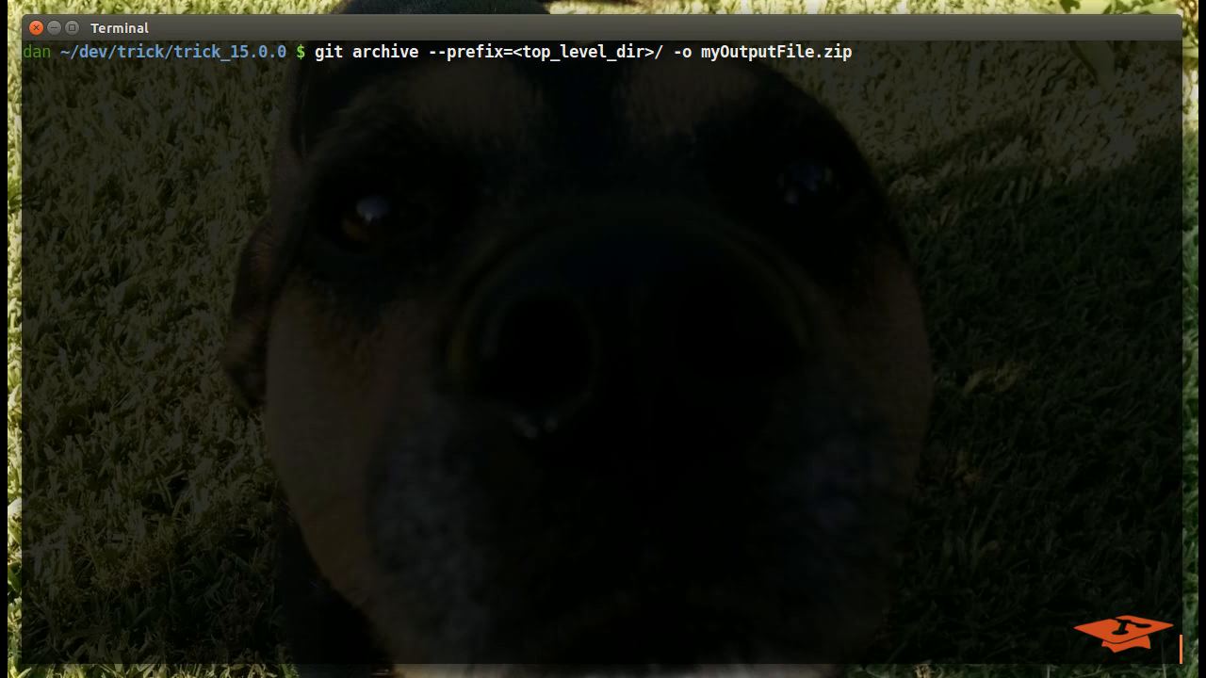
{"action": "type", "text": "<Ref"}
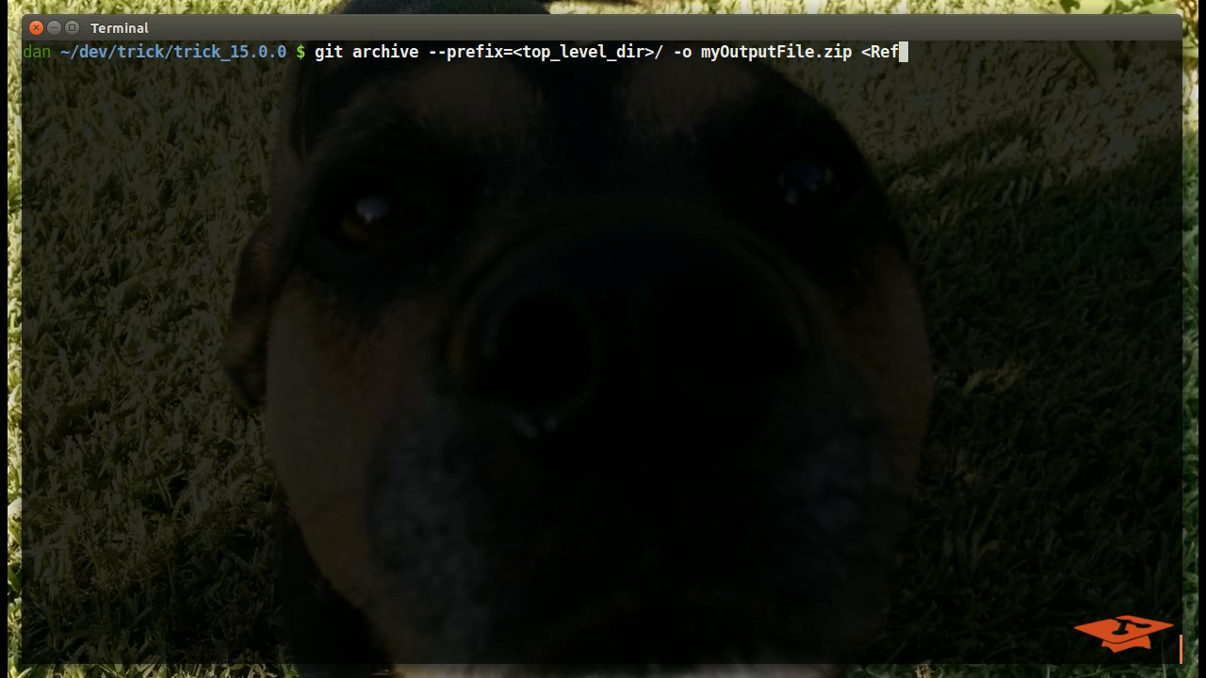
{"action": "type", "text": "EF>"}
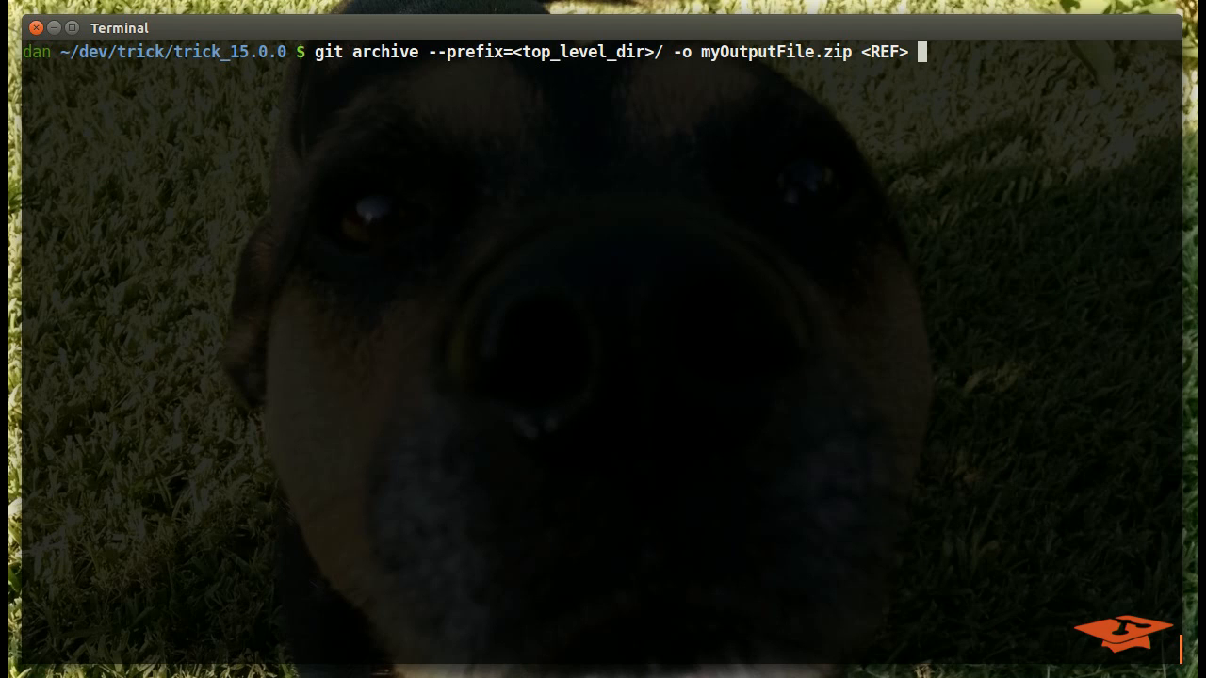
{"action": "type", "text": "<path,"}
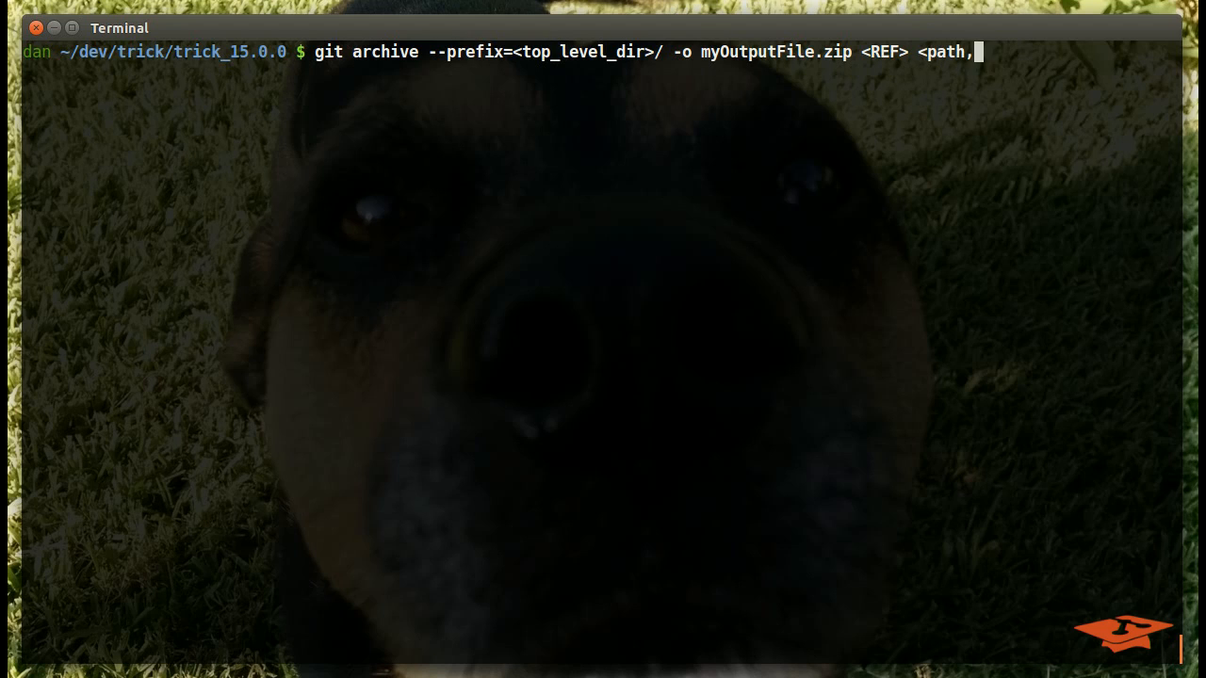
{"action": "type", "text": "paths>"}
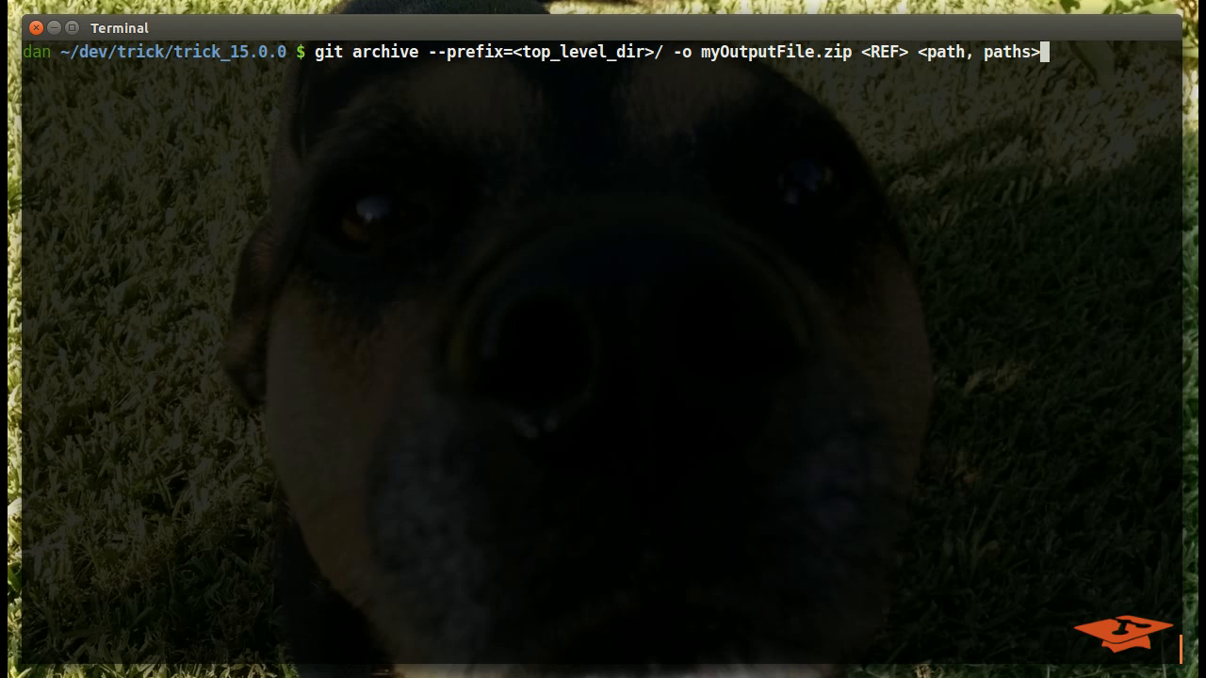
{"action": "key", "text": "ctrl+c"}
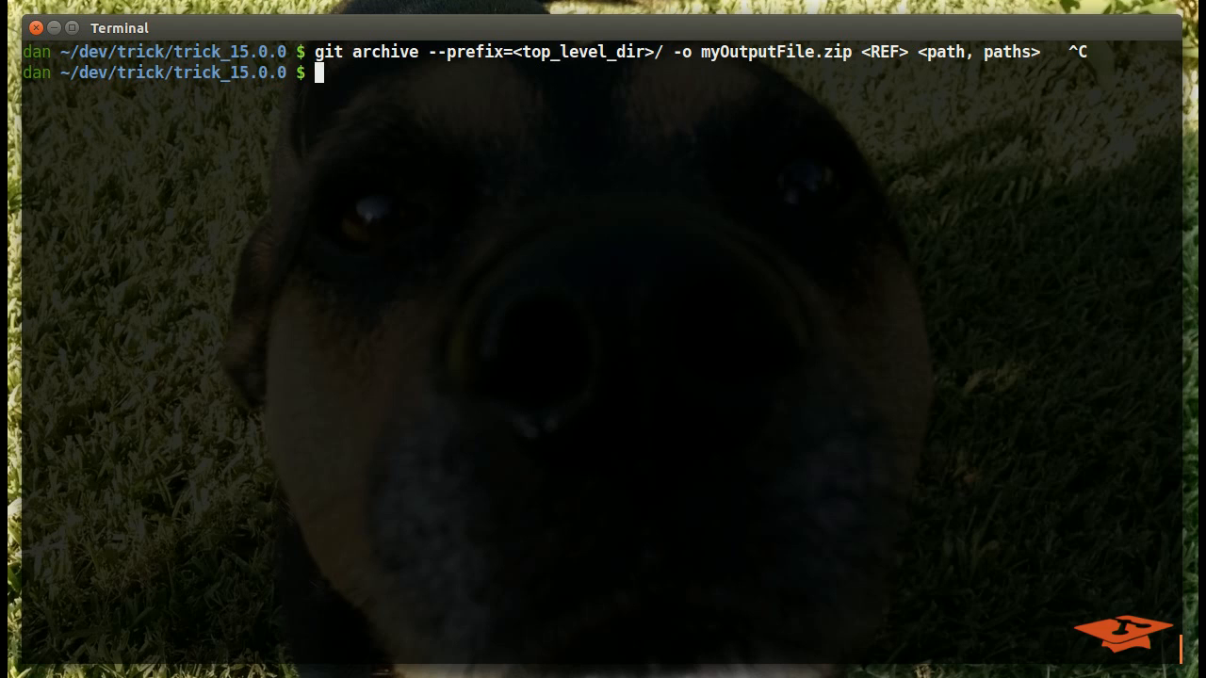